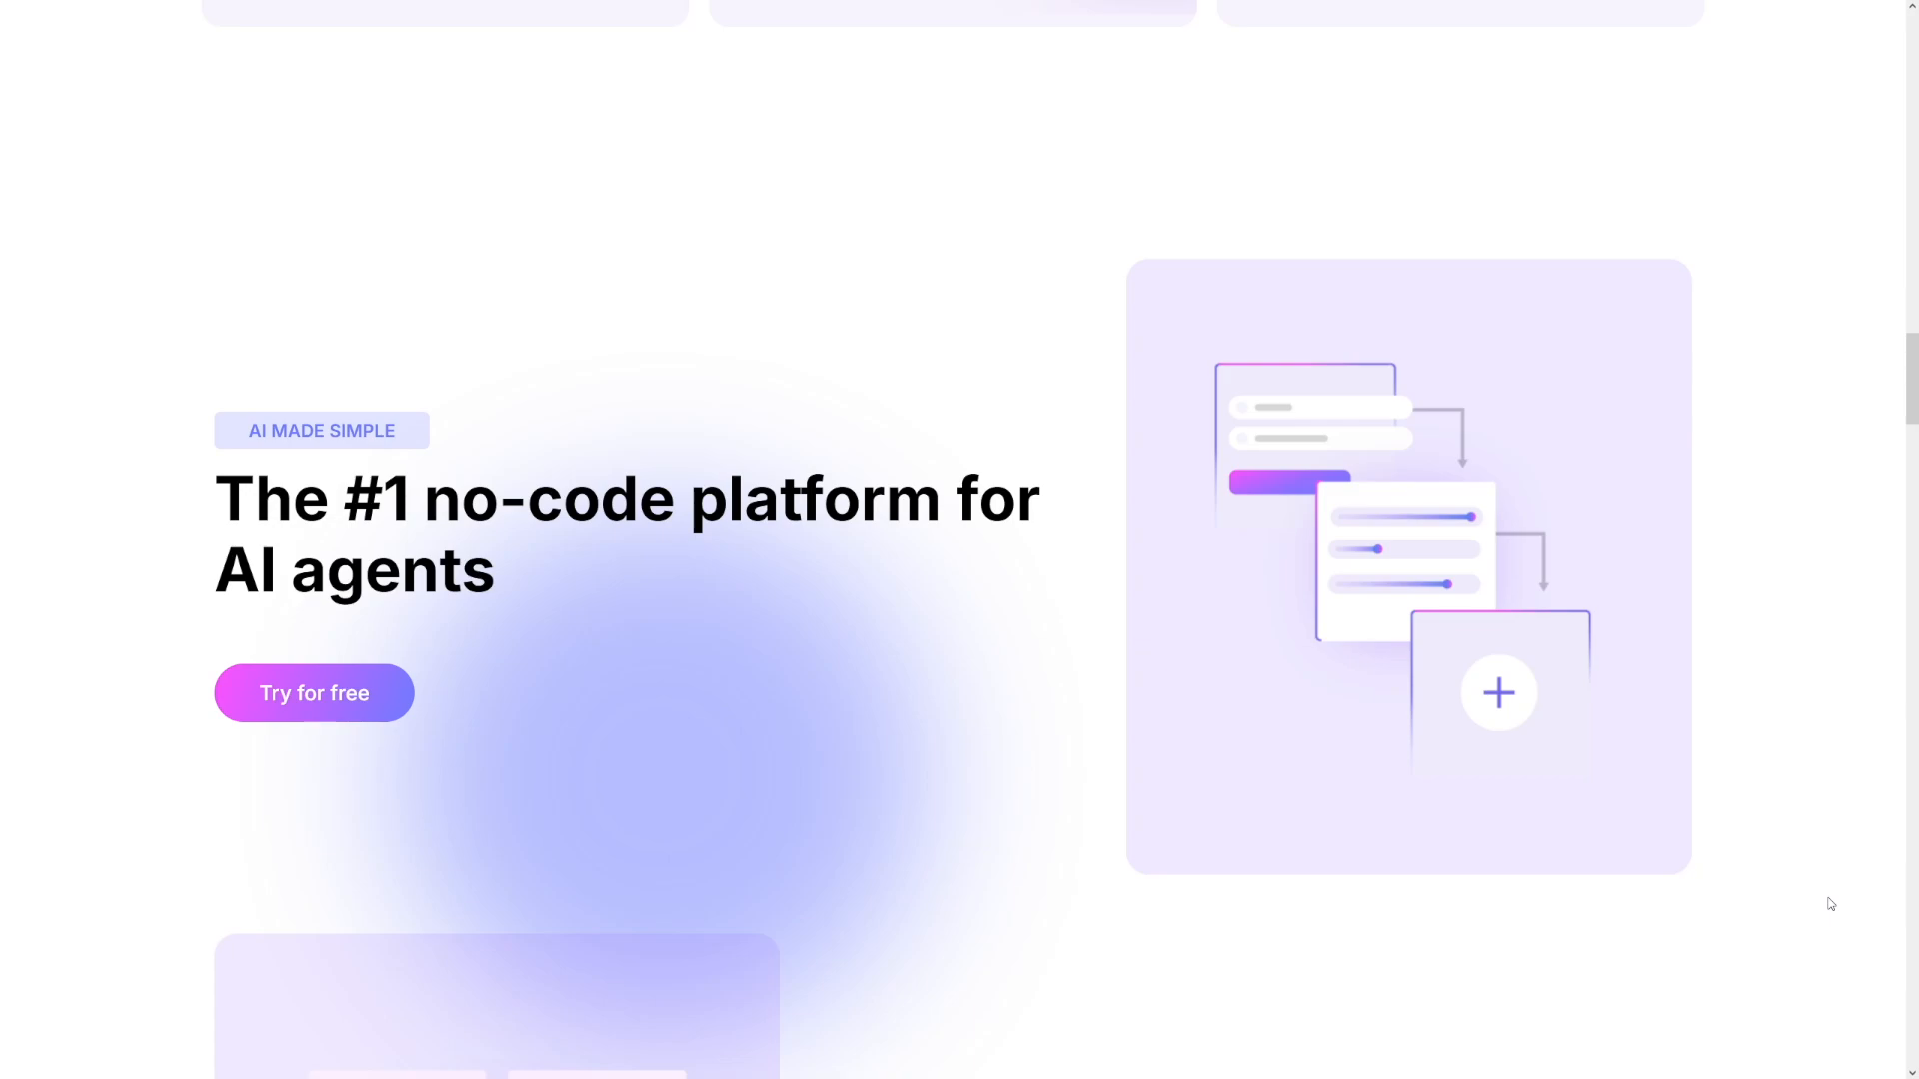
Scroll the landing page to the top where sign-in reaches the team Dashboard.
scroll(up, 3)
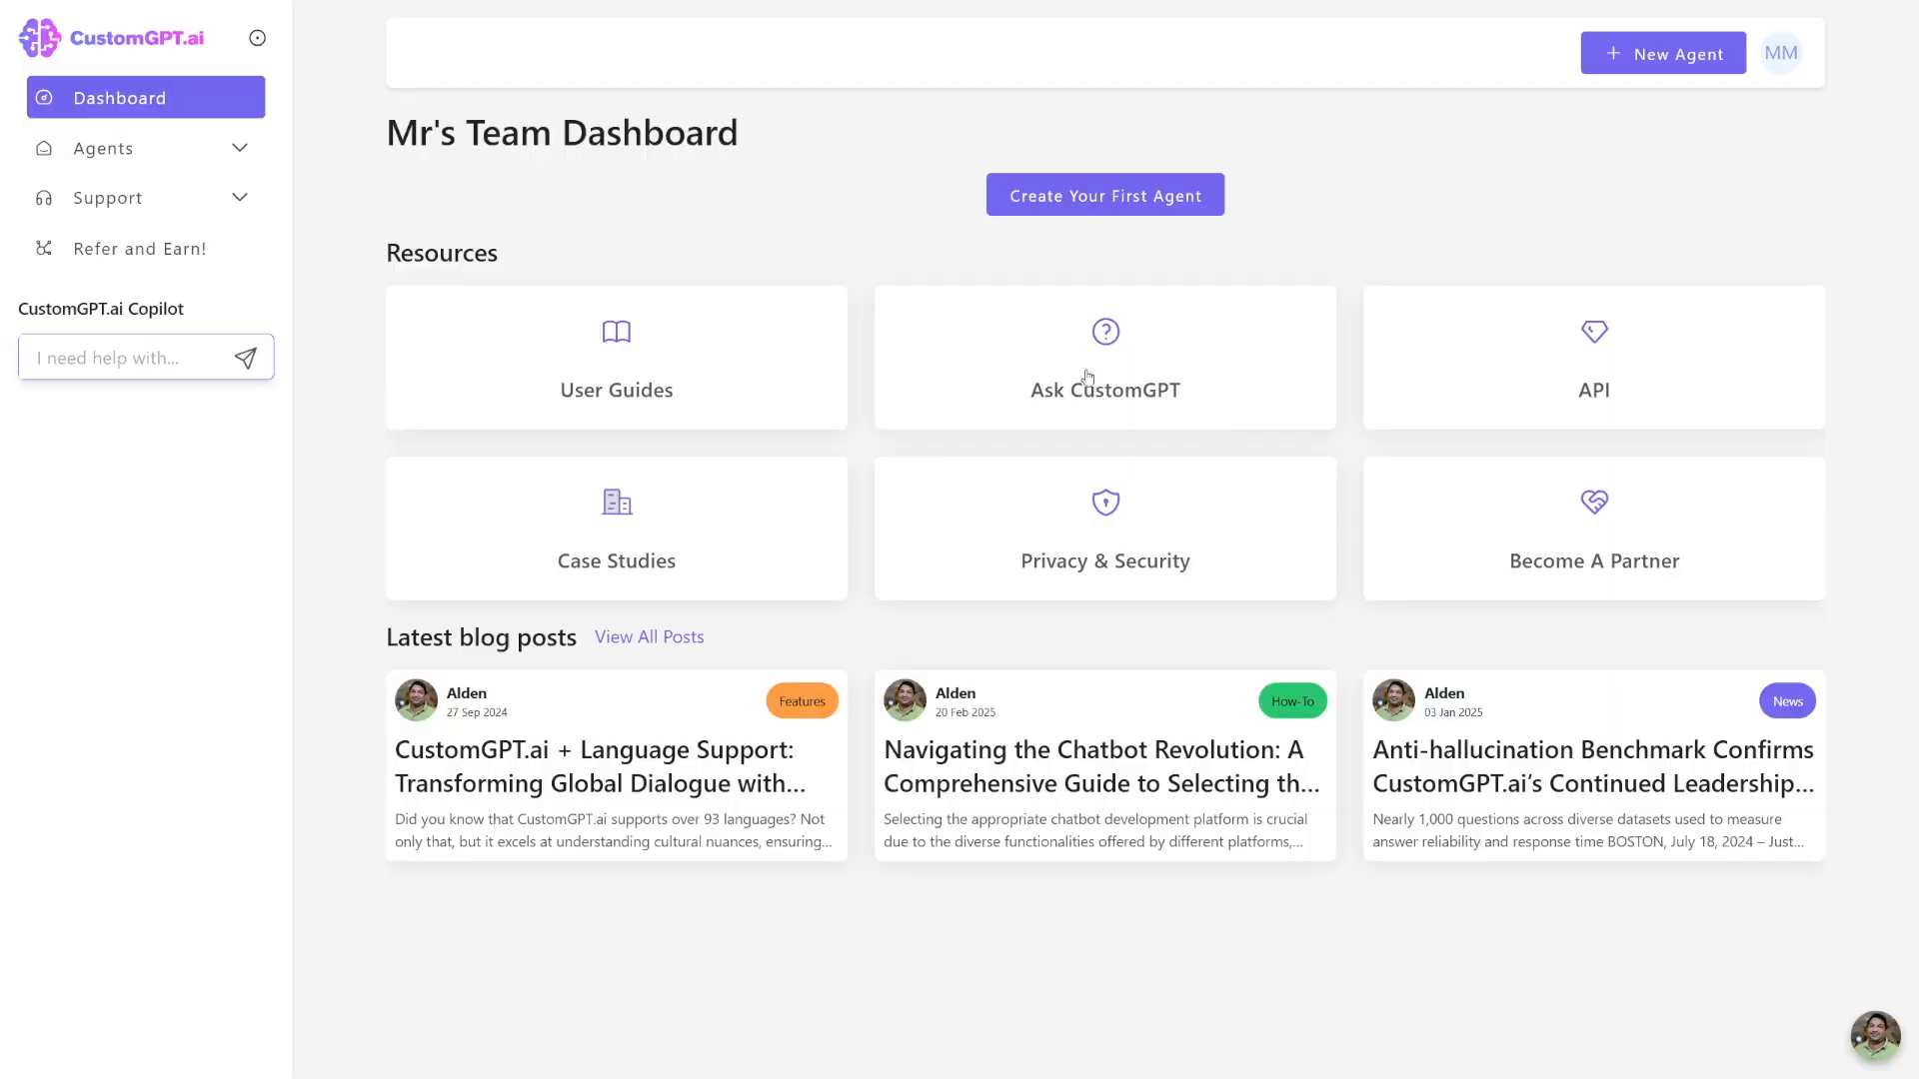
mouse_move(1150, 474)
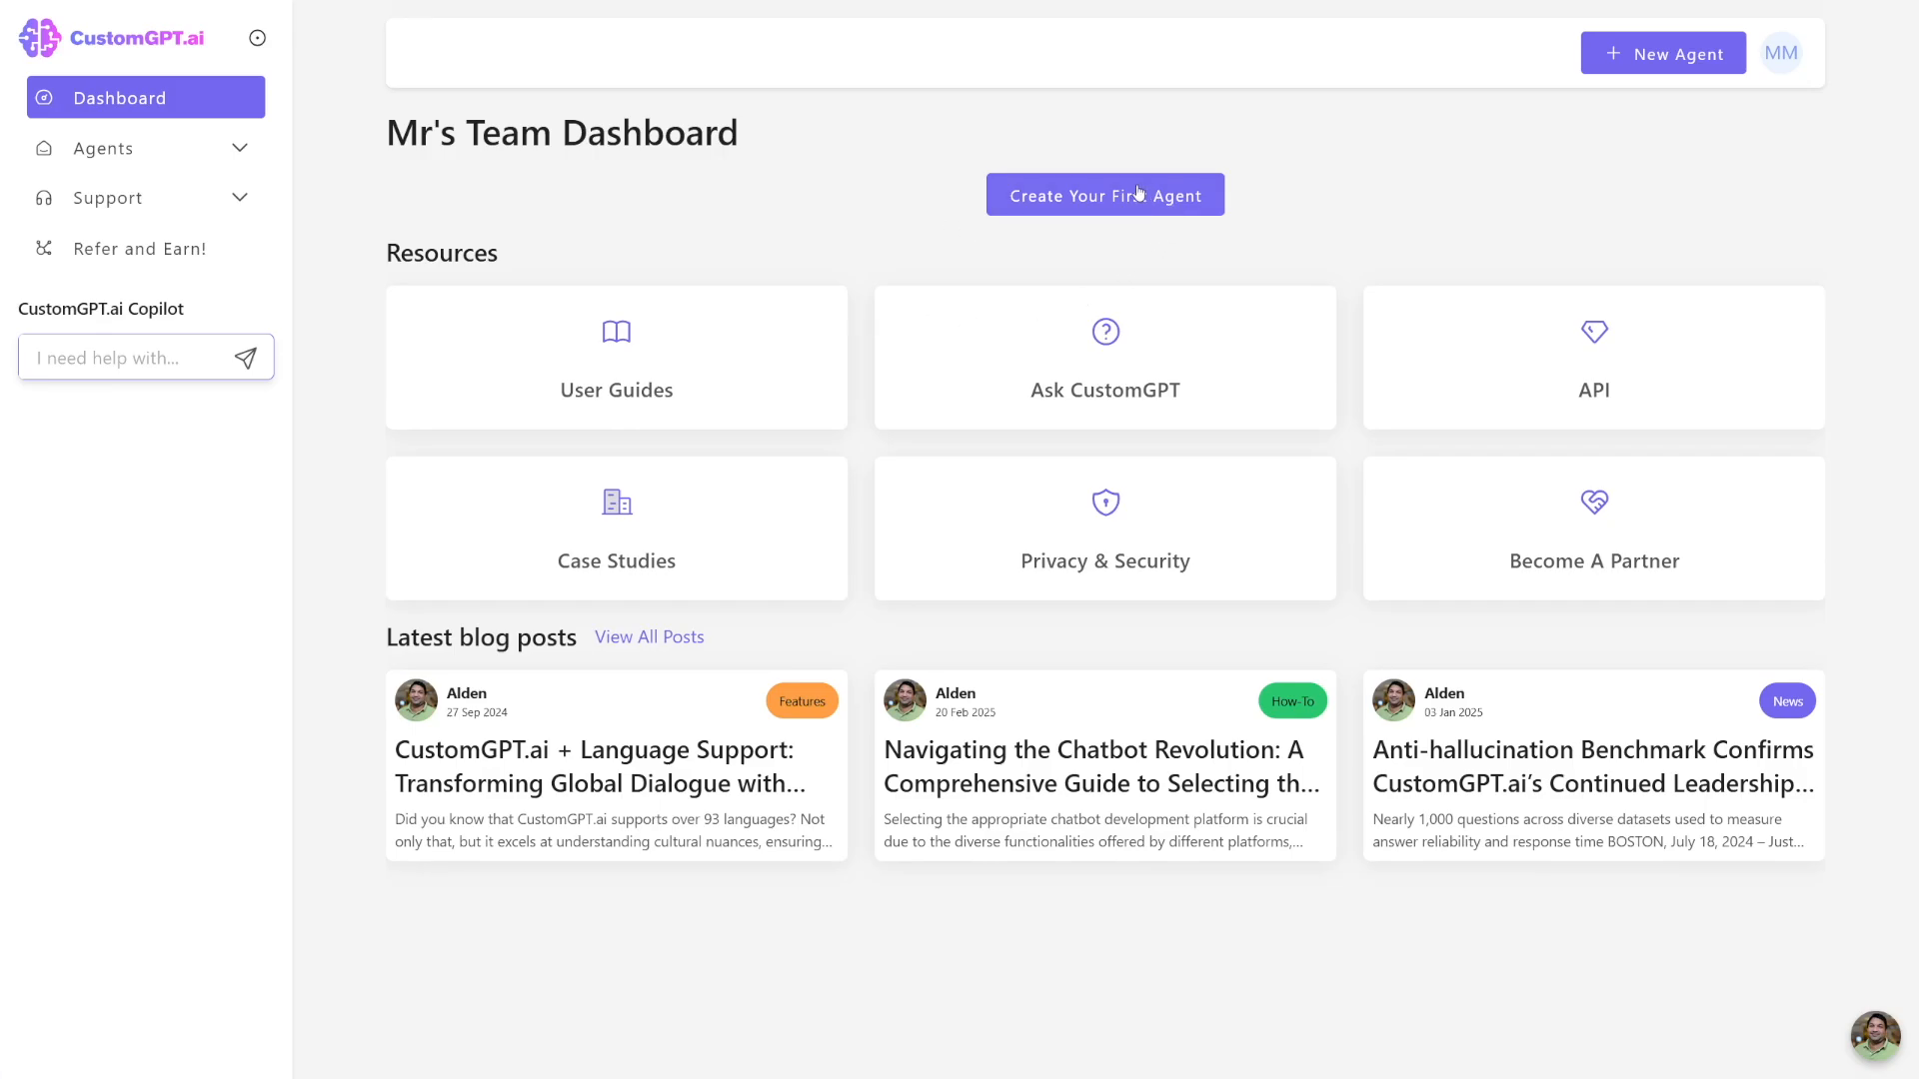
mouse_move(1093, 213)
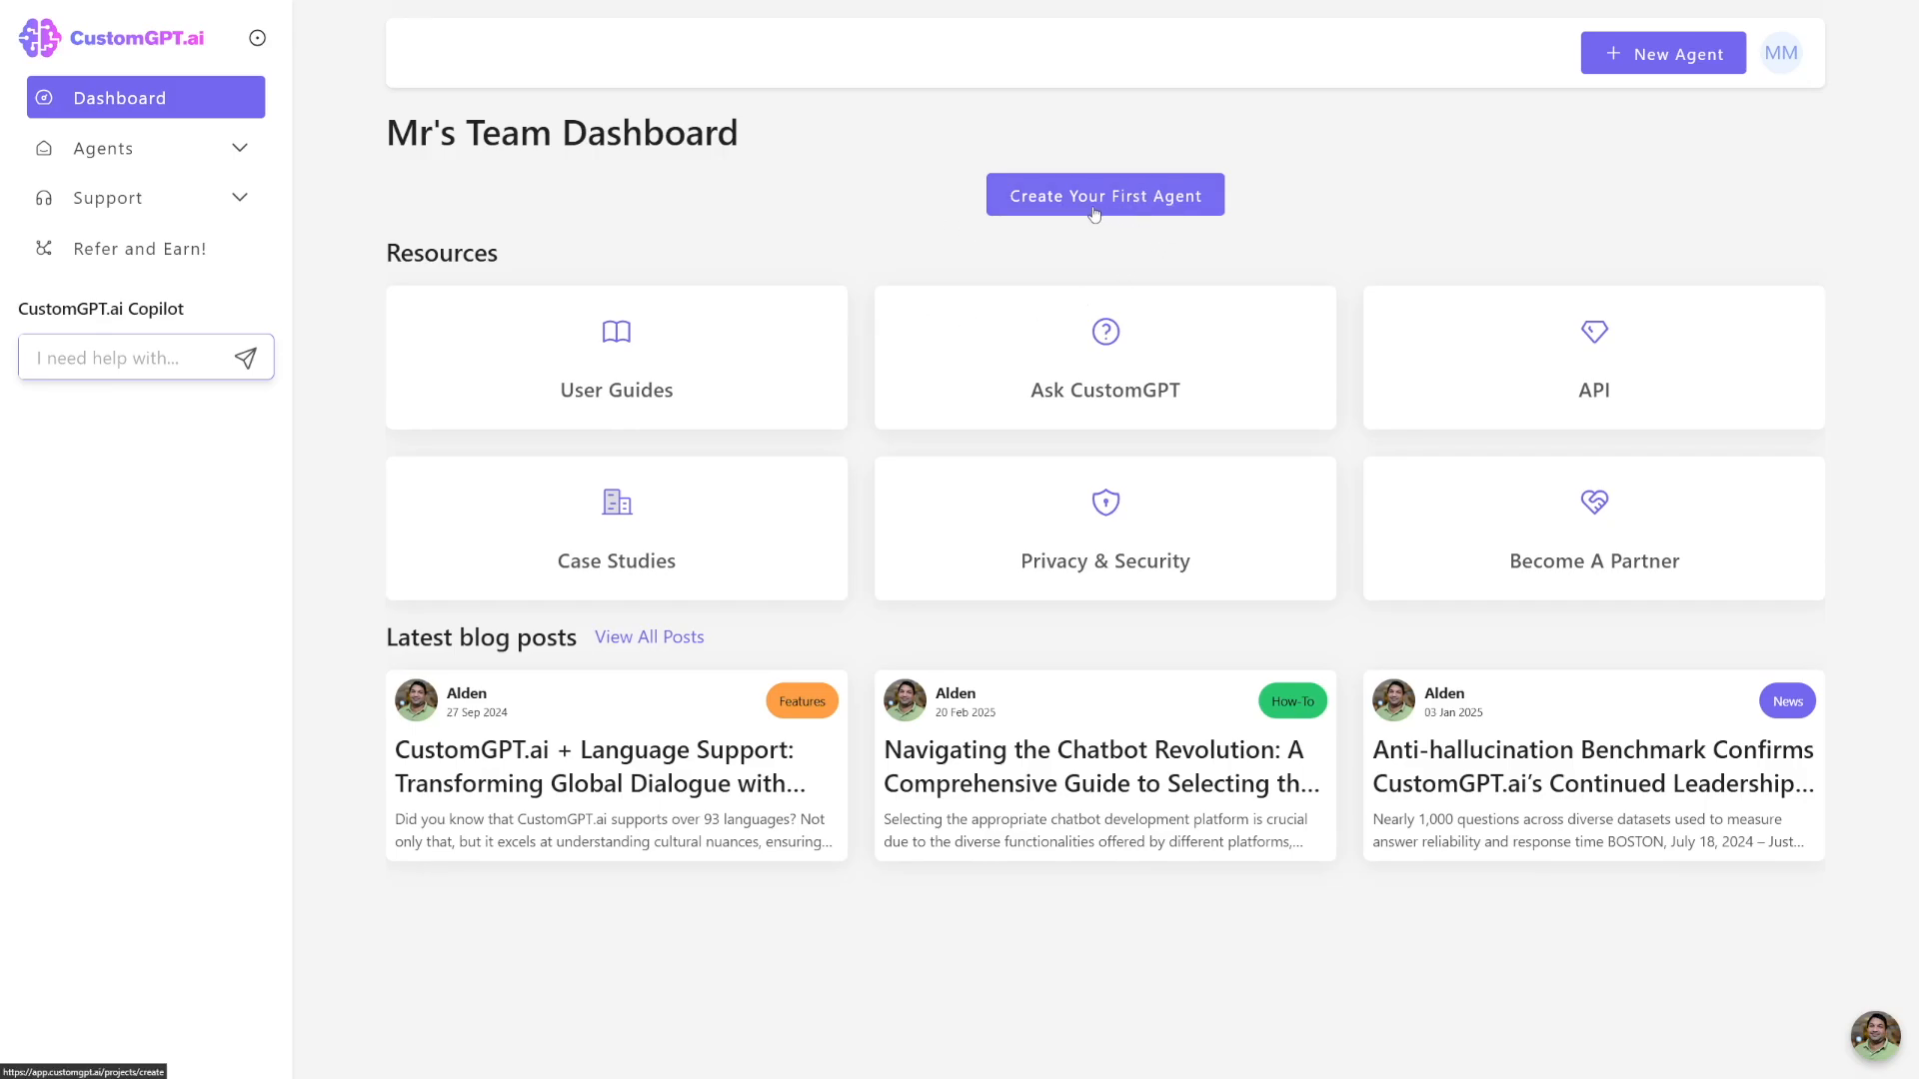
Start creating the first agent and scroll the data-source catalog down to the Media group.
click(1103, 193)
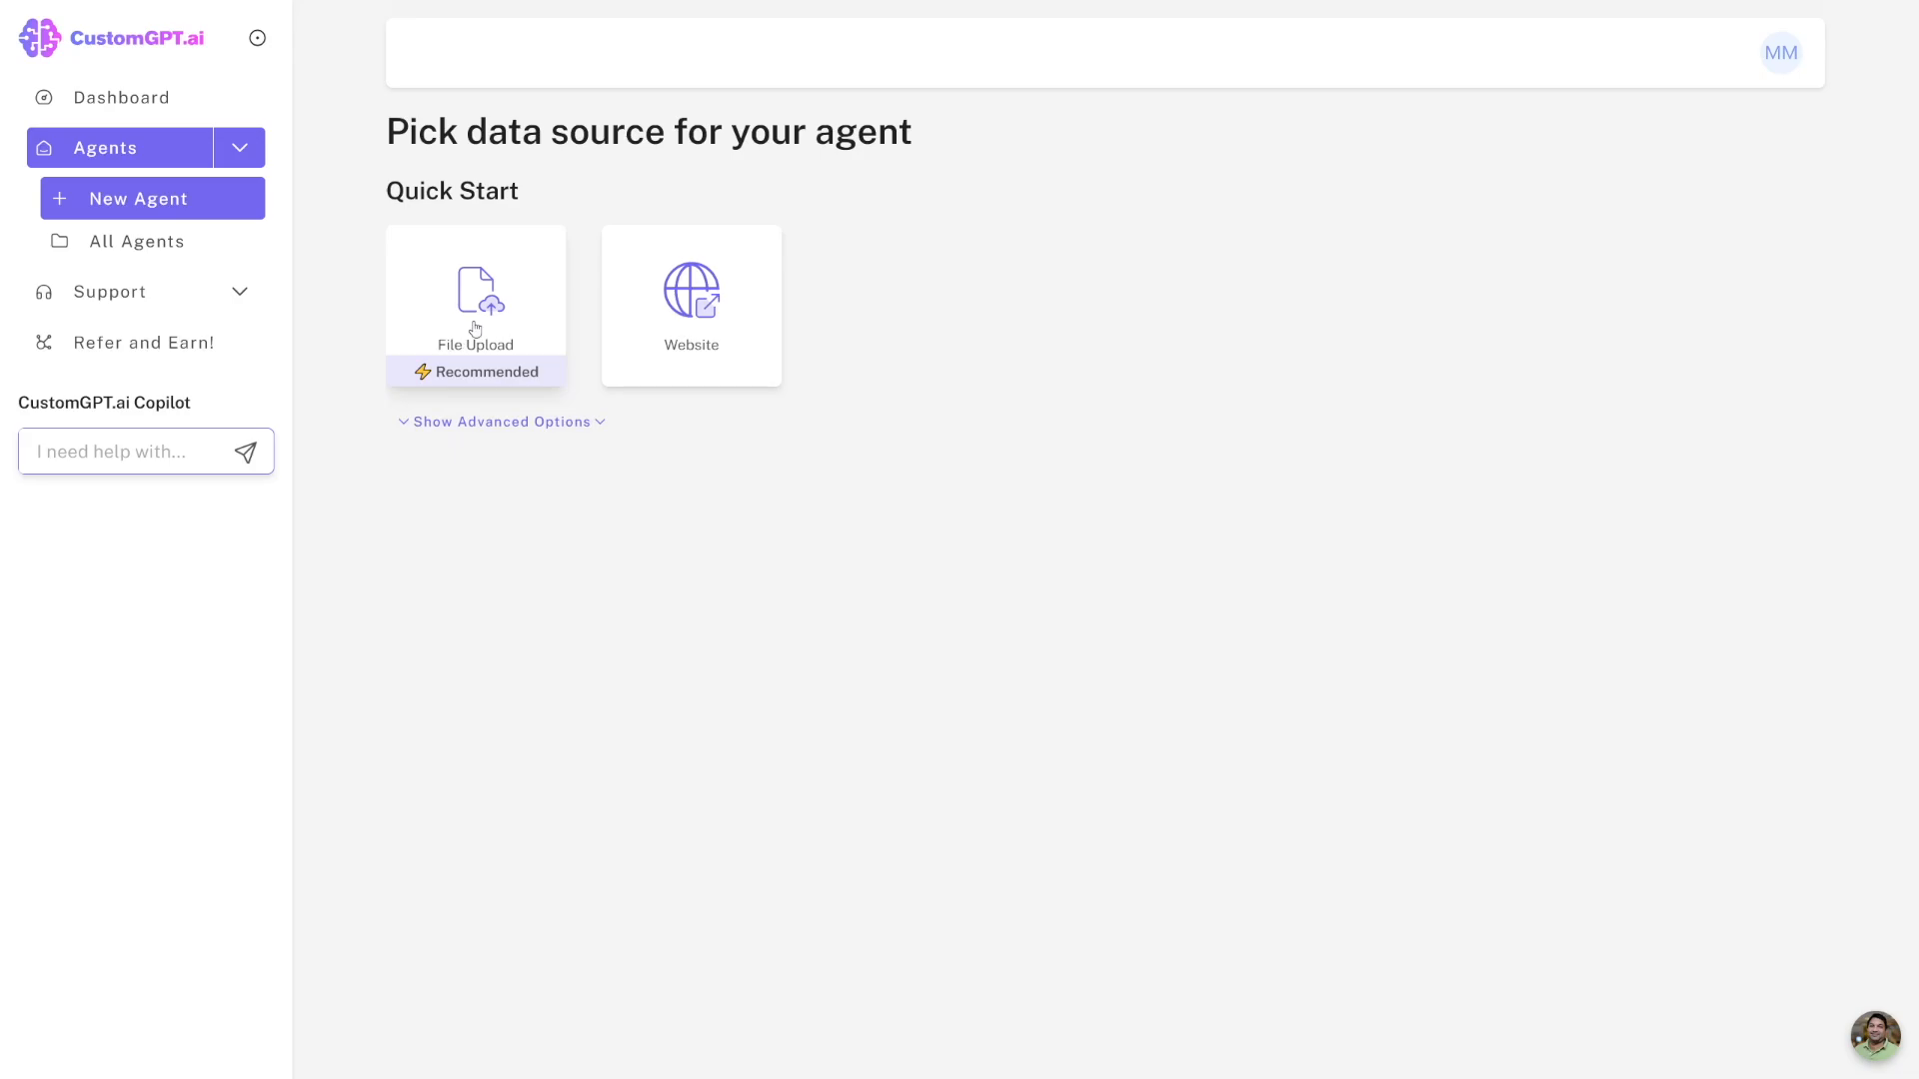
mouse_move(727, 302)
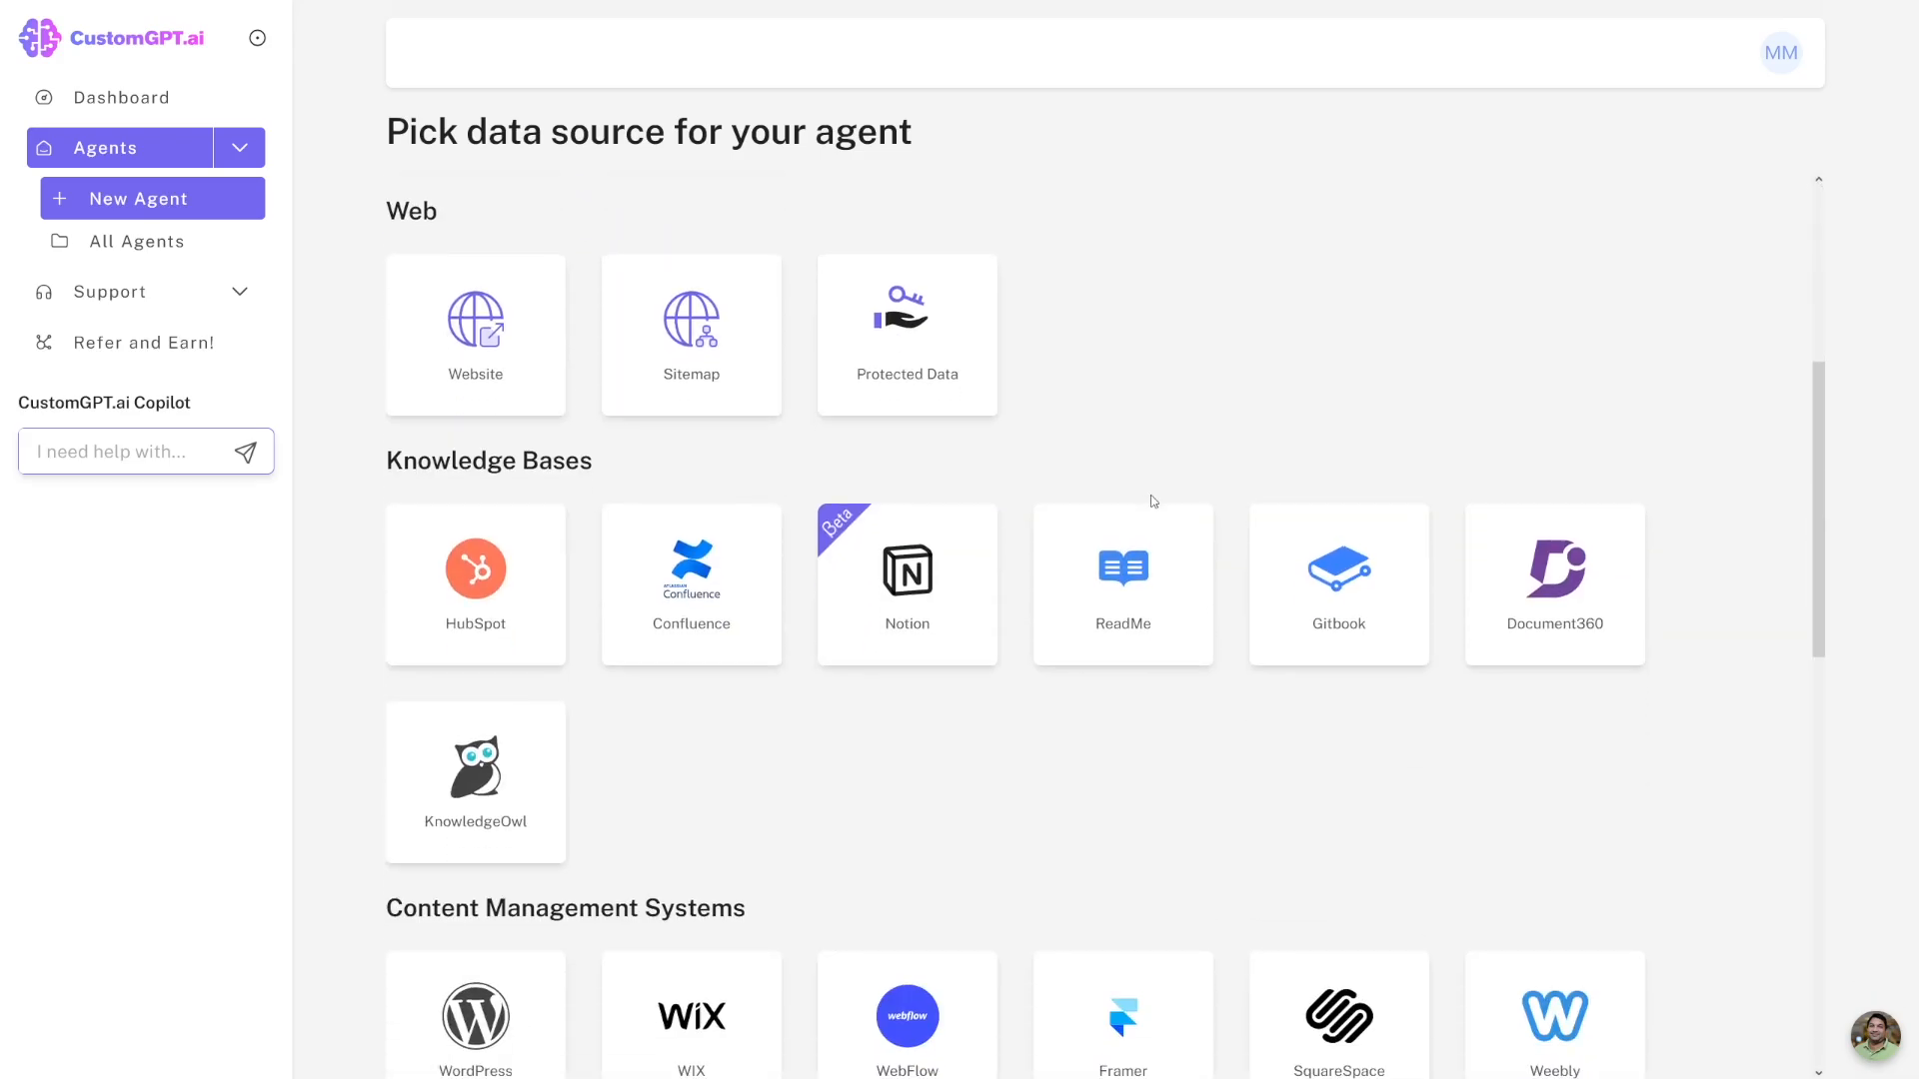
scroll(down, 3)
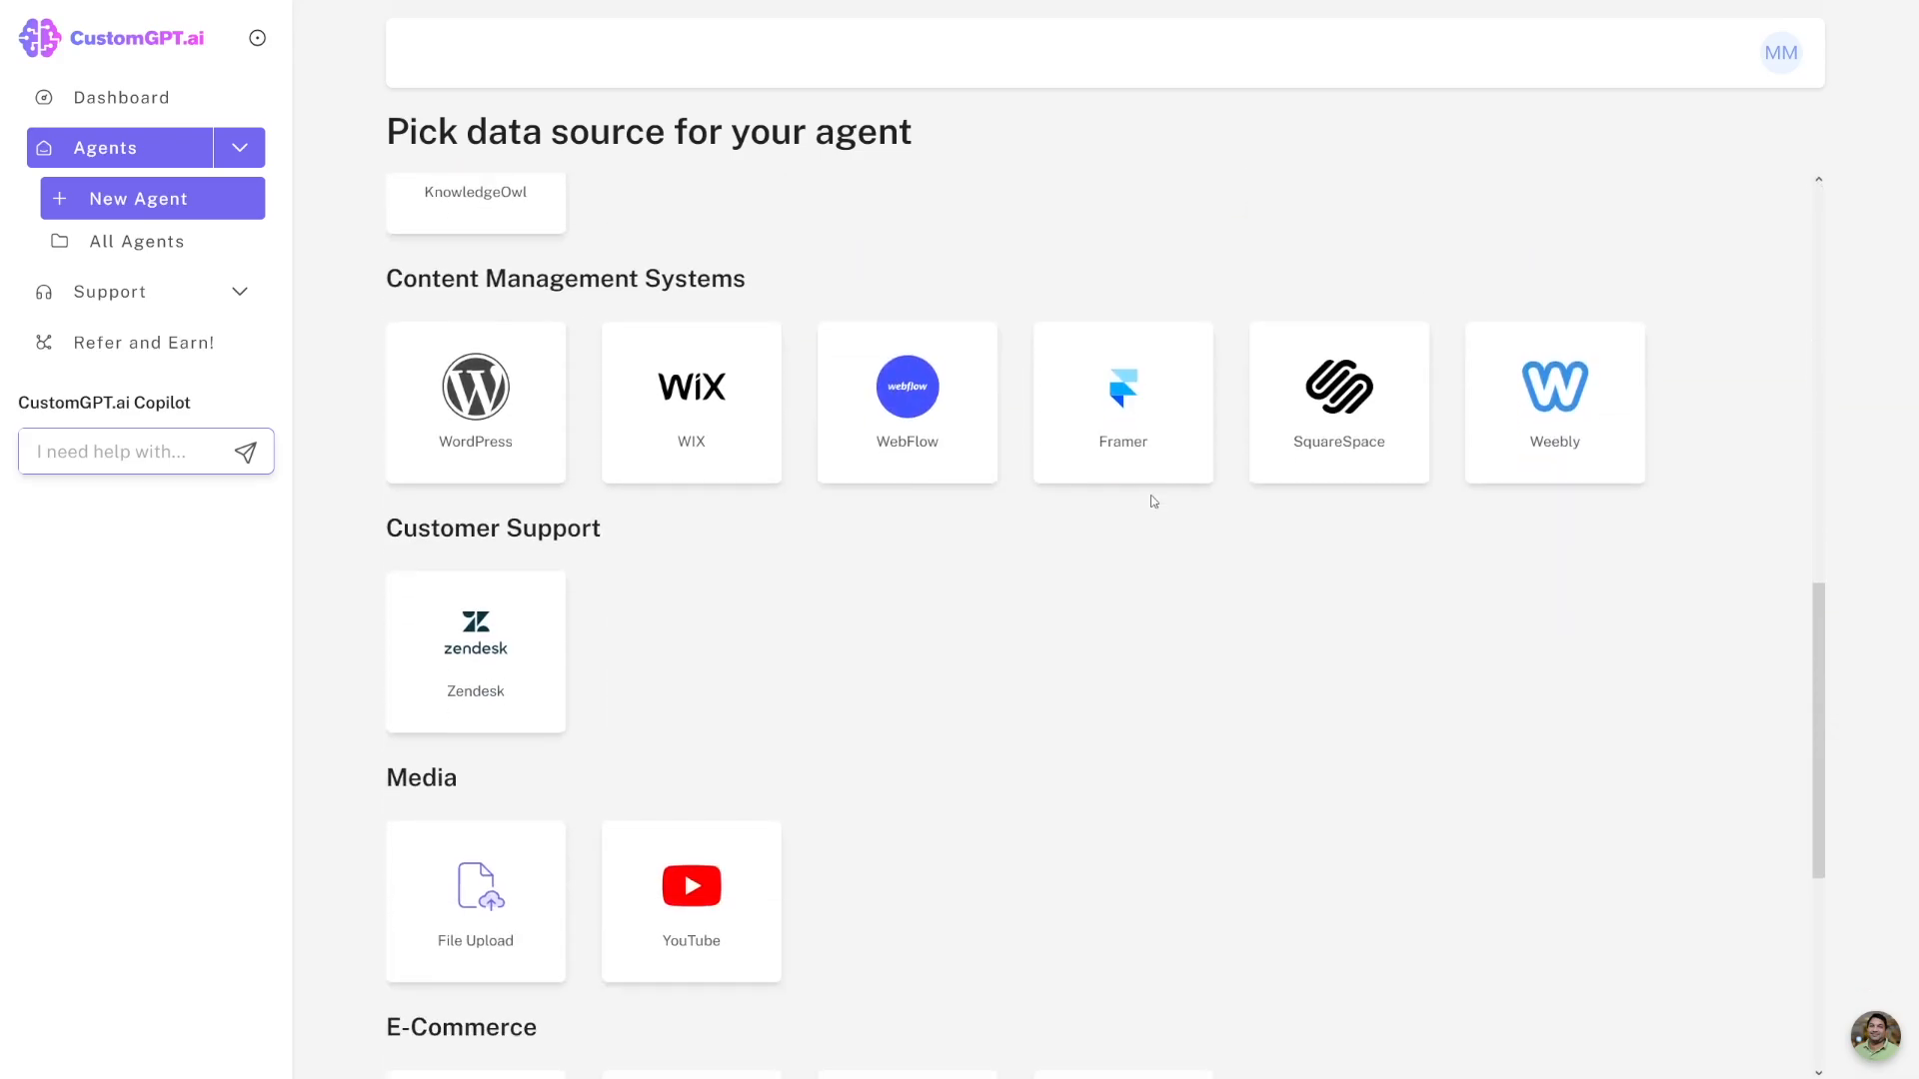
scroll(down, 3)
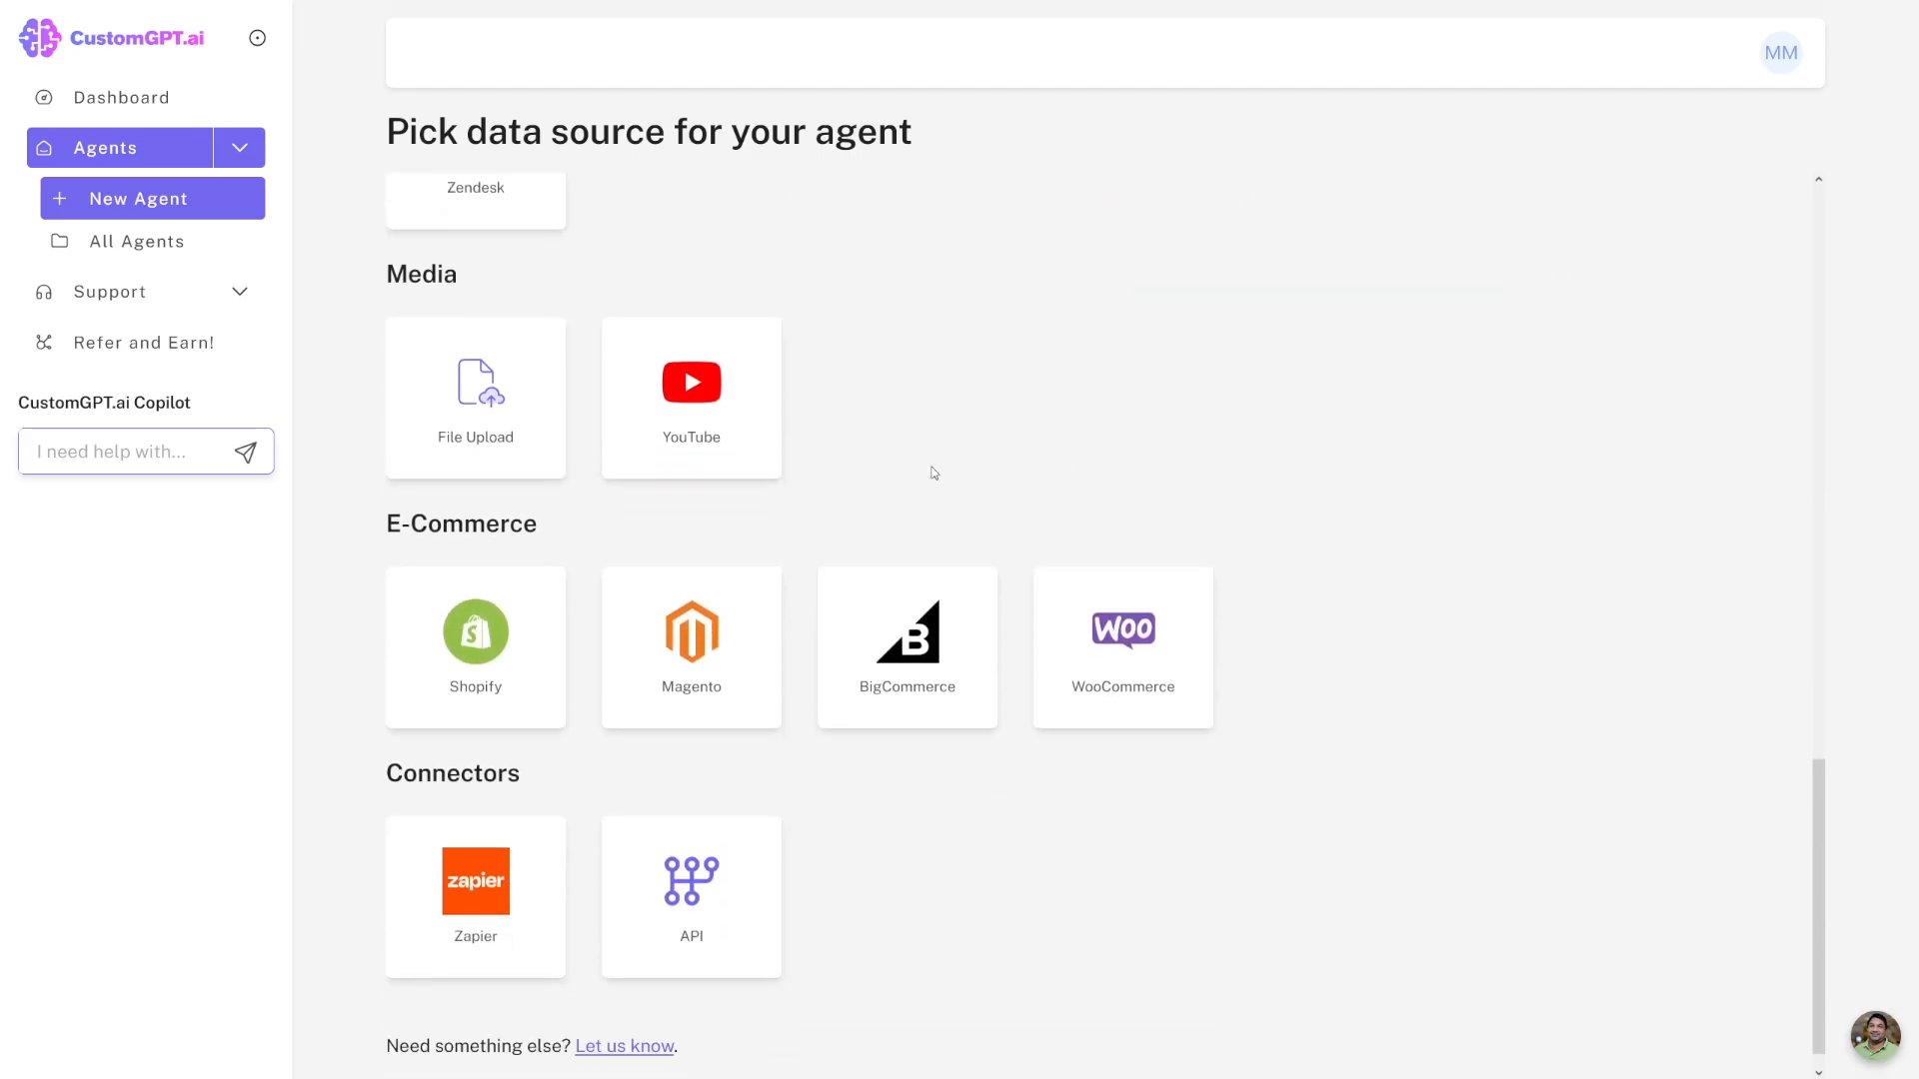
mouse_move(716, 428)
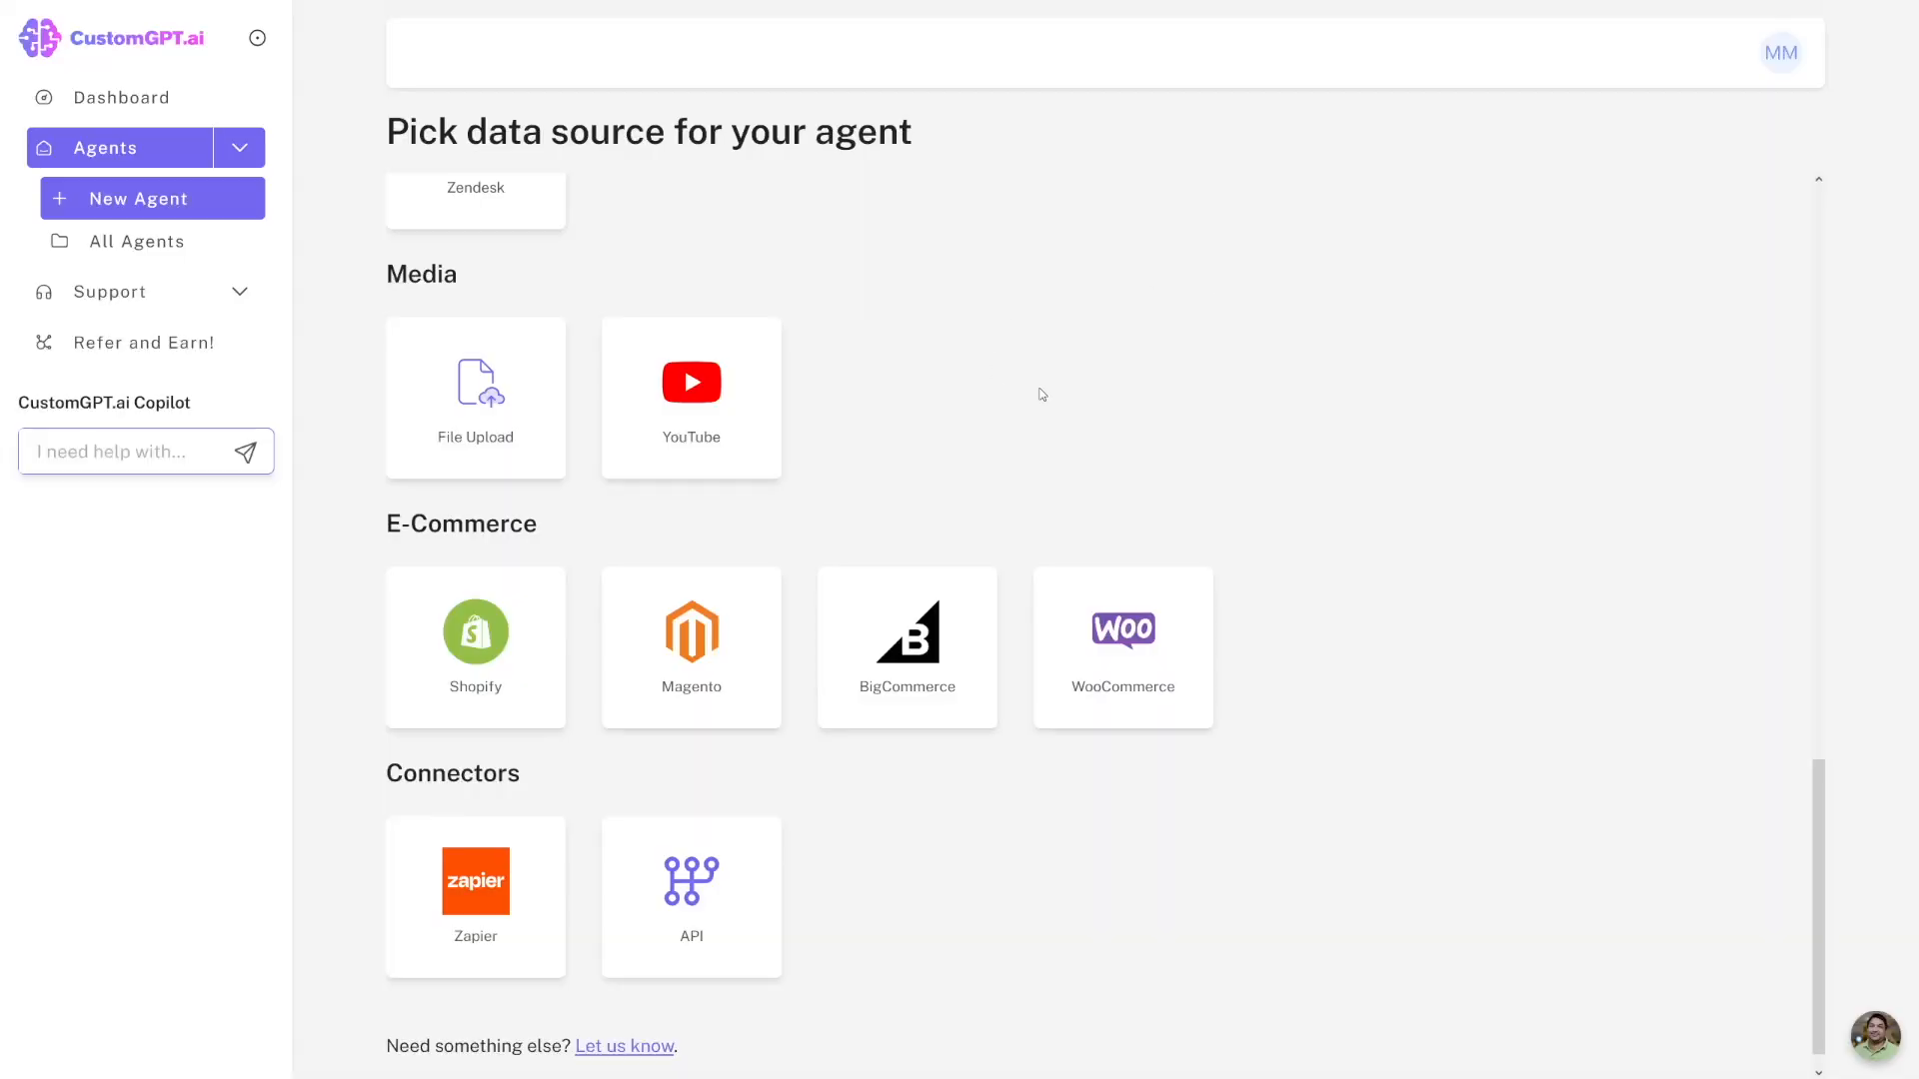
mouse_move(692, 393)
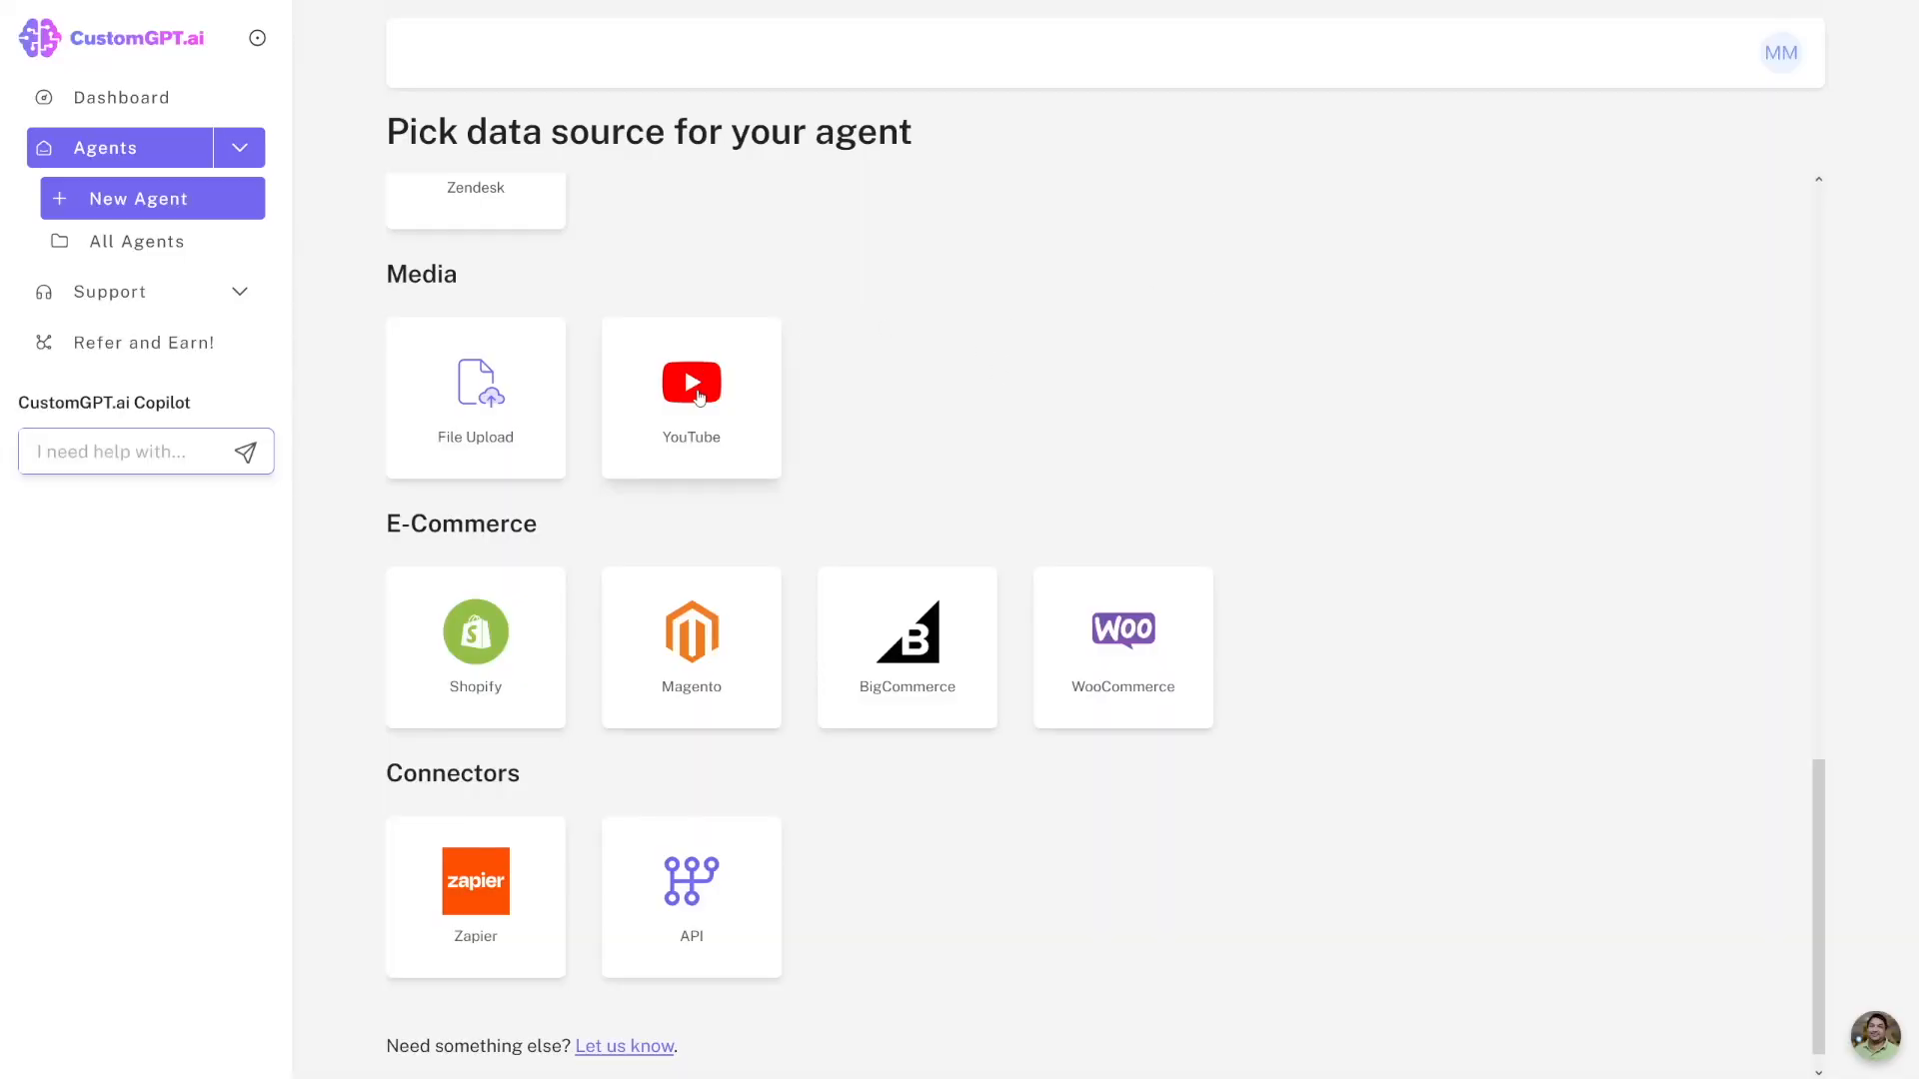
Choose YouTube as the data source, supply the channel URL and create the agent.
click(689, 395)
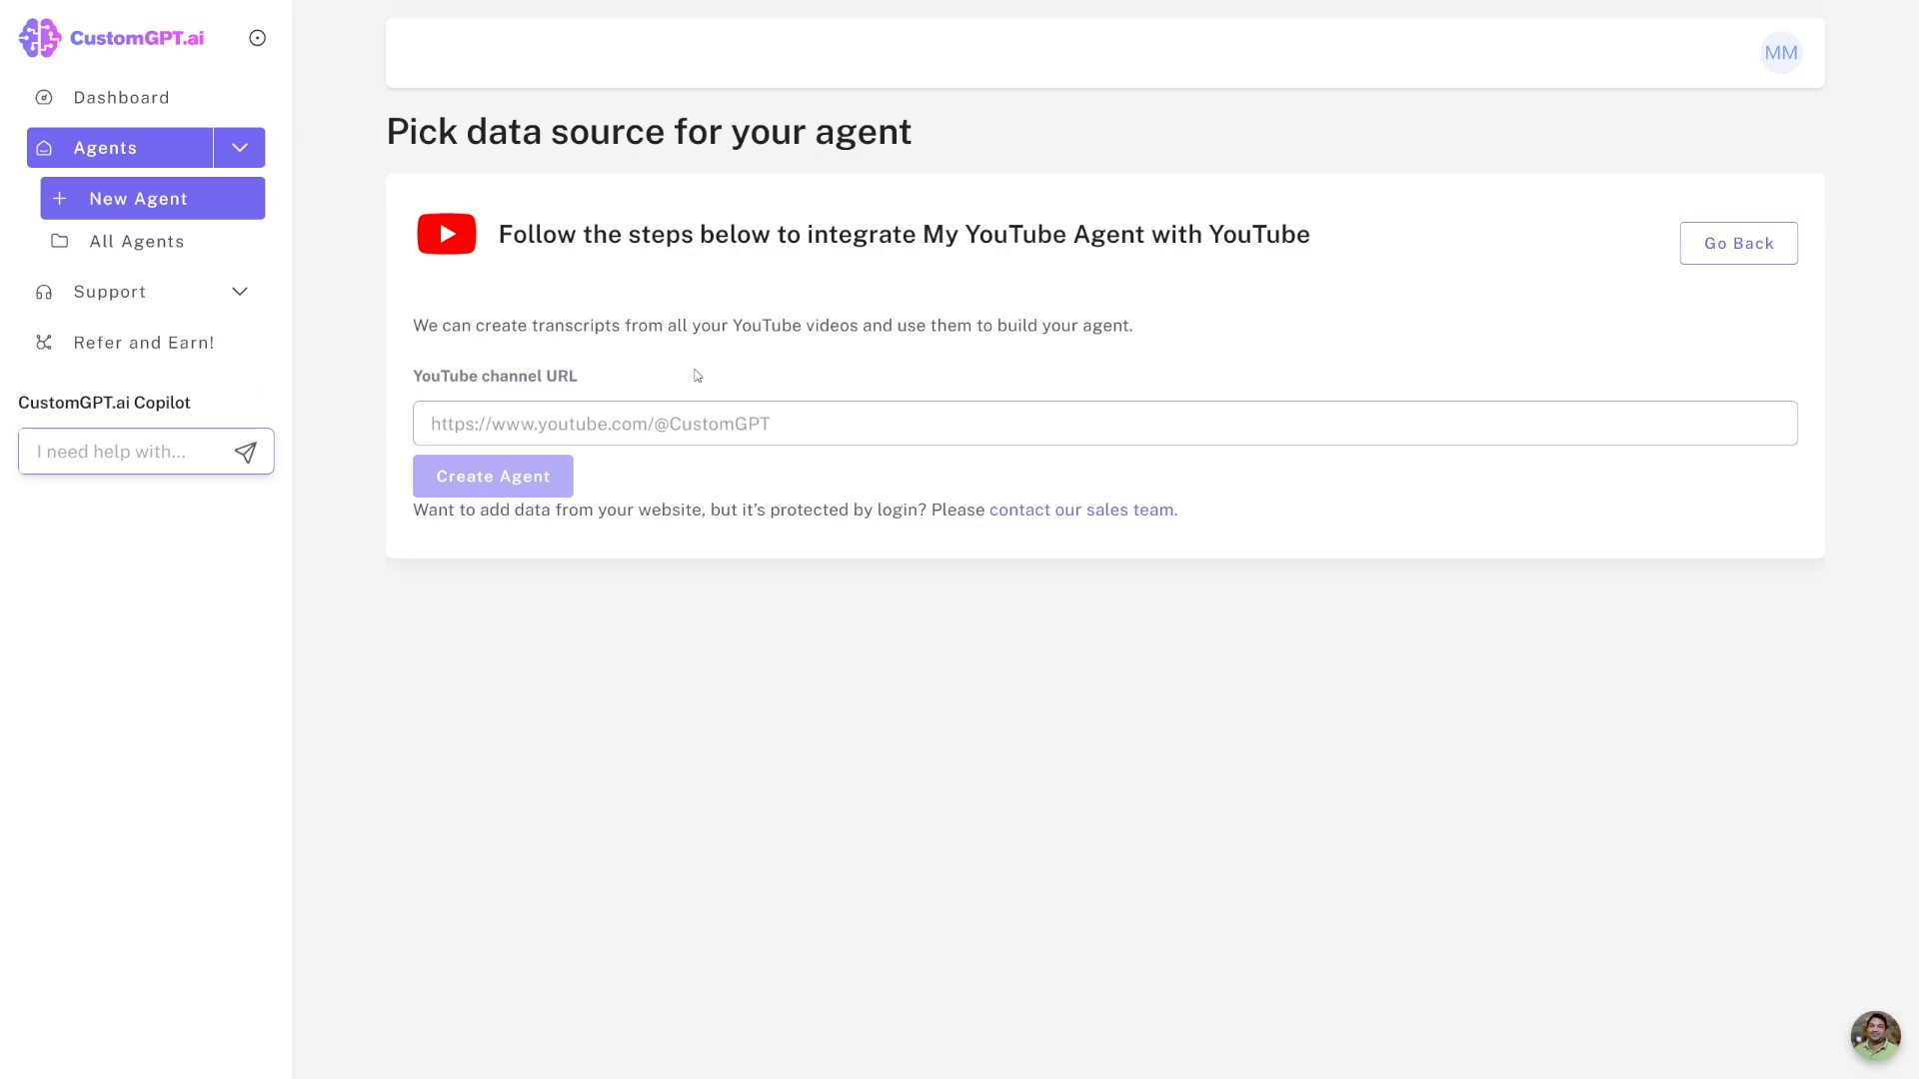
mouse_move(562, 386)
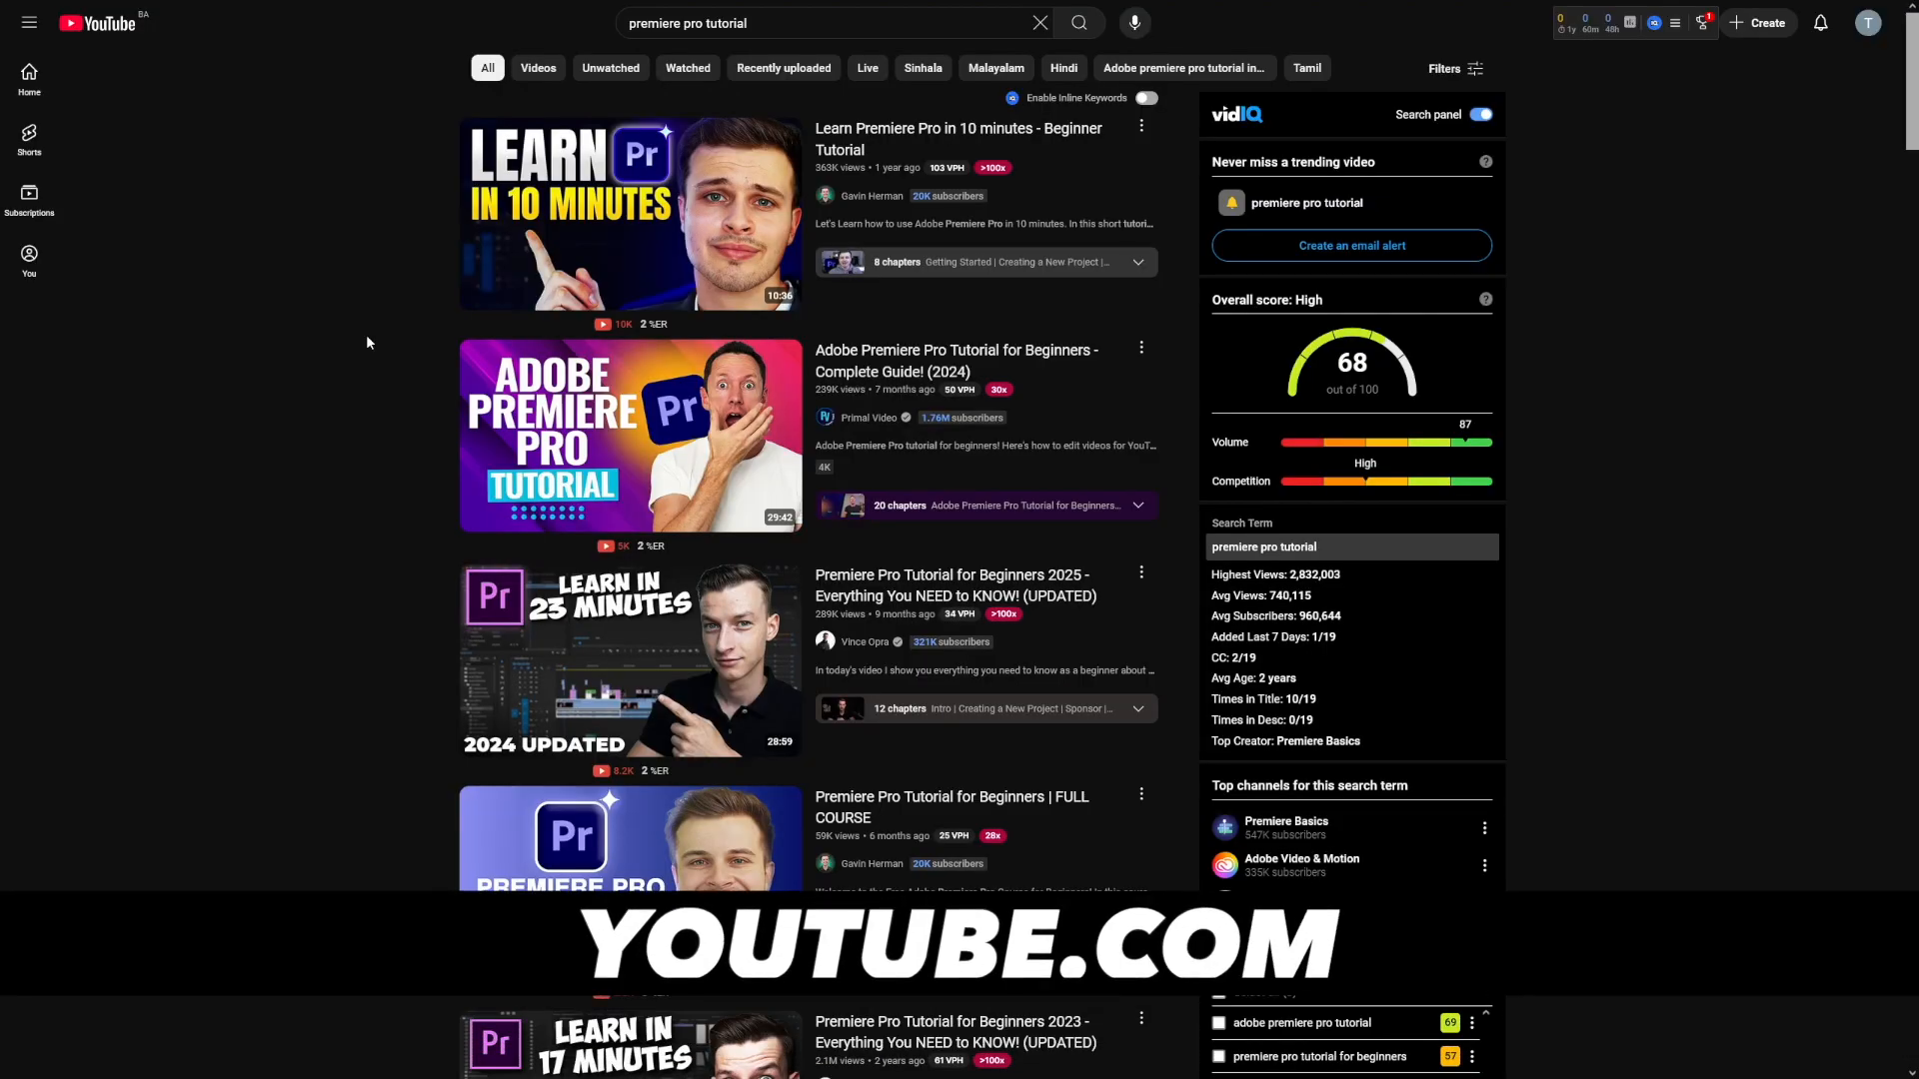
scroll(down, 3)
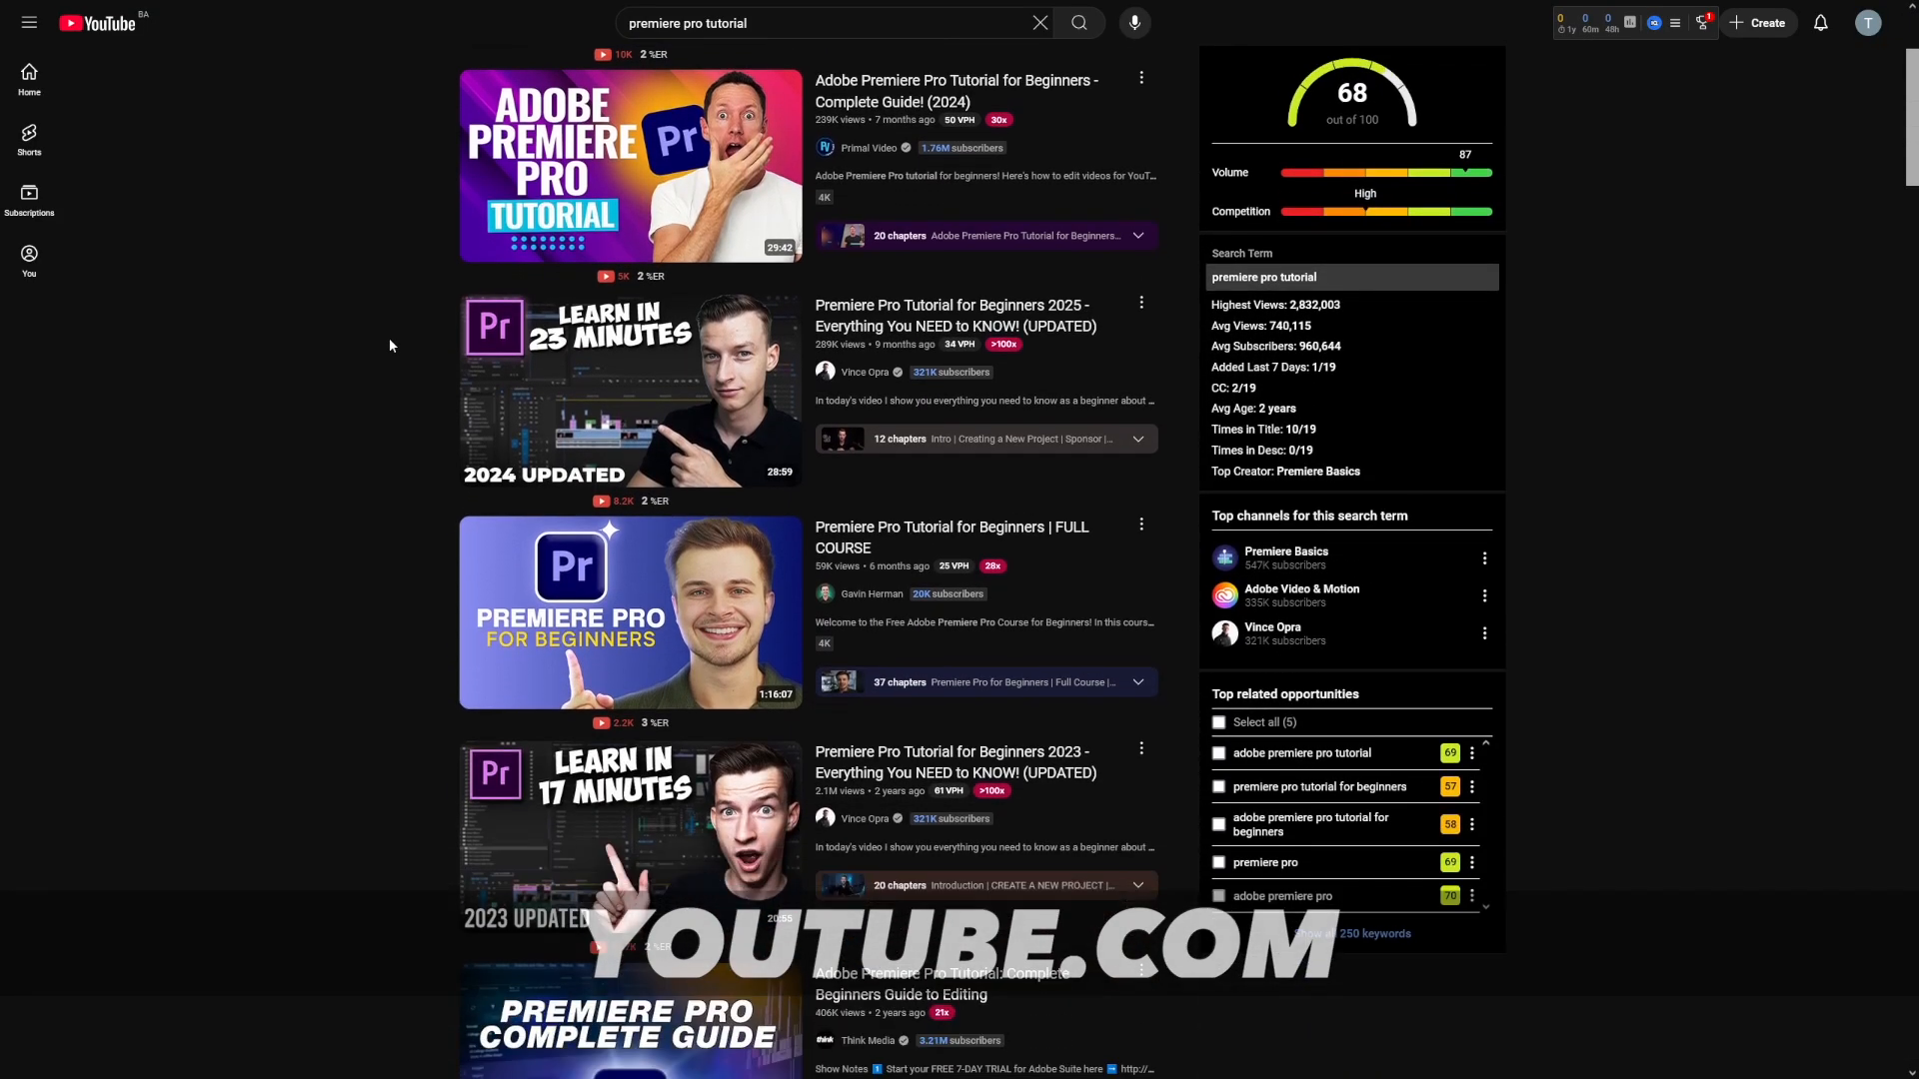
scroll(down, 3)
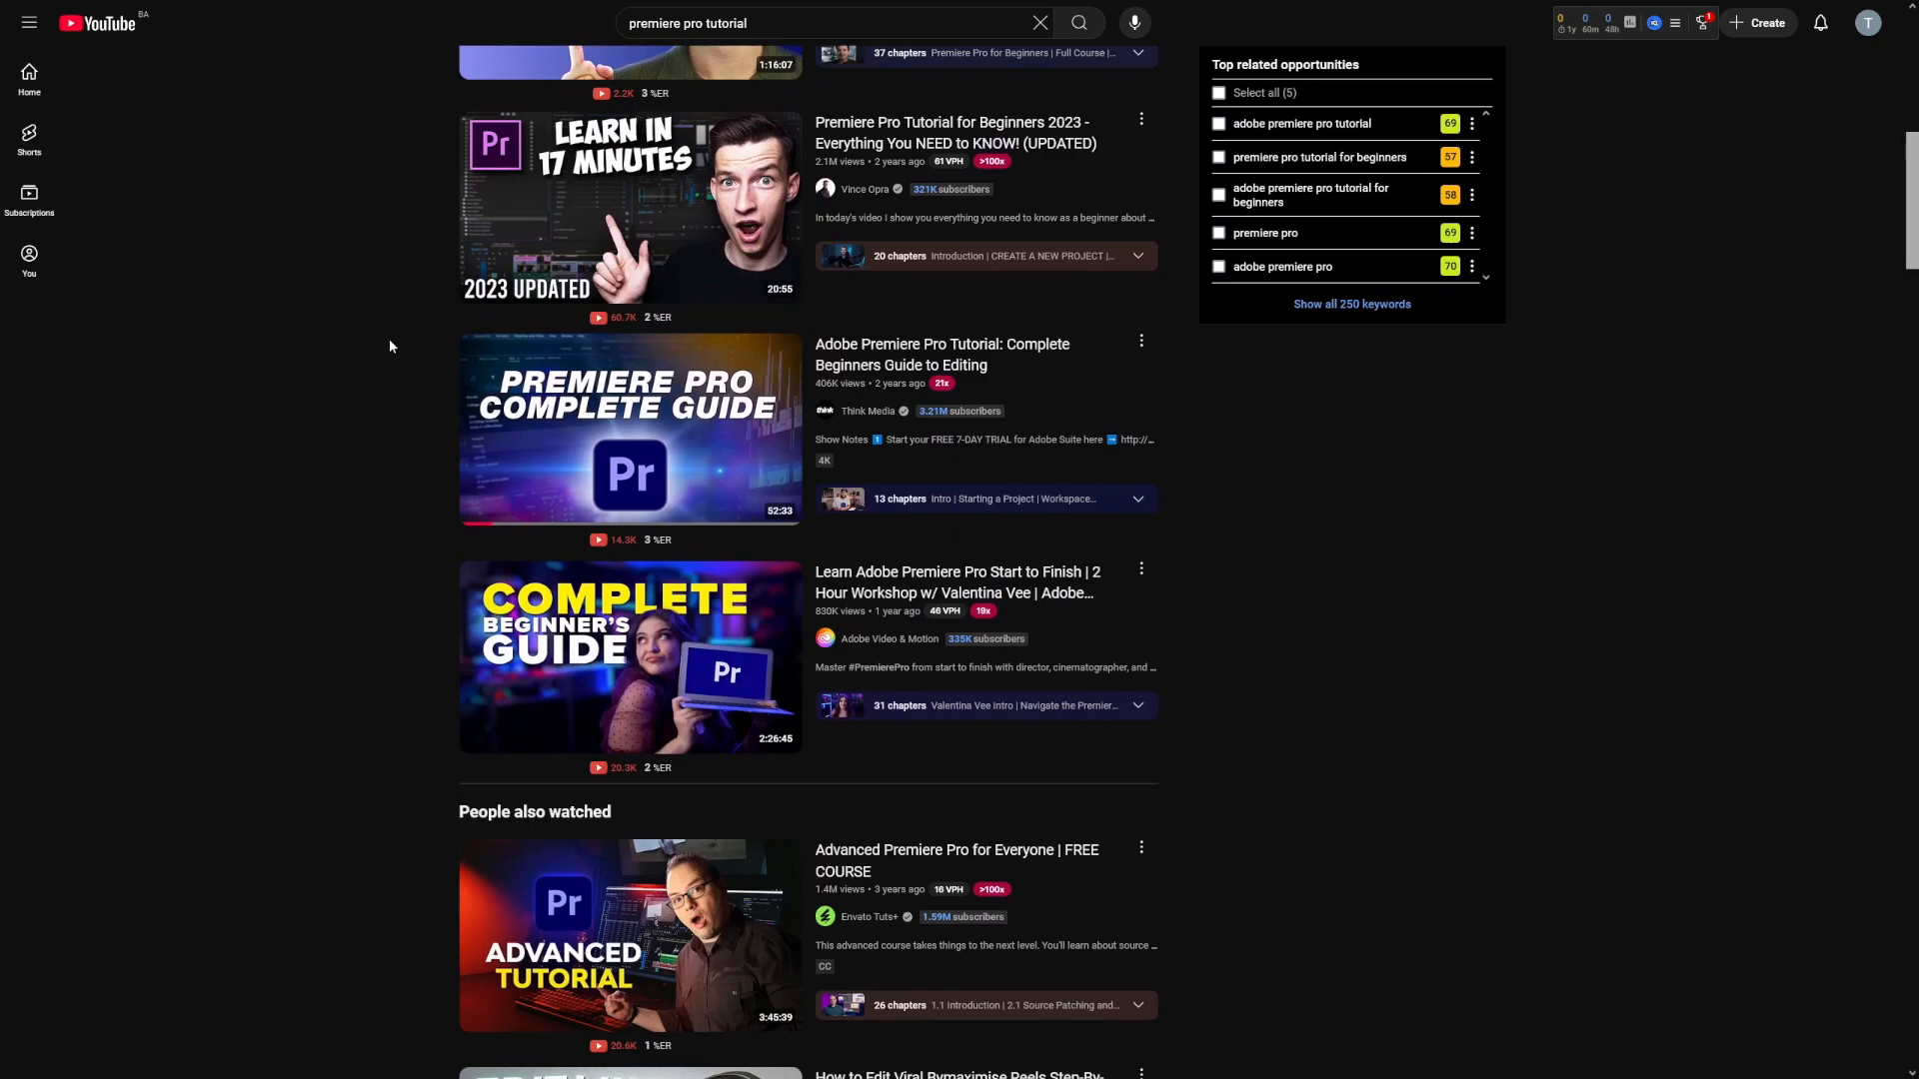
scroll(down, 3)
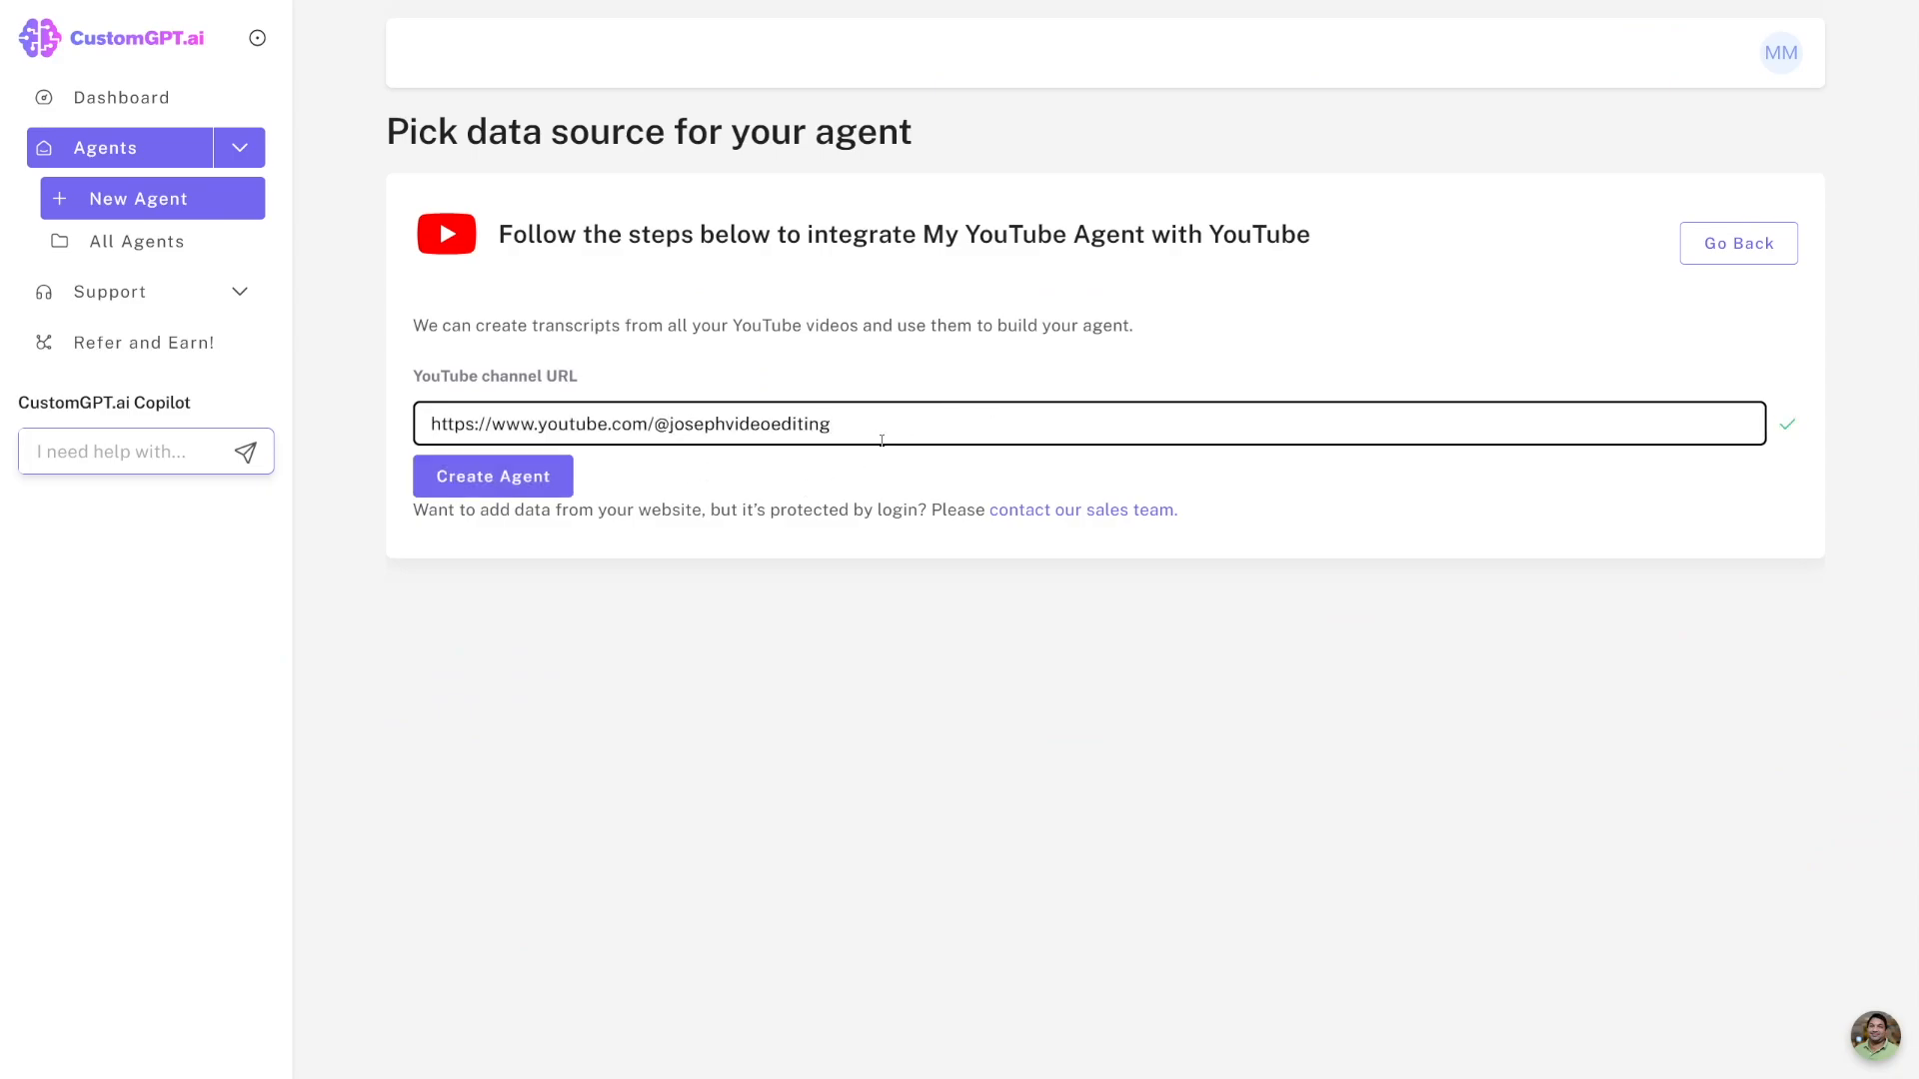
click(491, 476)
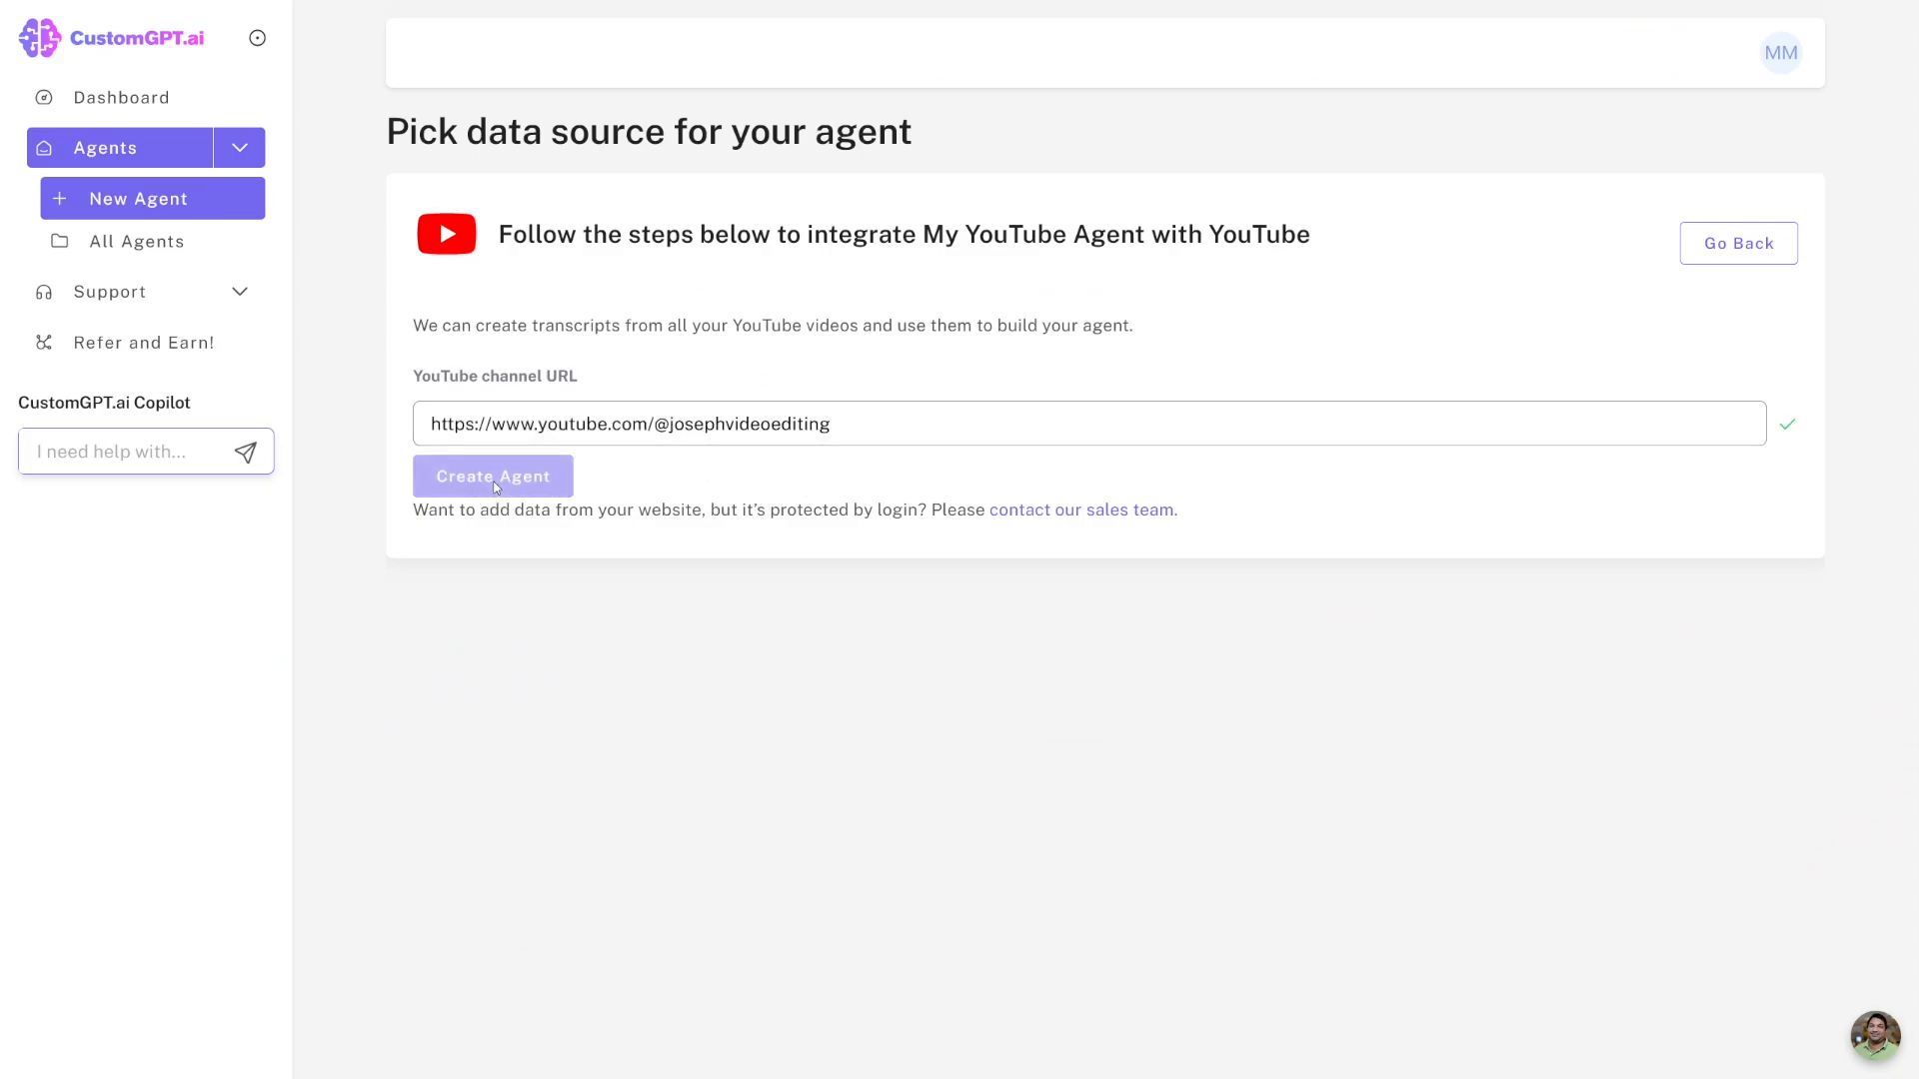
click(492, 476)
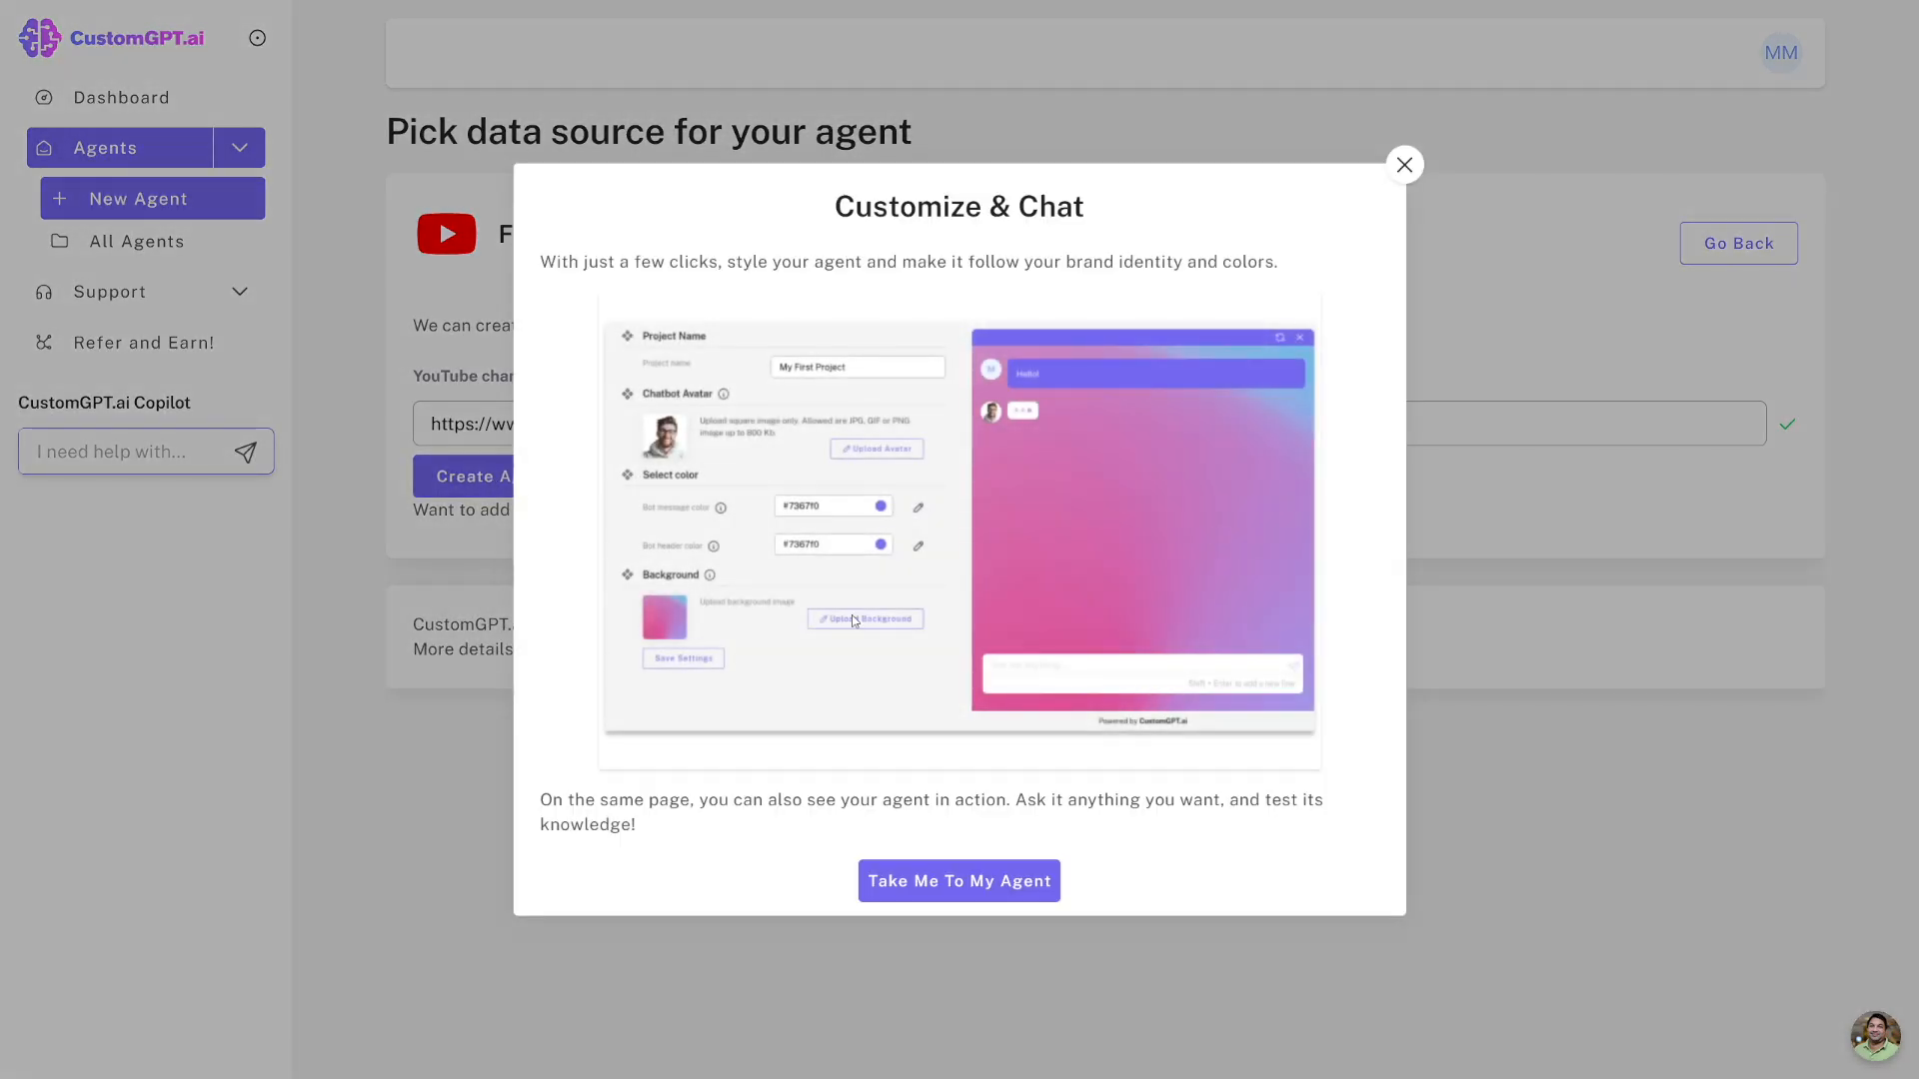
Go into the newly created agent and reach its Data sources page.
click(957, 880)
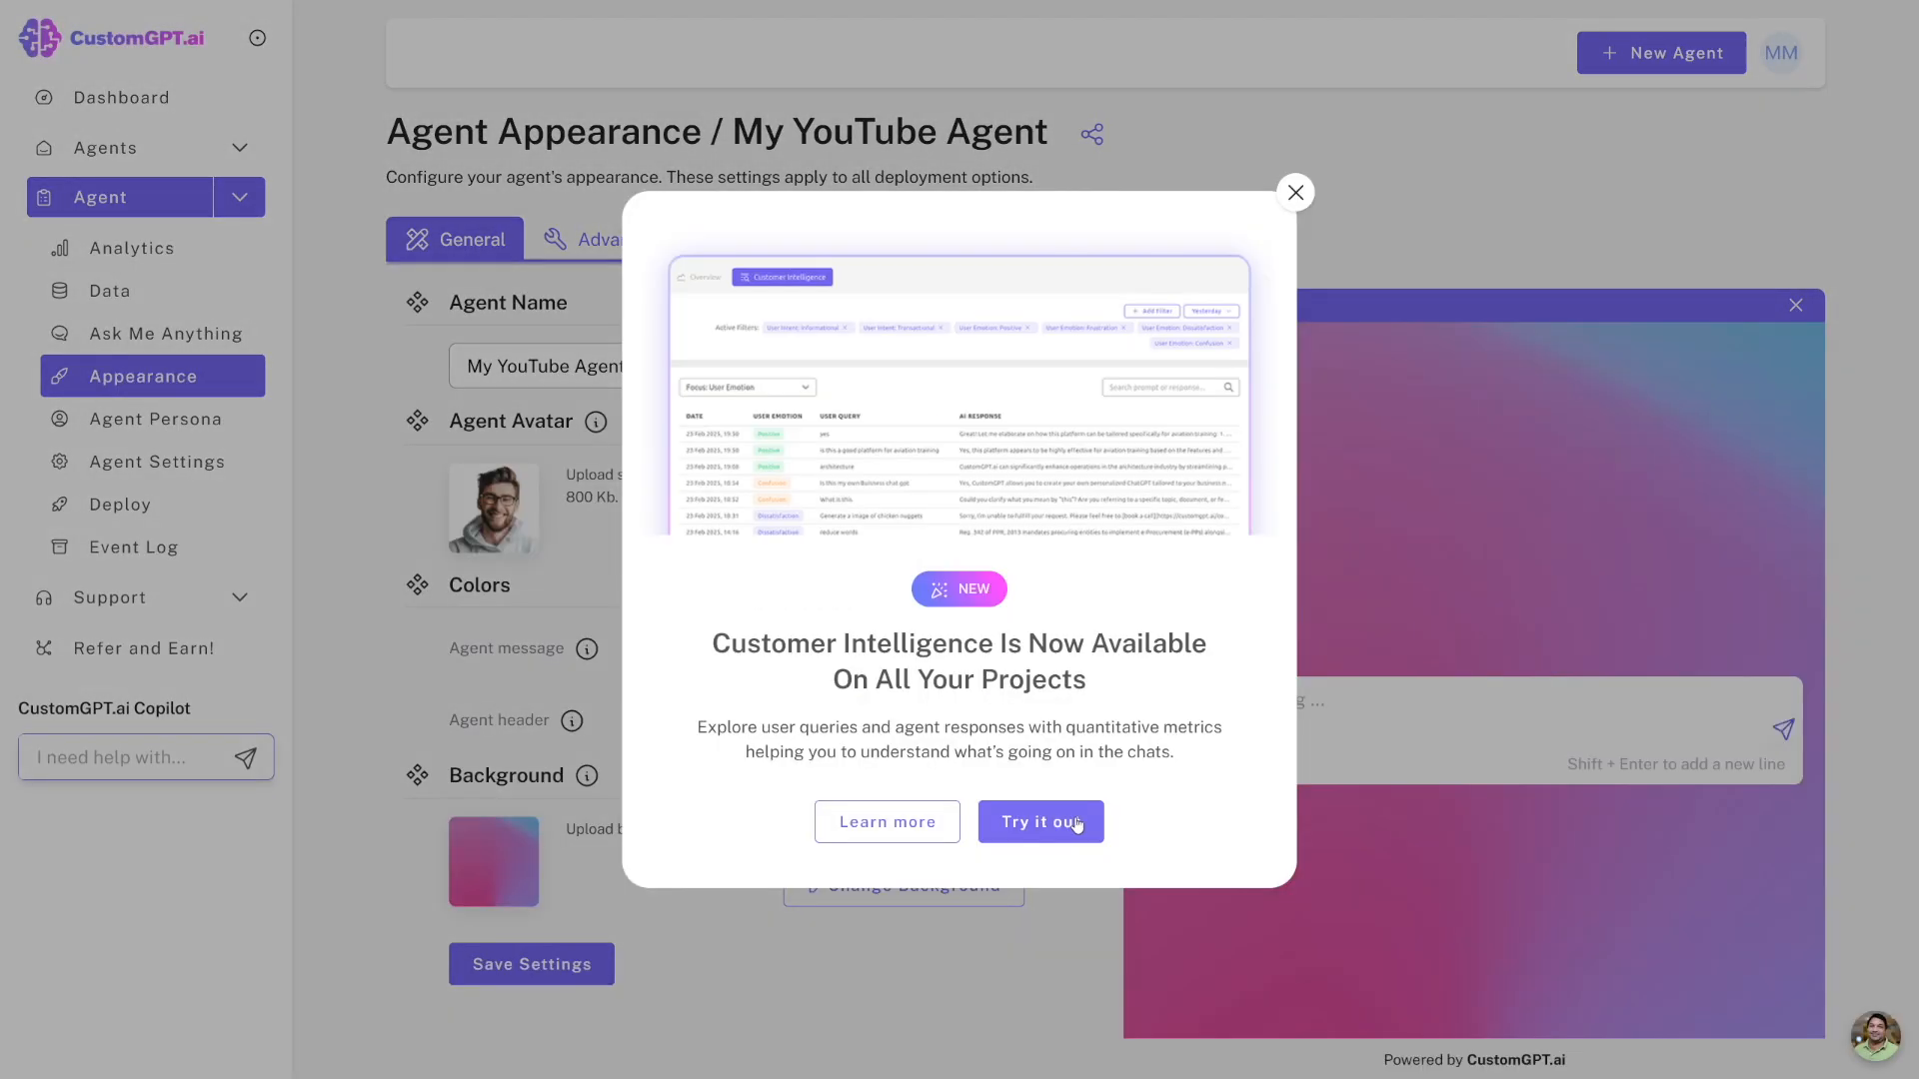
click(1039, 822)
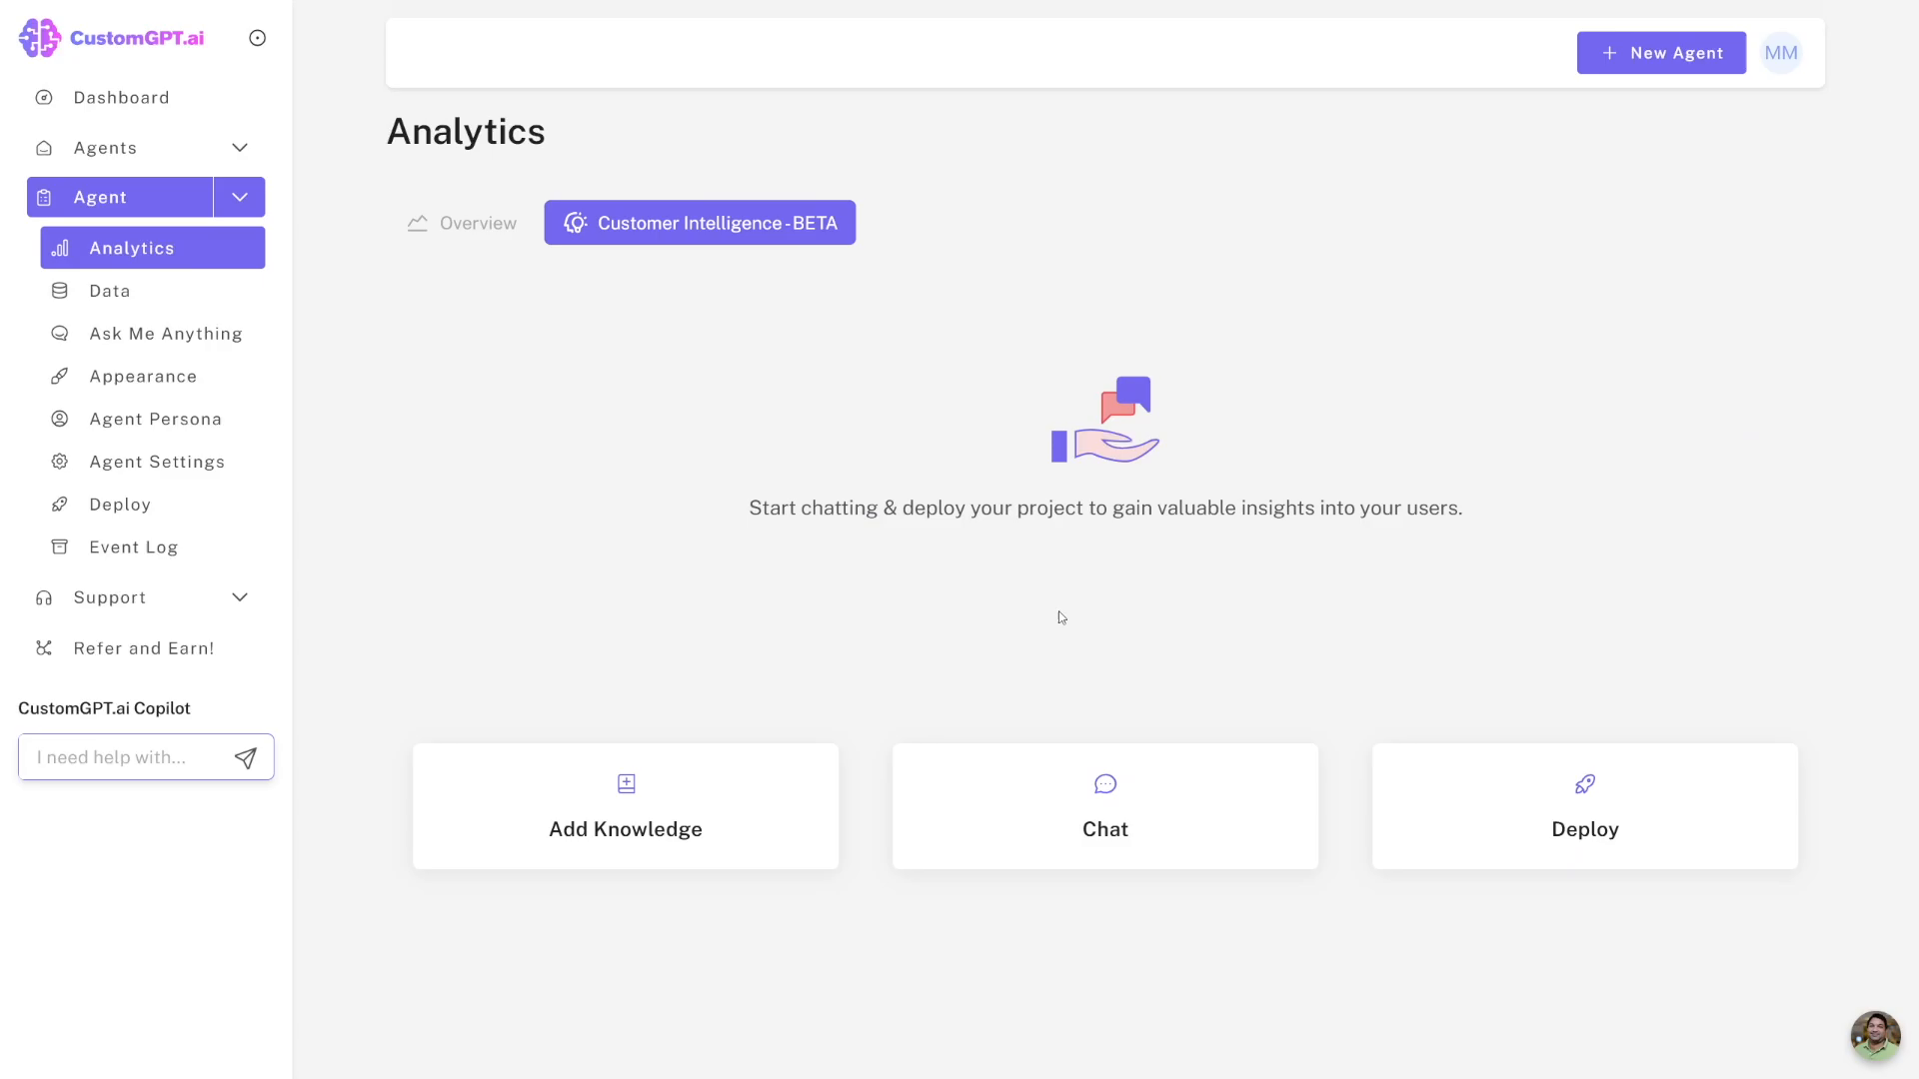
click(110, 290)
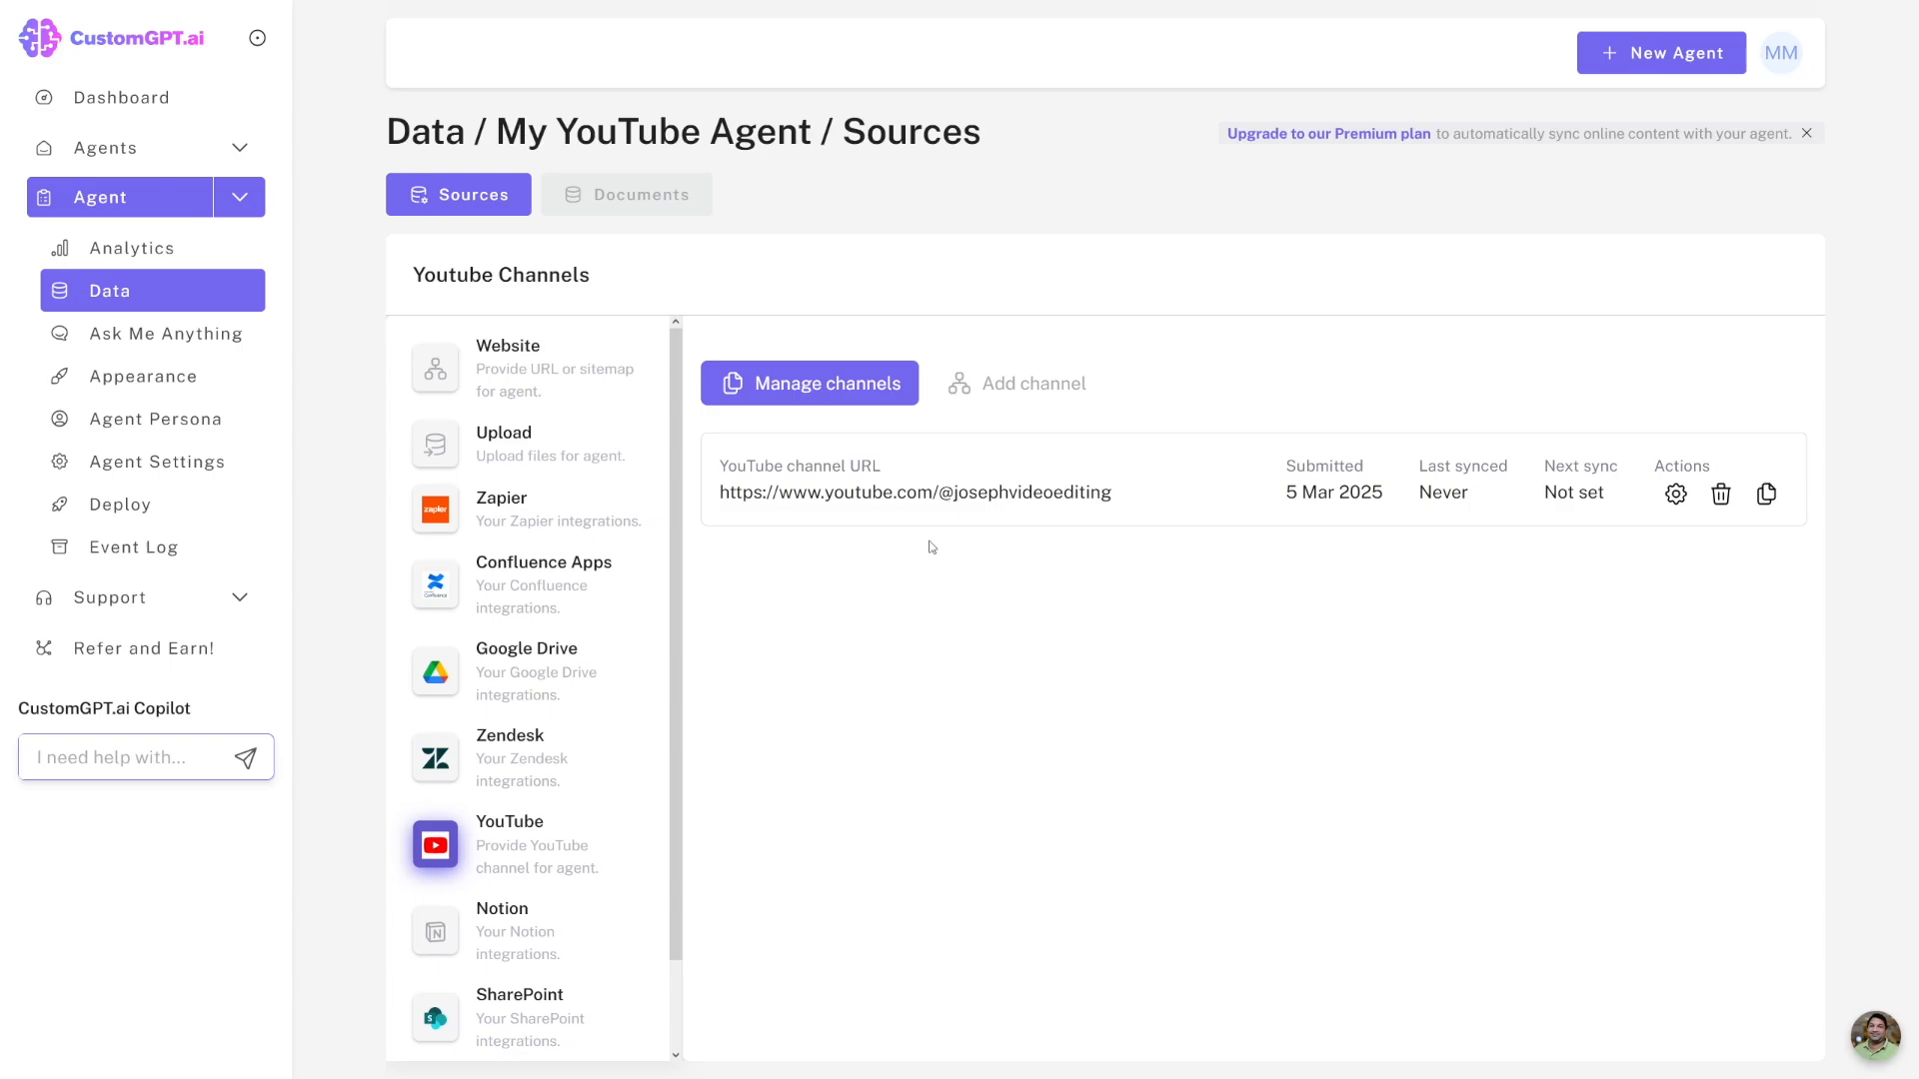
mouse_move(941, 561)
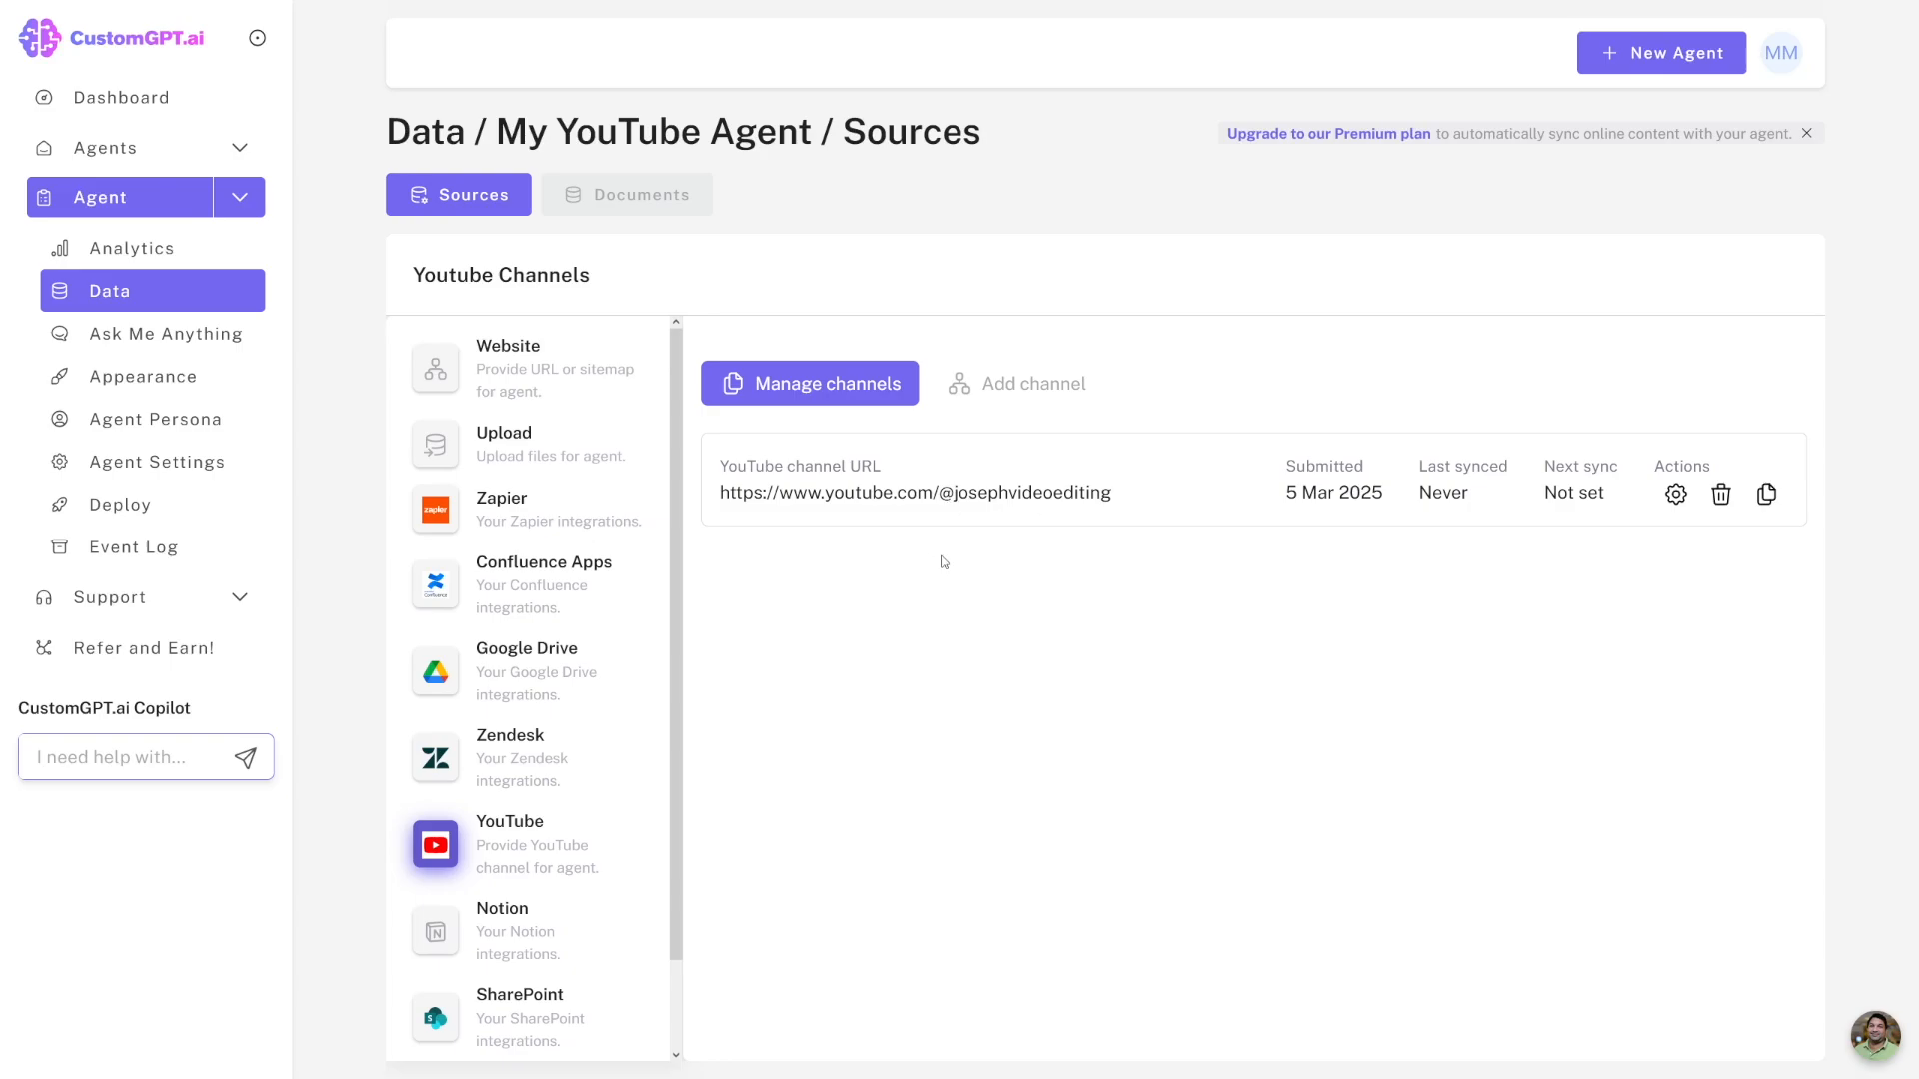
mouse_move(502, 473)
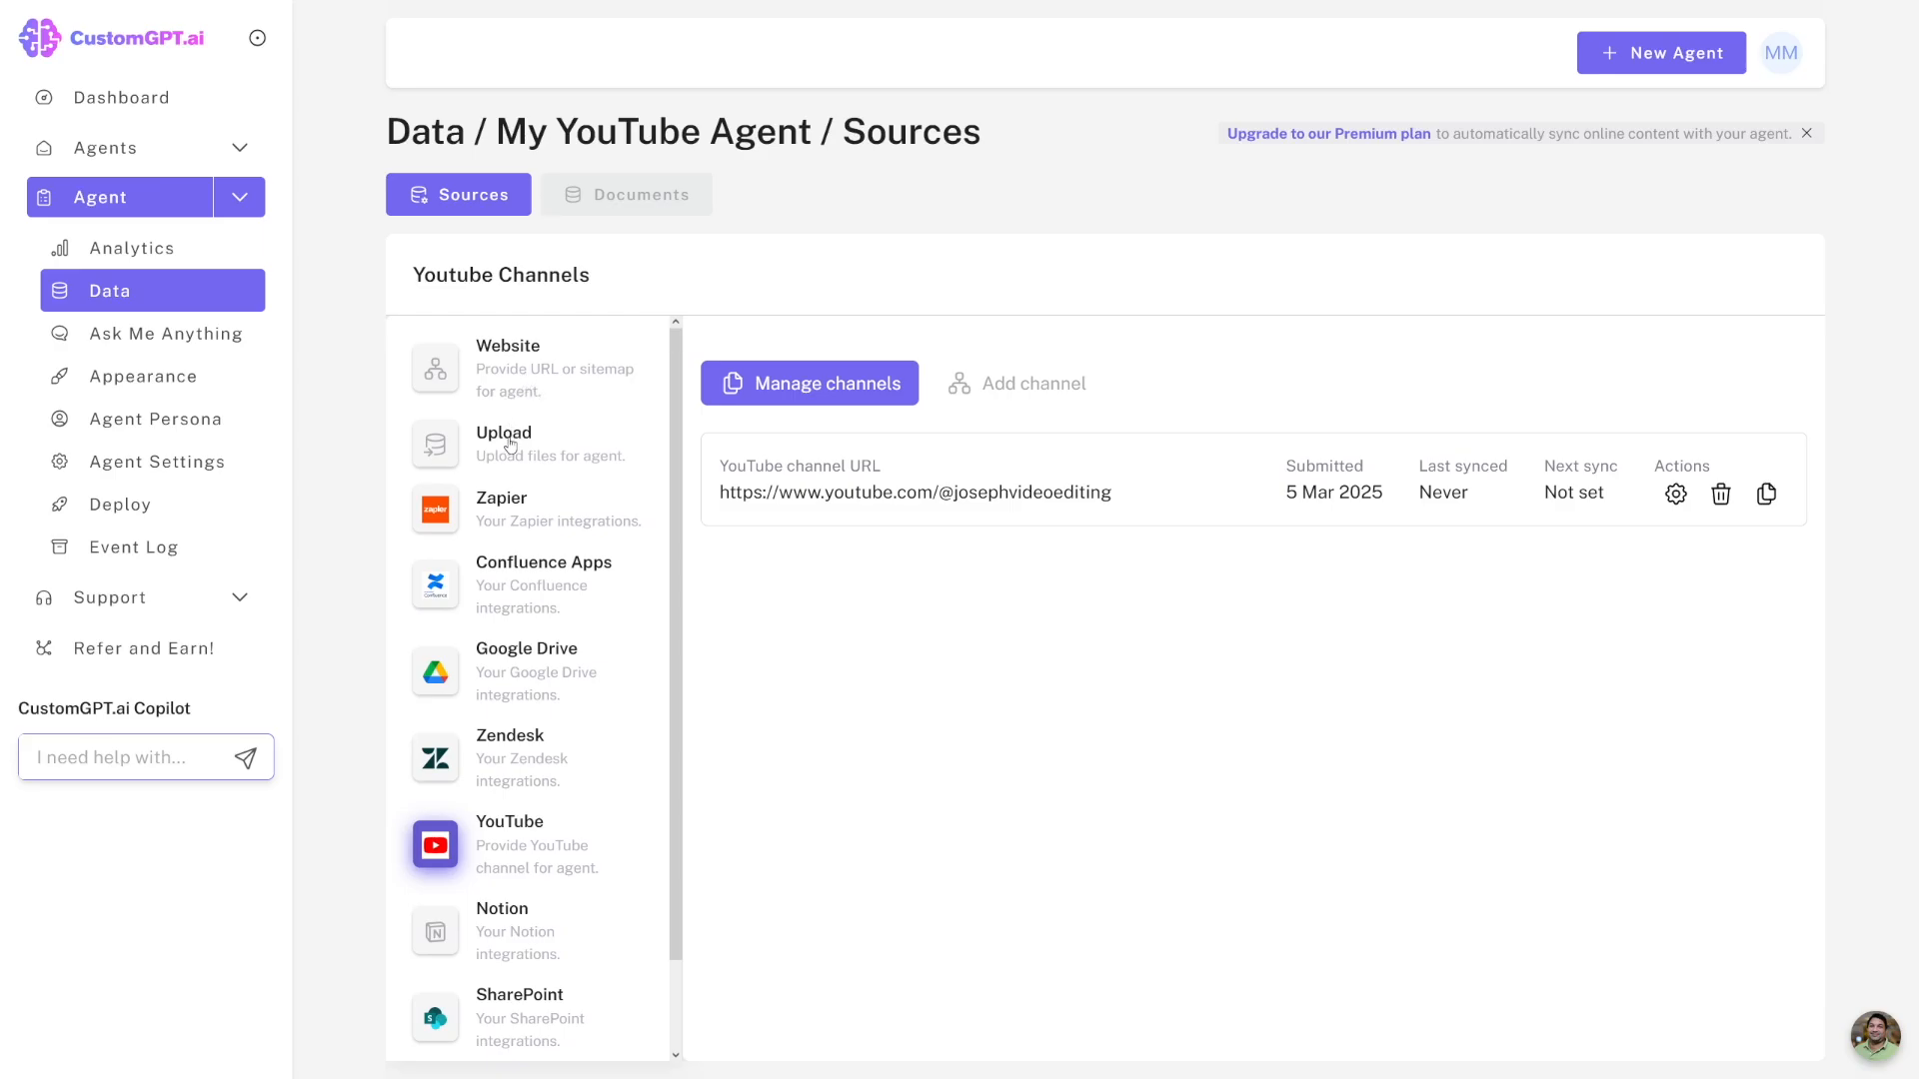
Upload Success With Shopify.pdf as a file source alongside the YouTube channel.
click(504, 444)
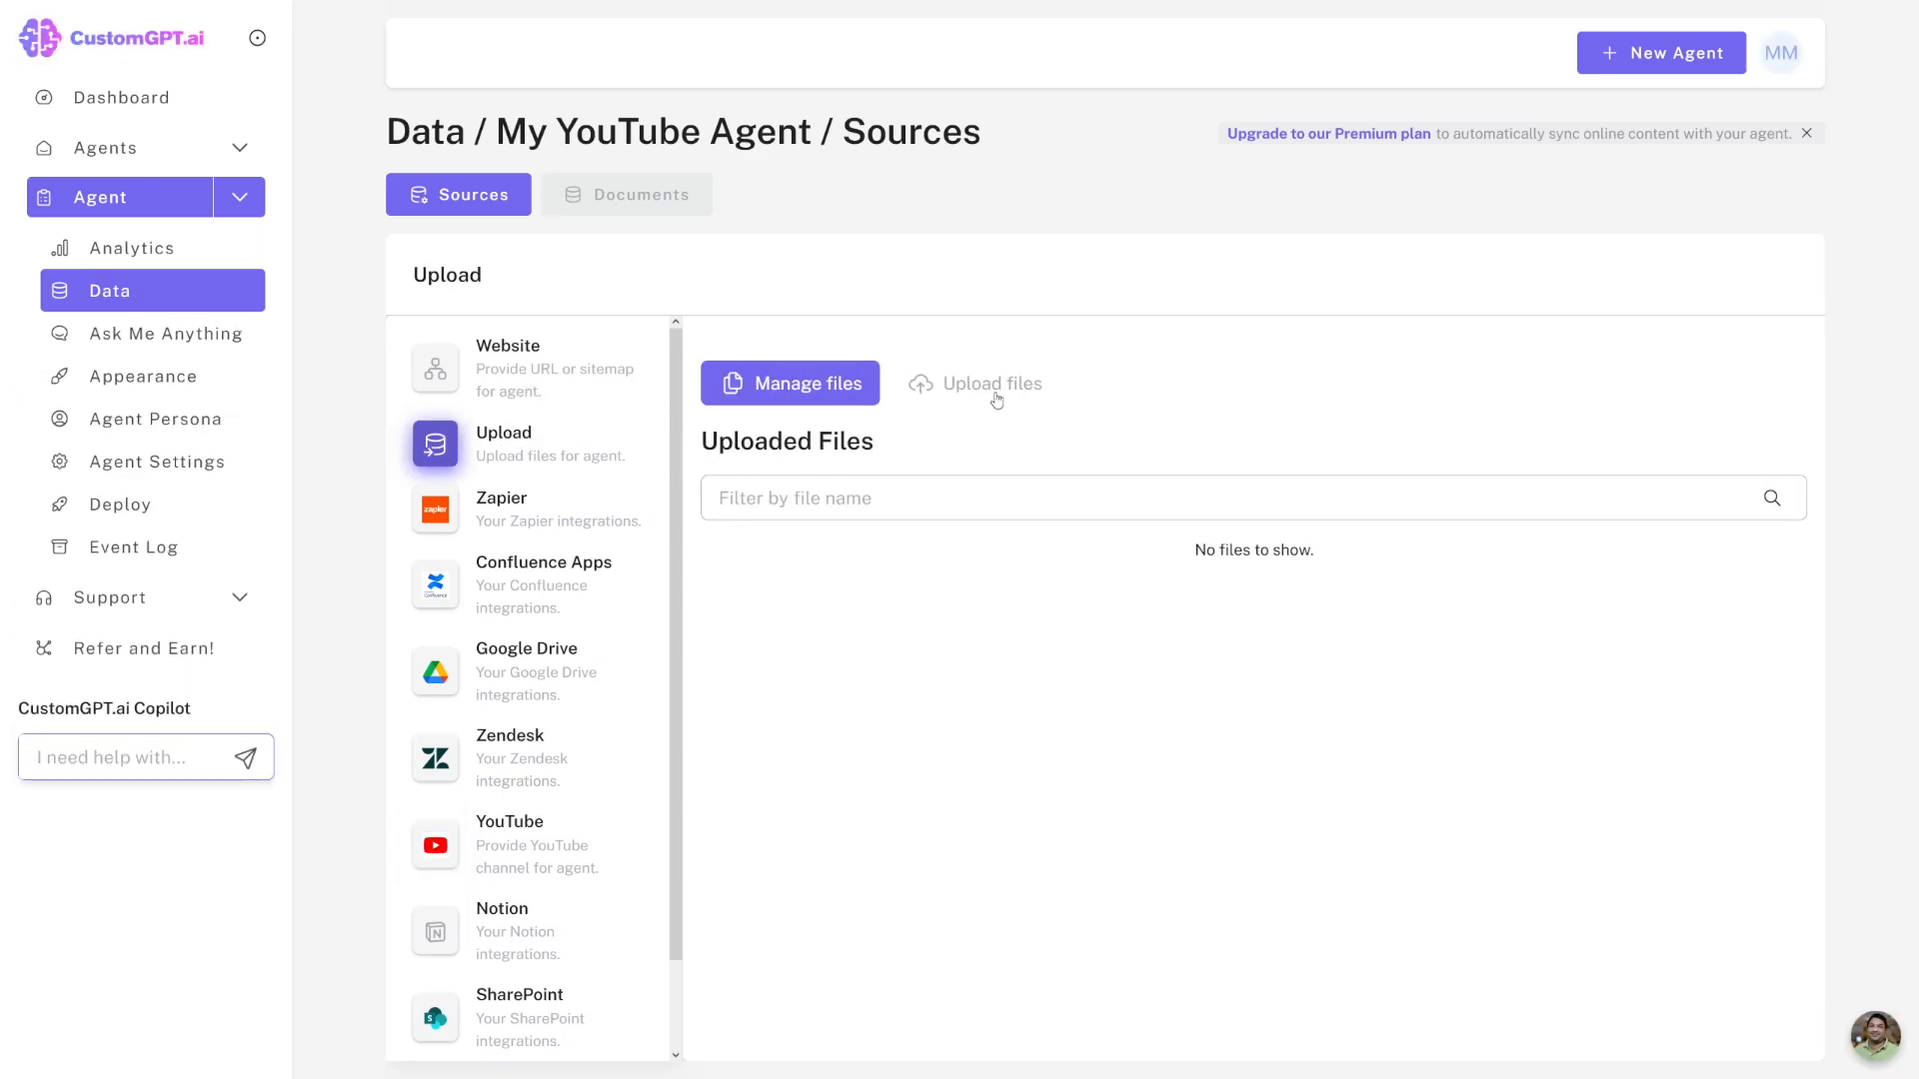
click(973, 383)
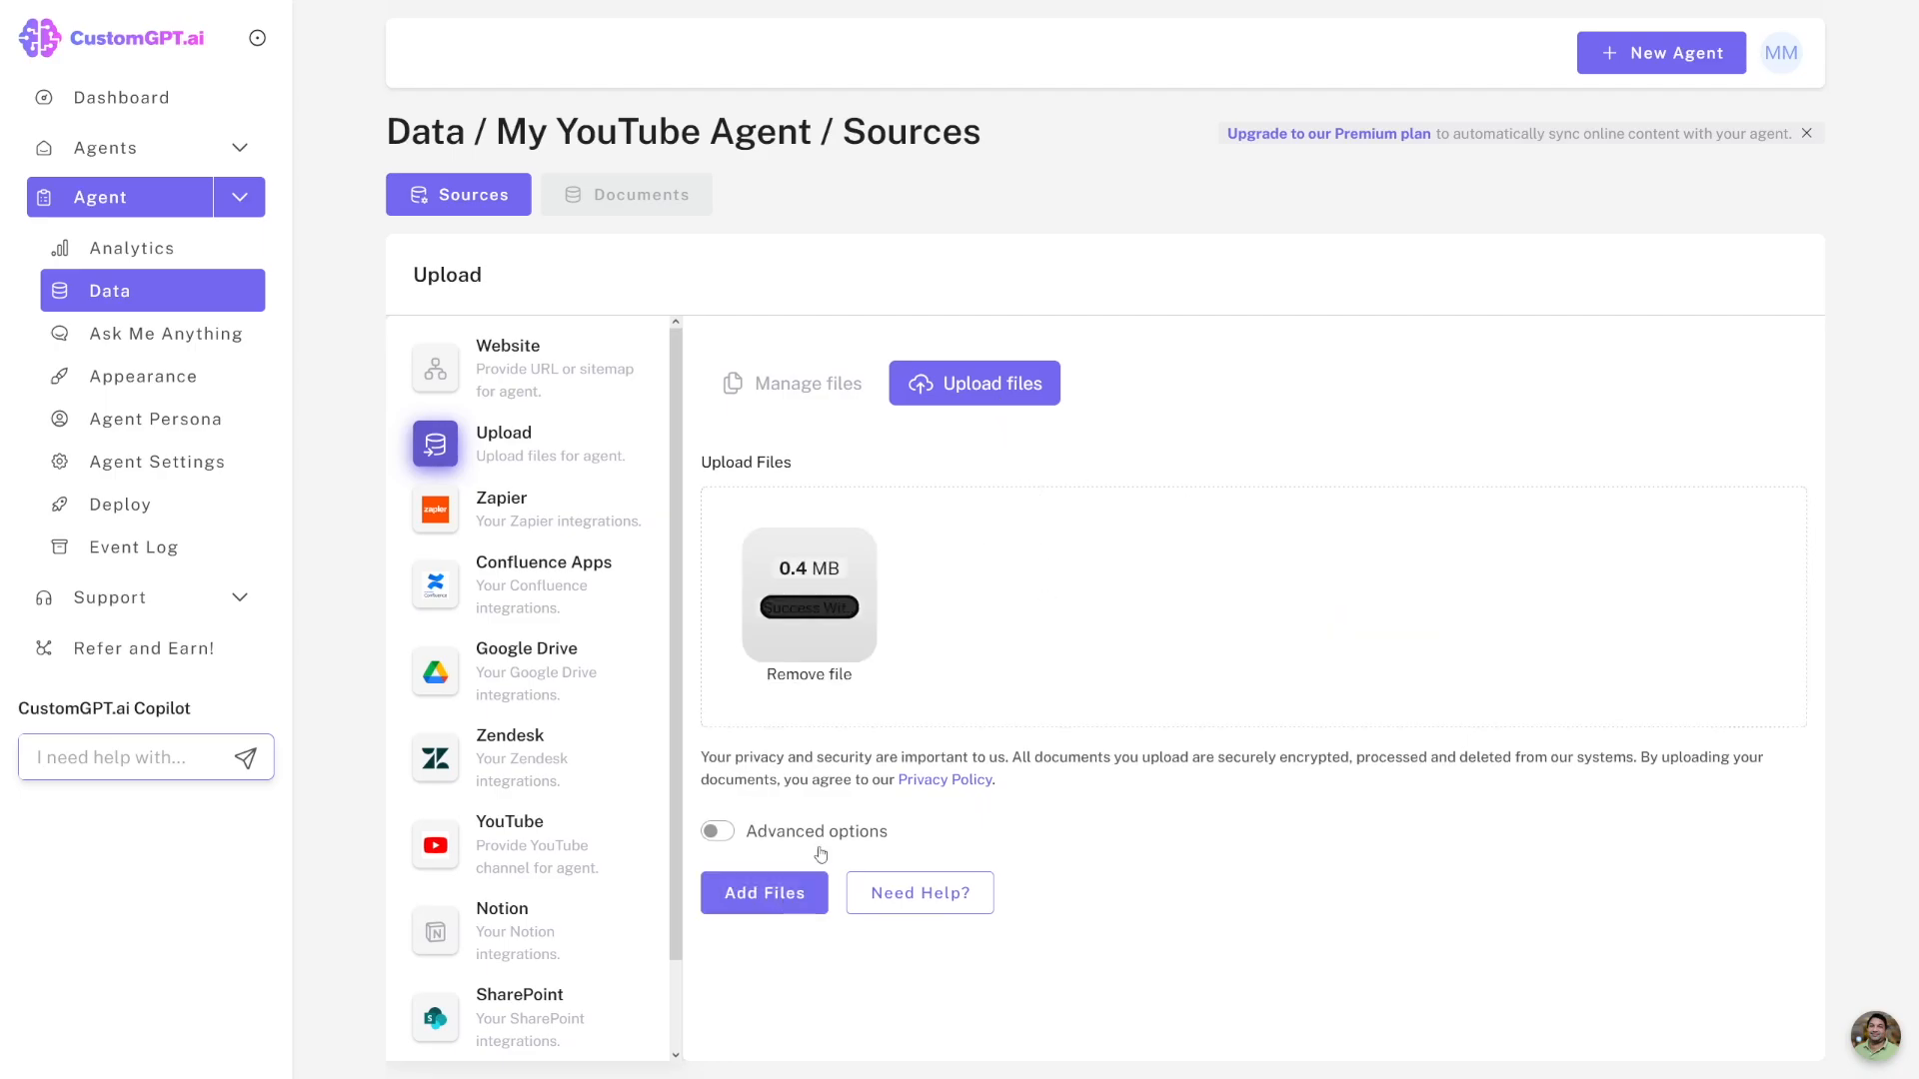
click(761, 891)
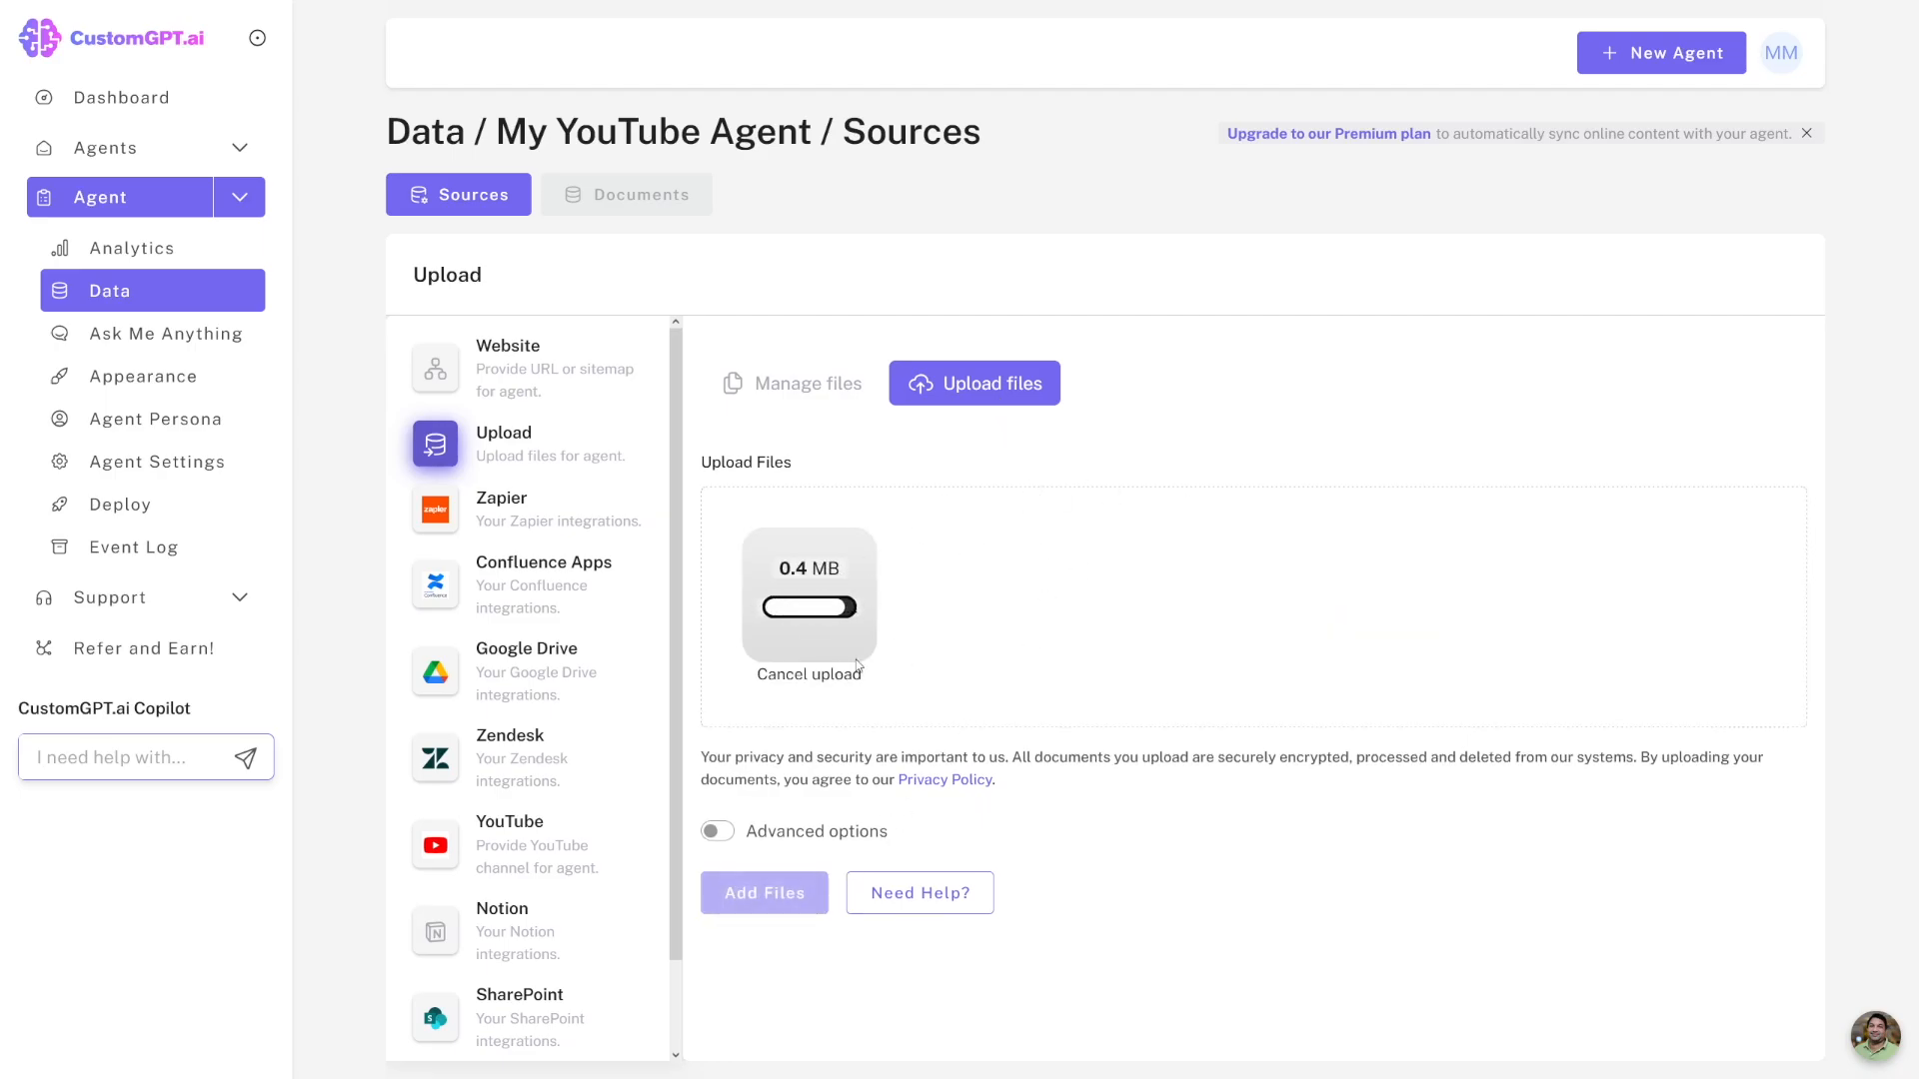
mouse_move(1008, 652)
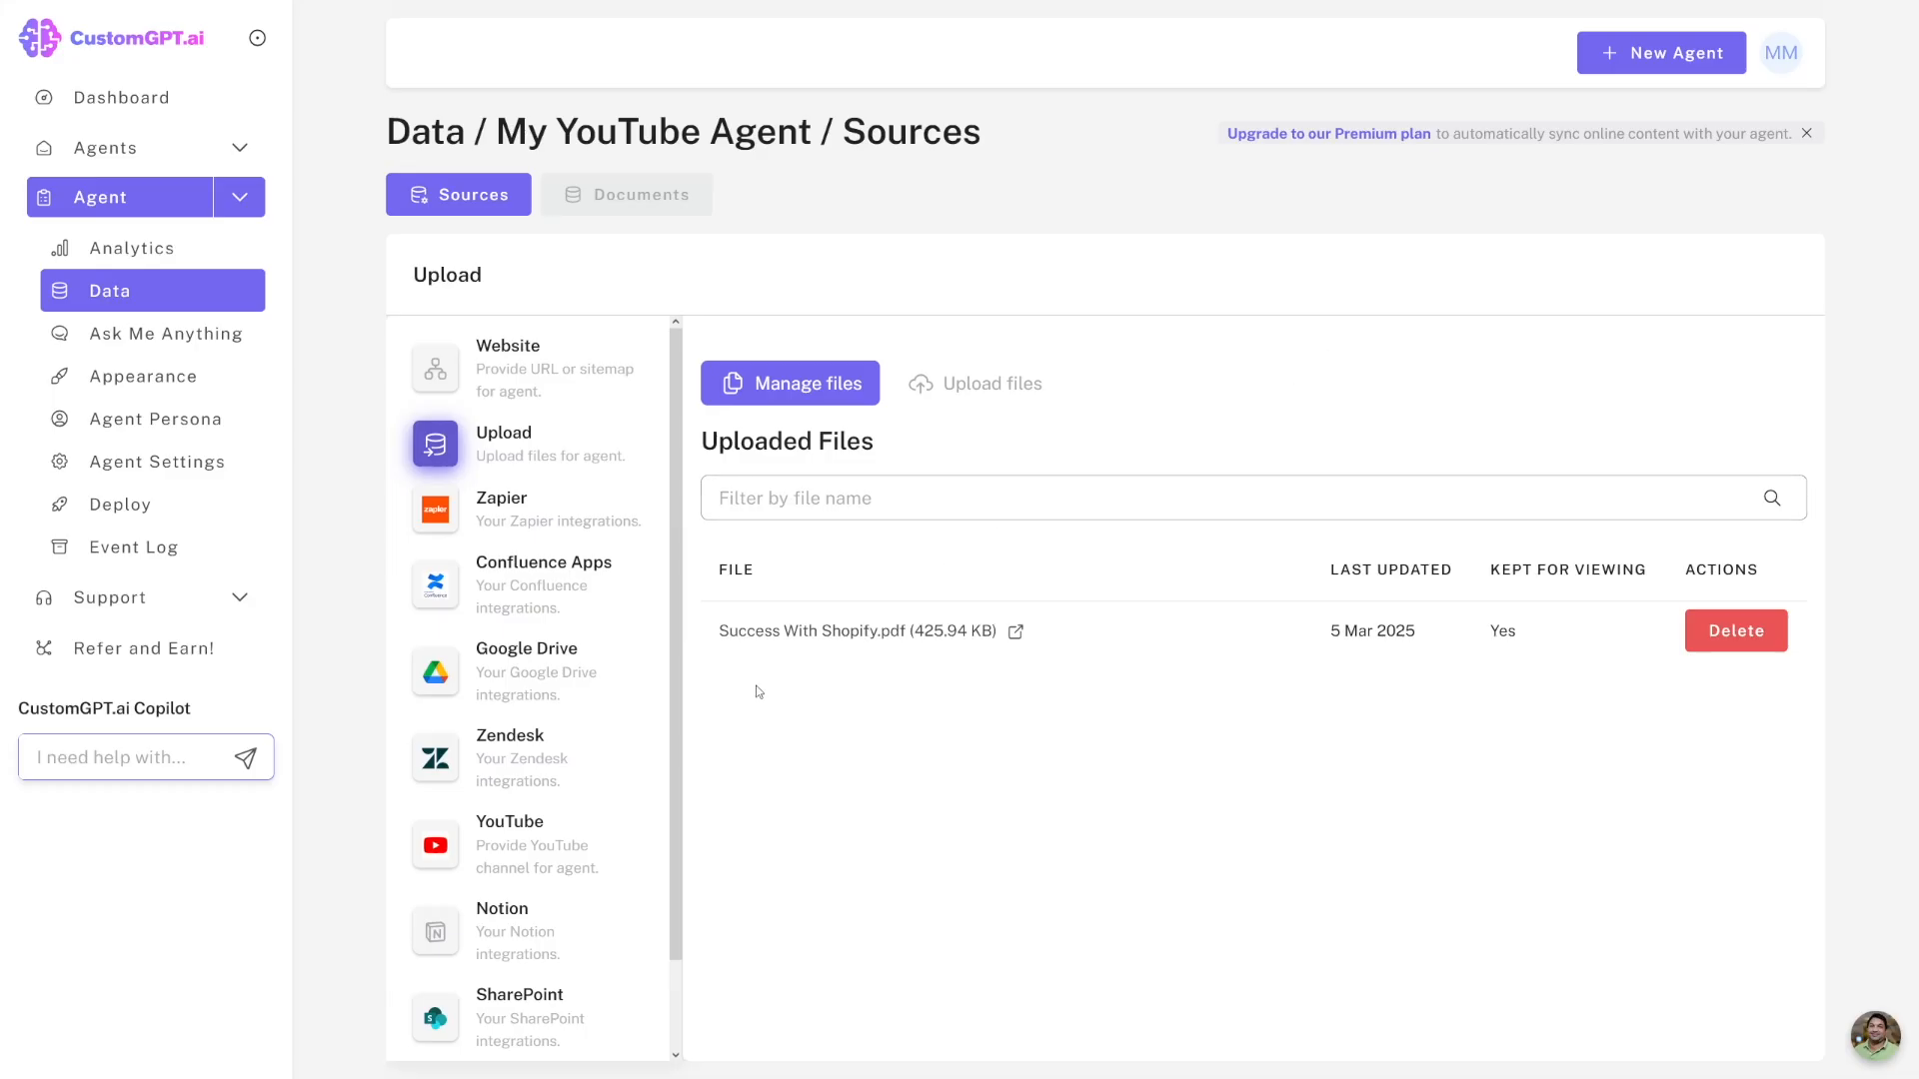
Show the Ask Me Anything chat and read the existing keyframes-in-Premiere-Pro answer.
click(160, 333)
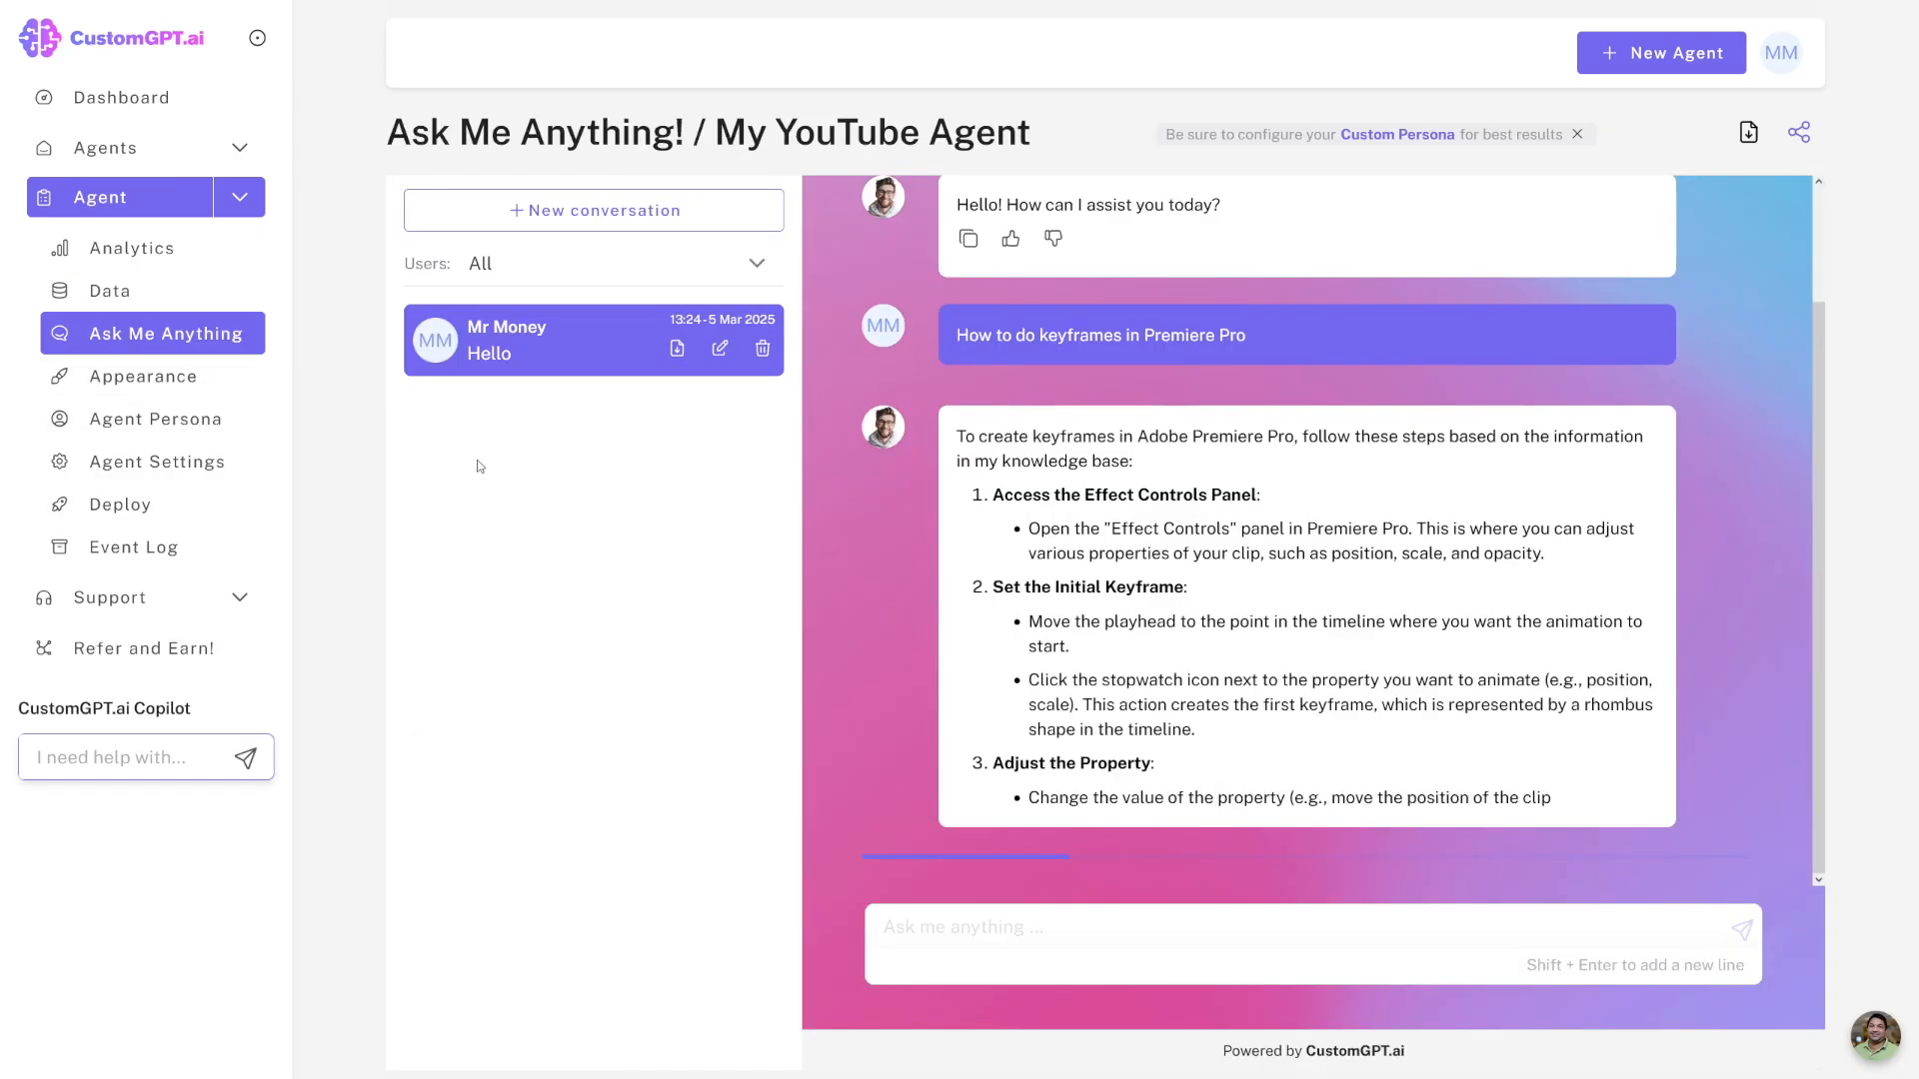
scroll(down, 3)
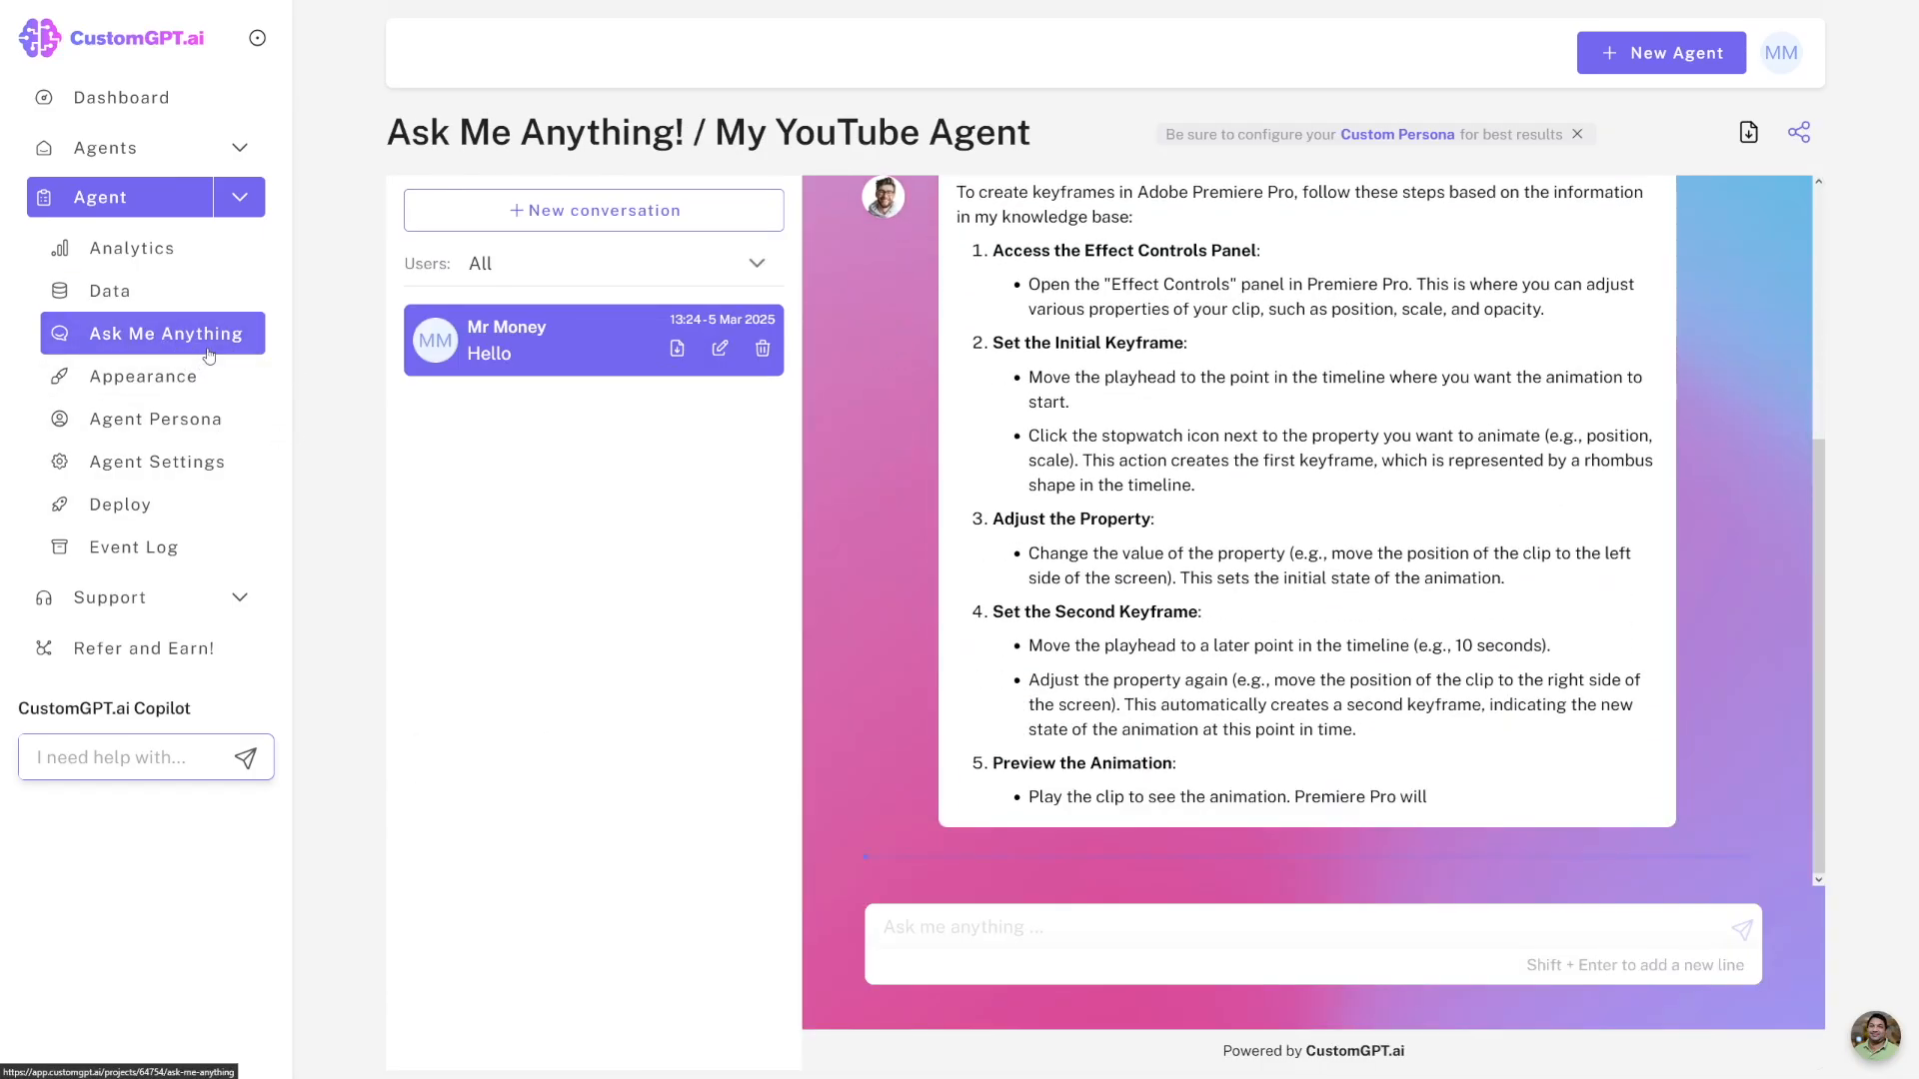
scroll(down, 3)
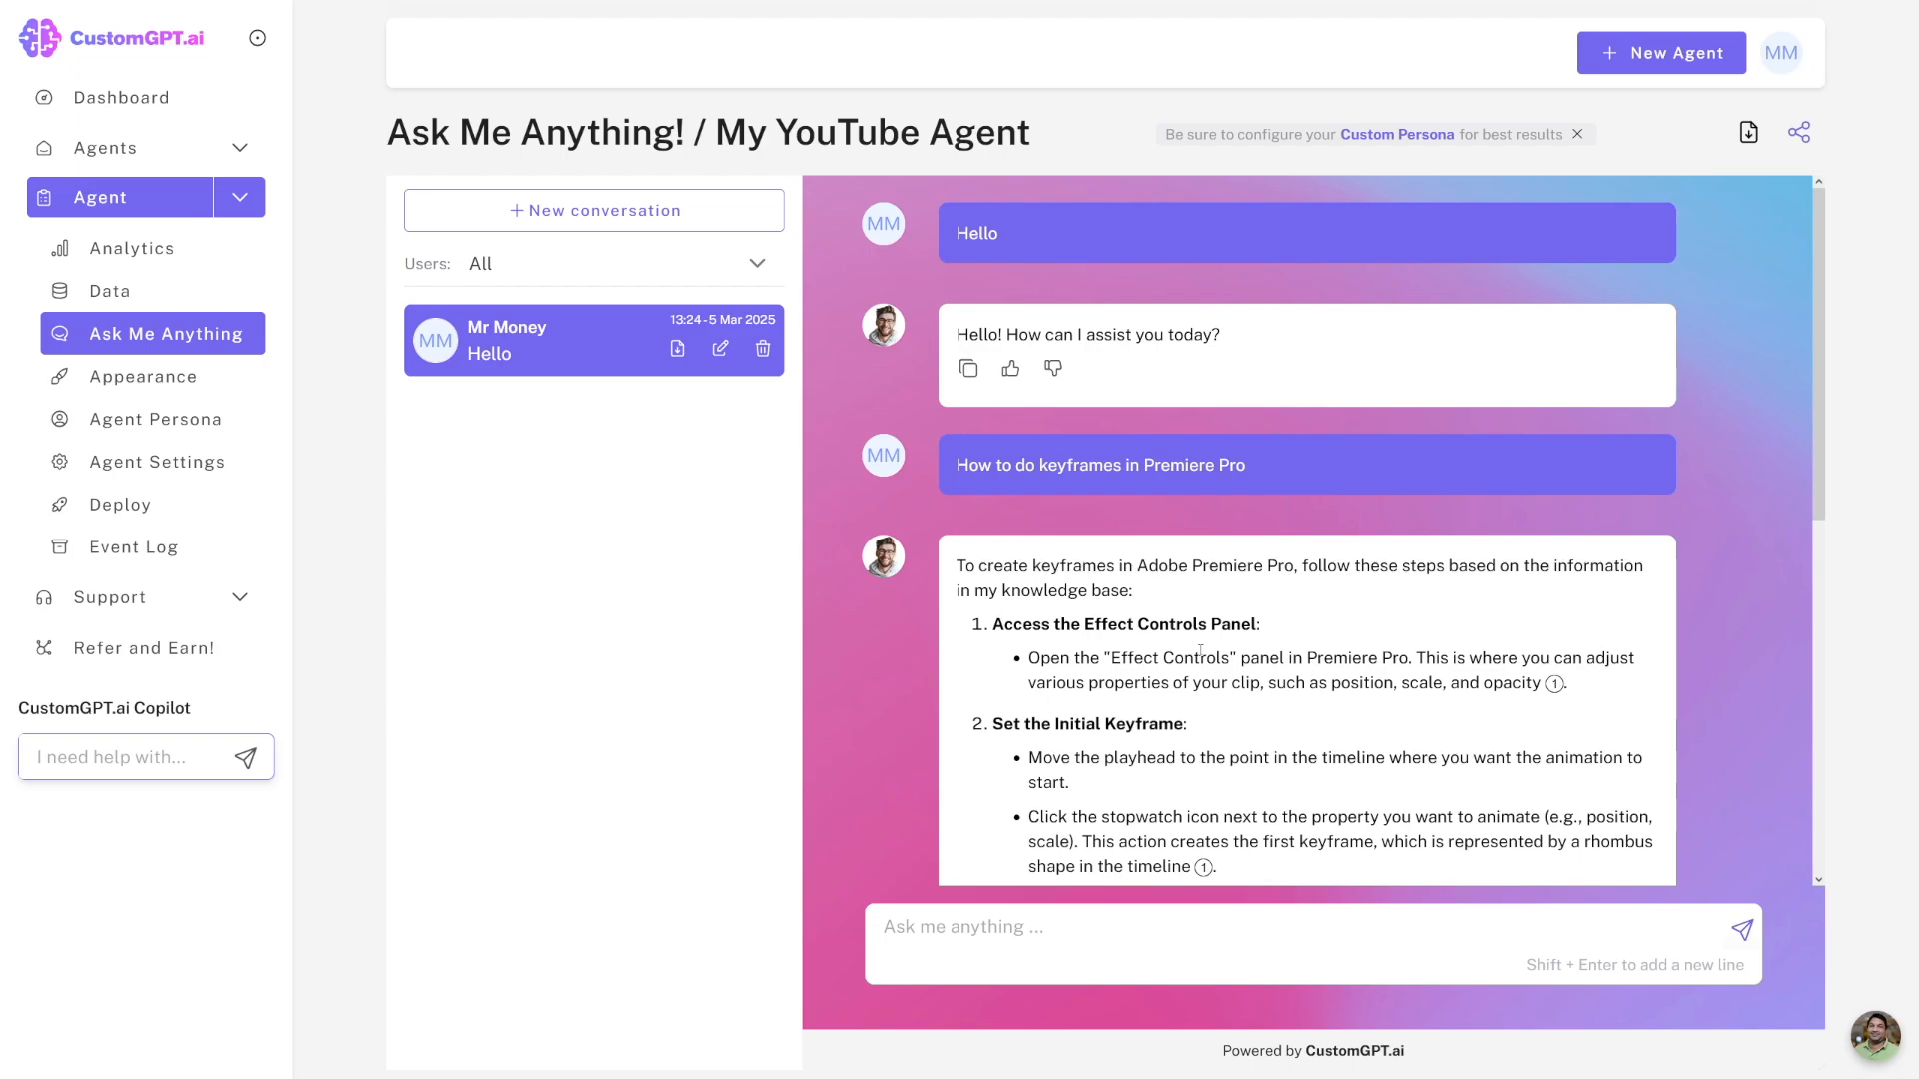
mouse_move(1327, 590)
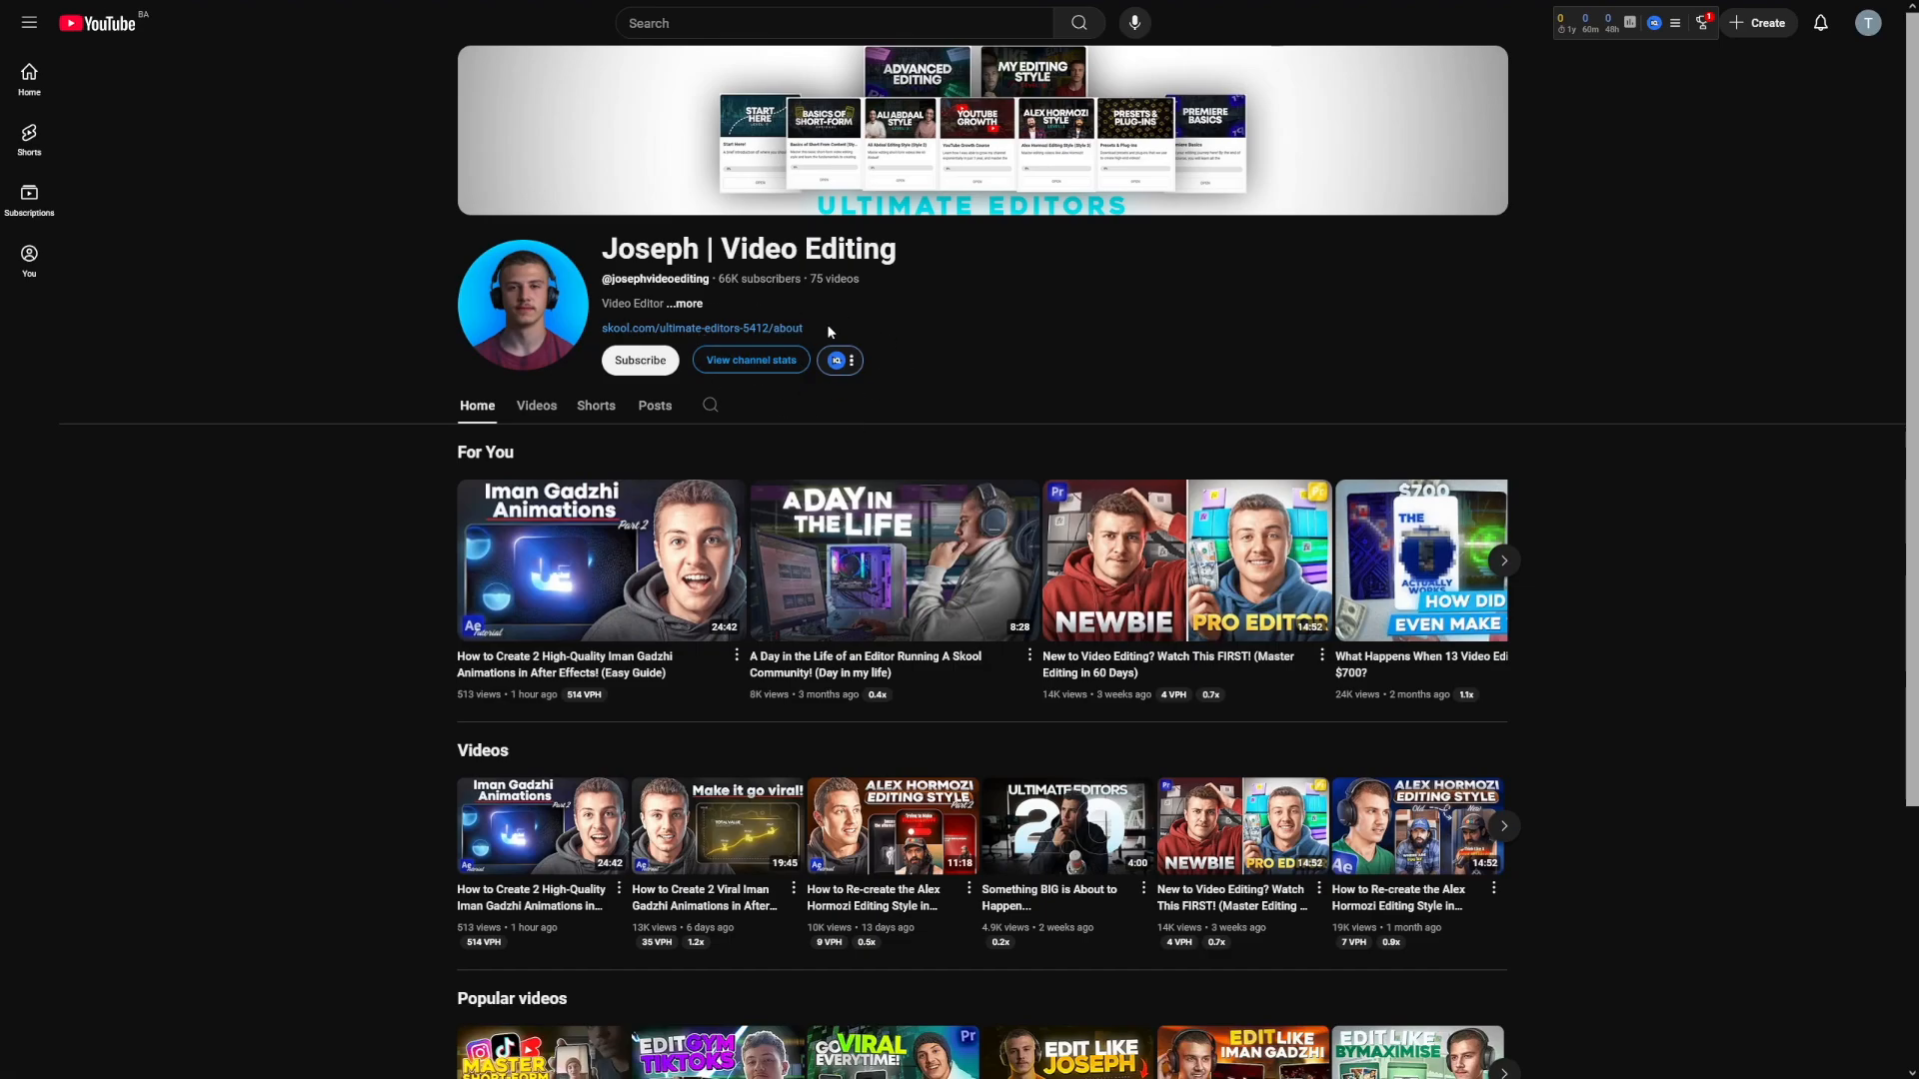
View the Joseph | Video Editing YouTube channel, then return to the agent chat.
double_click(818, 280)
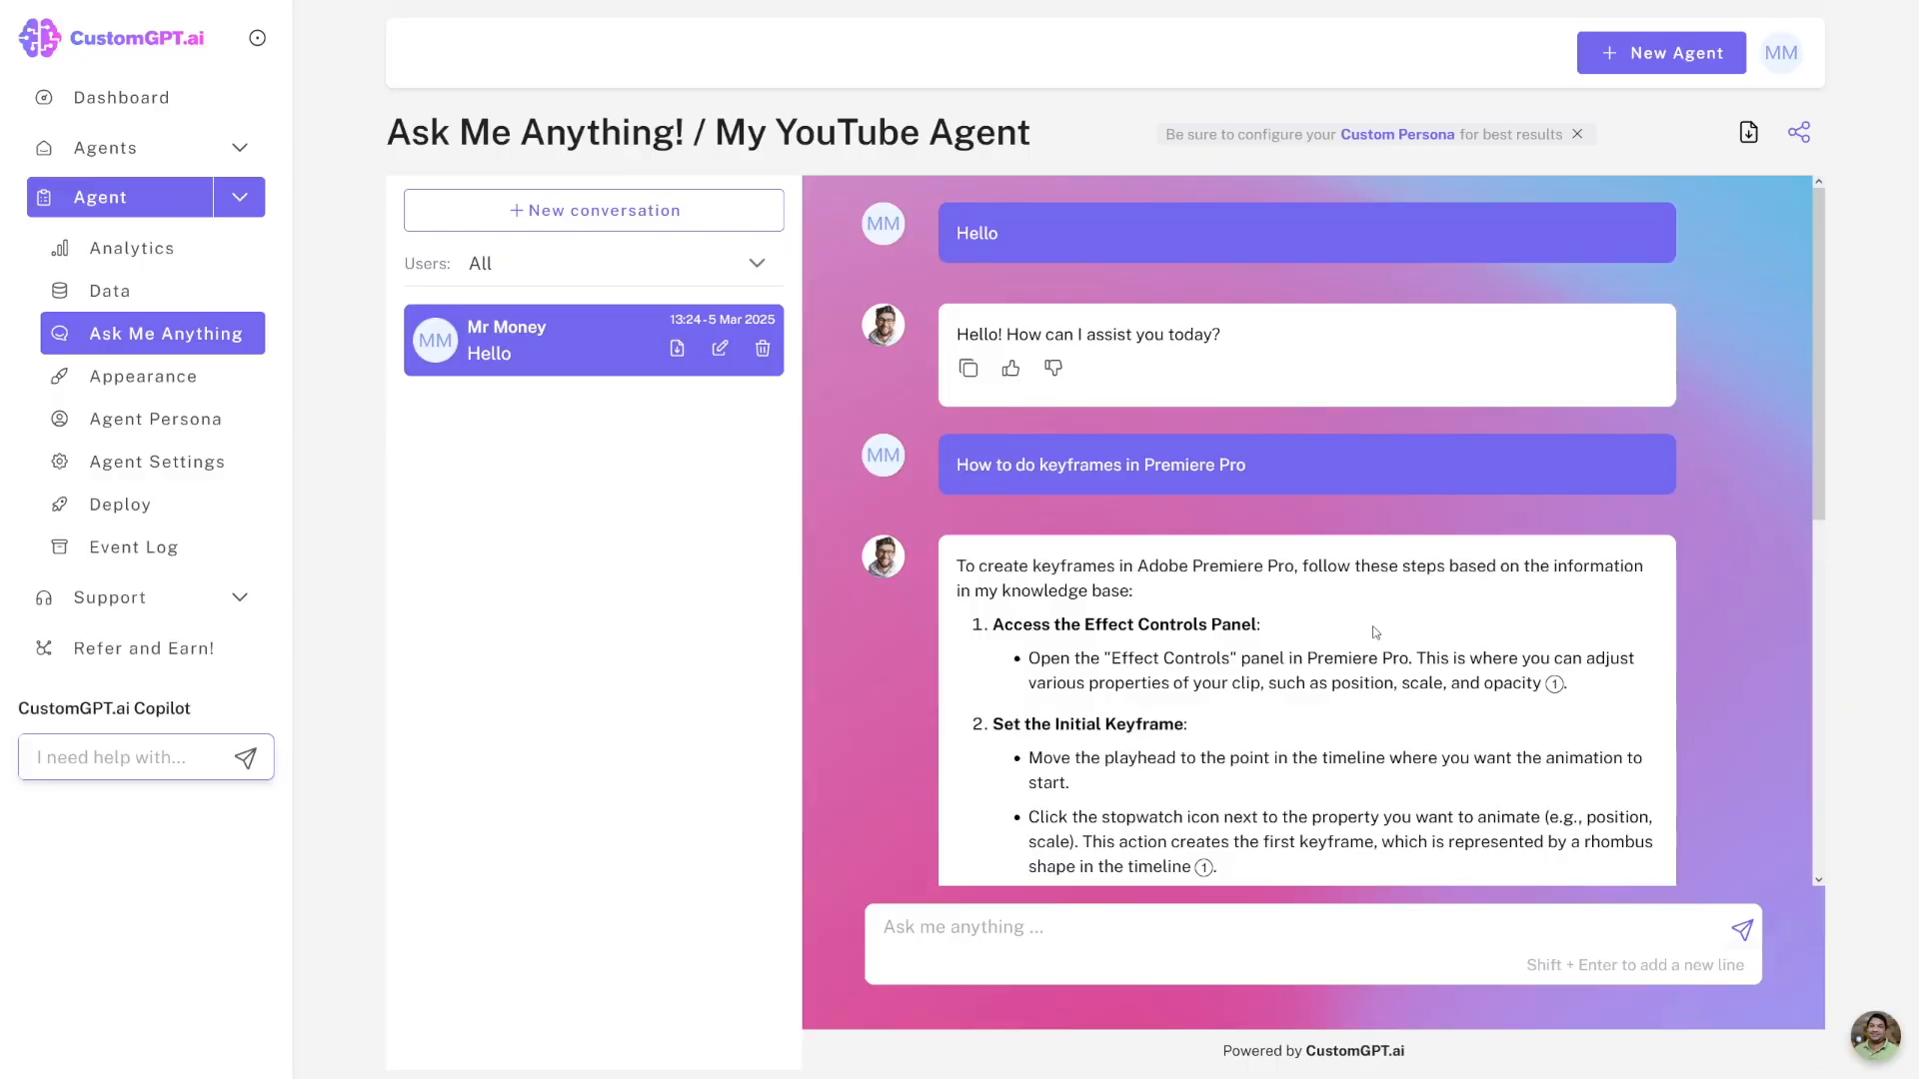
mouse_move(1343, 565)
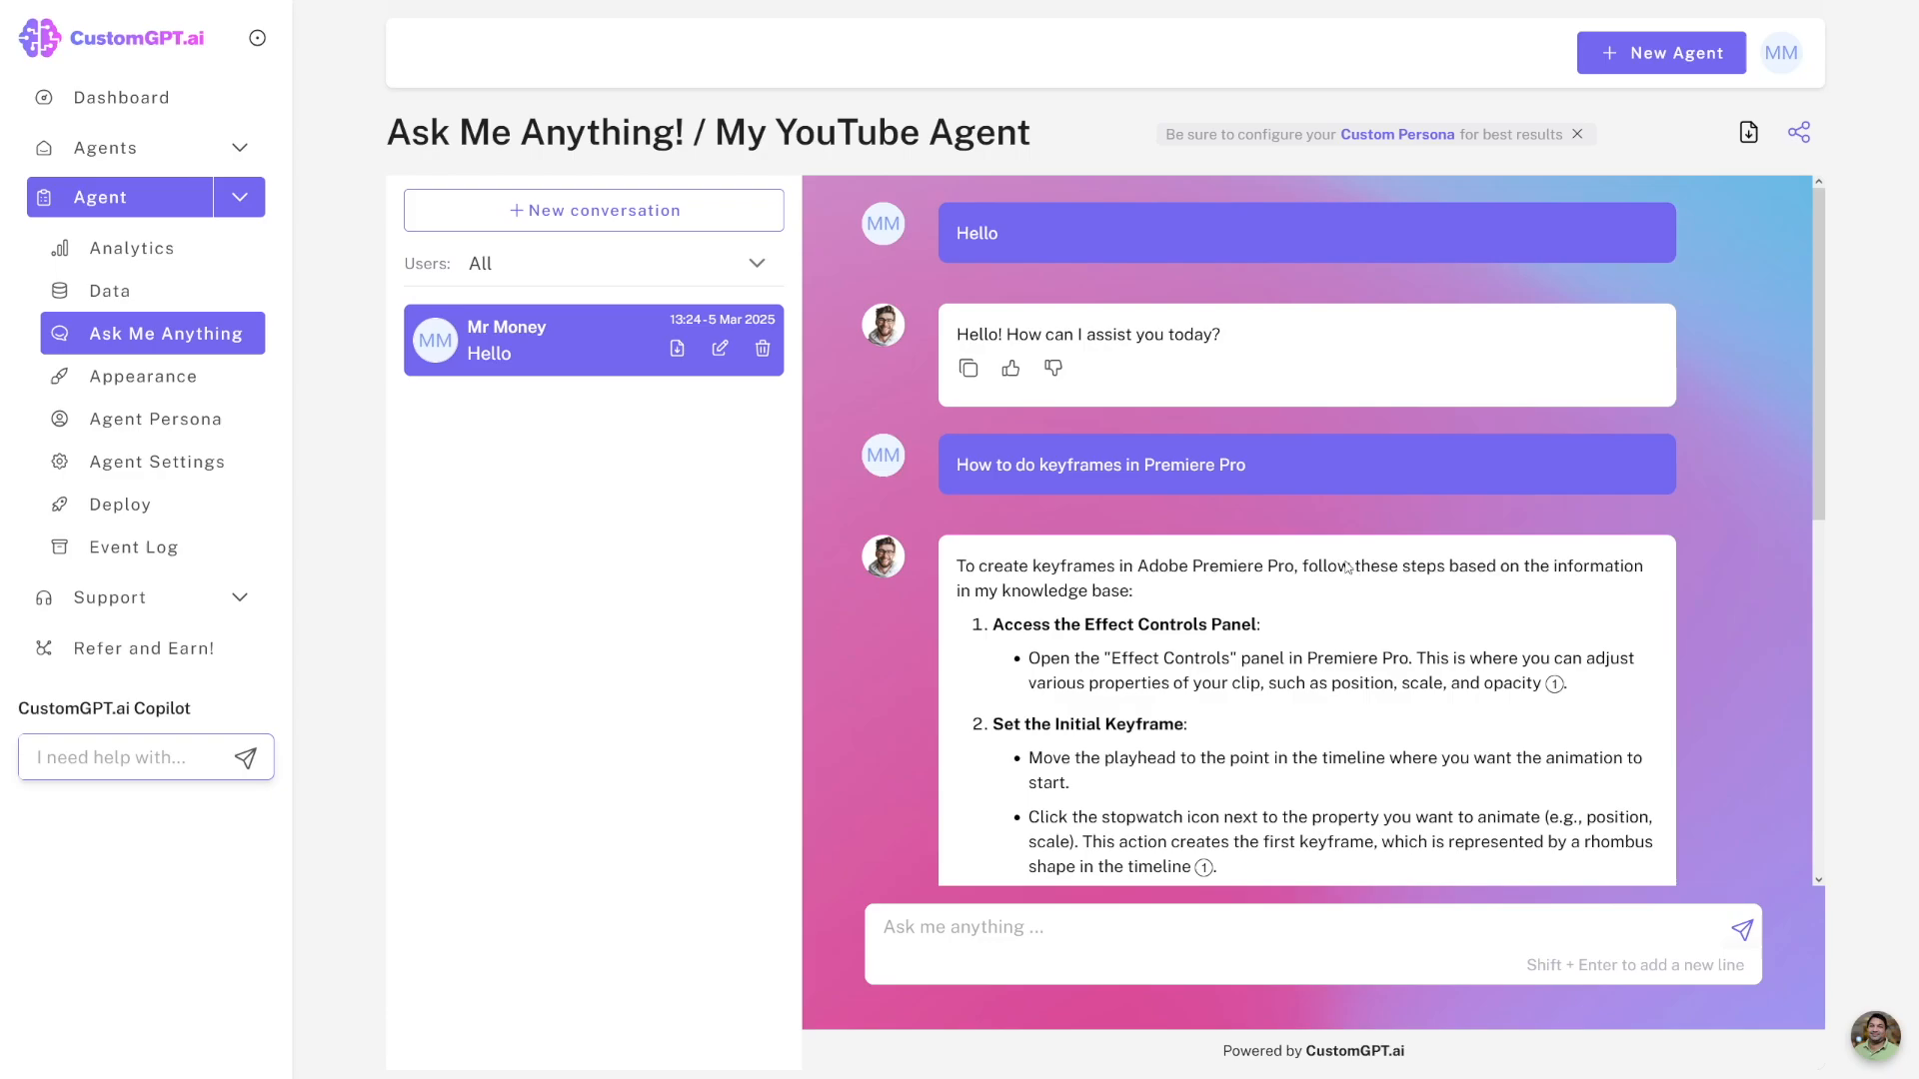
mouse_move(1345, 568)
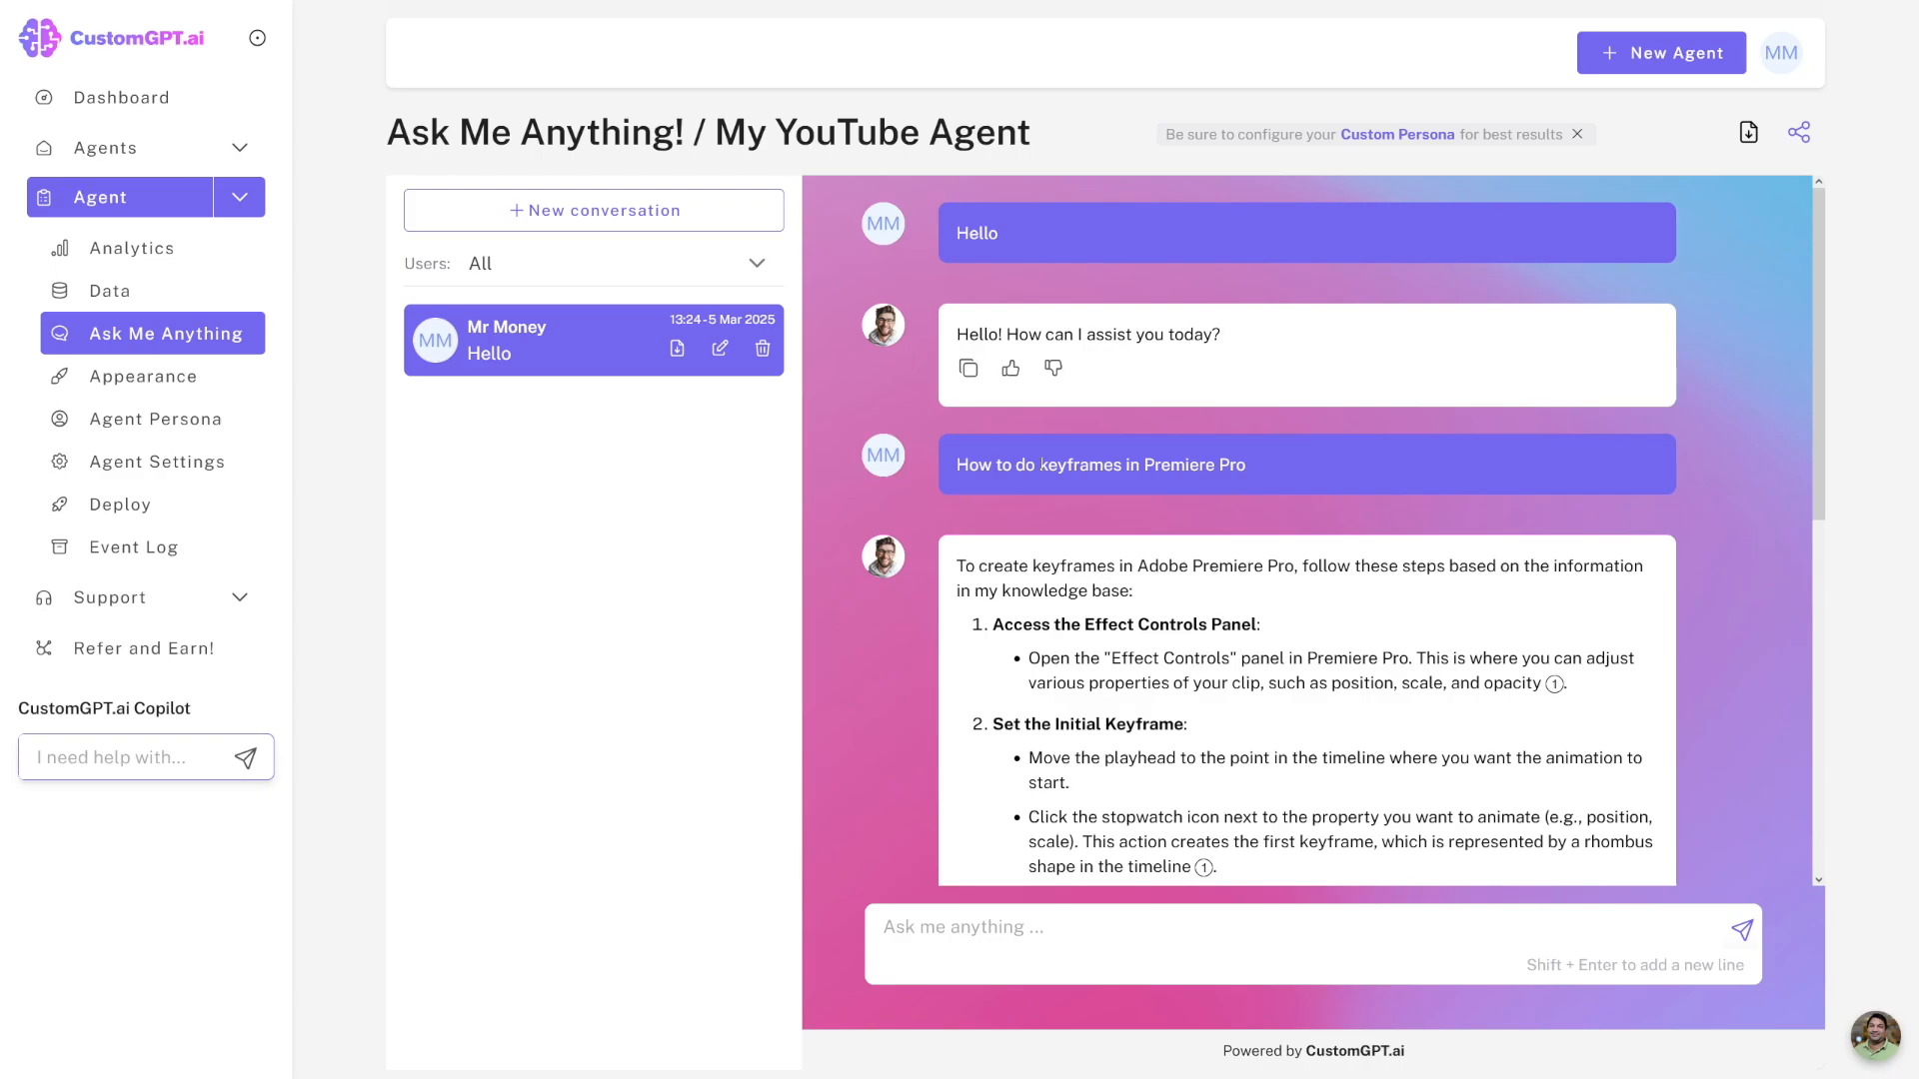
mouse_move(1267, 646)
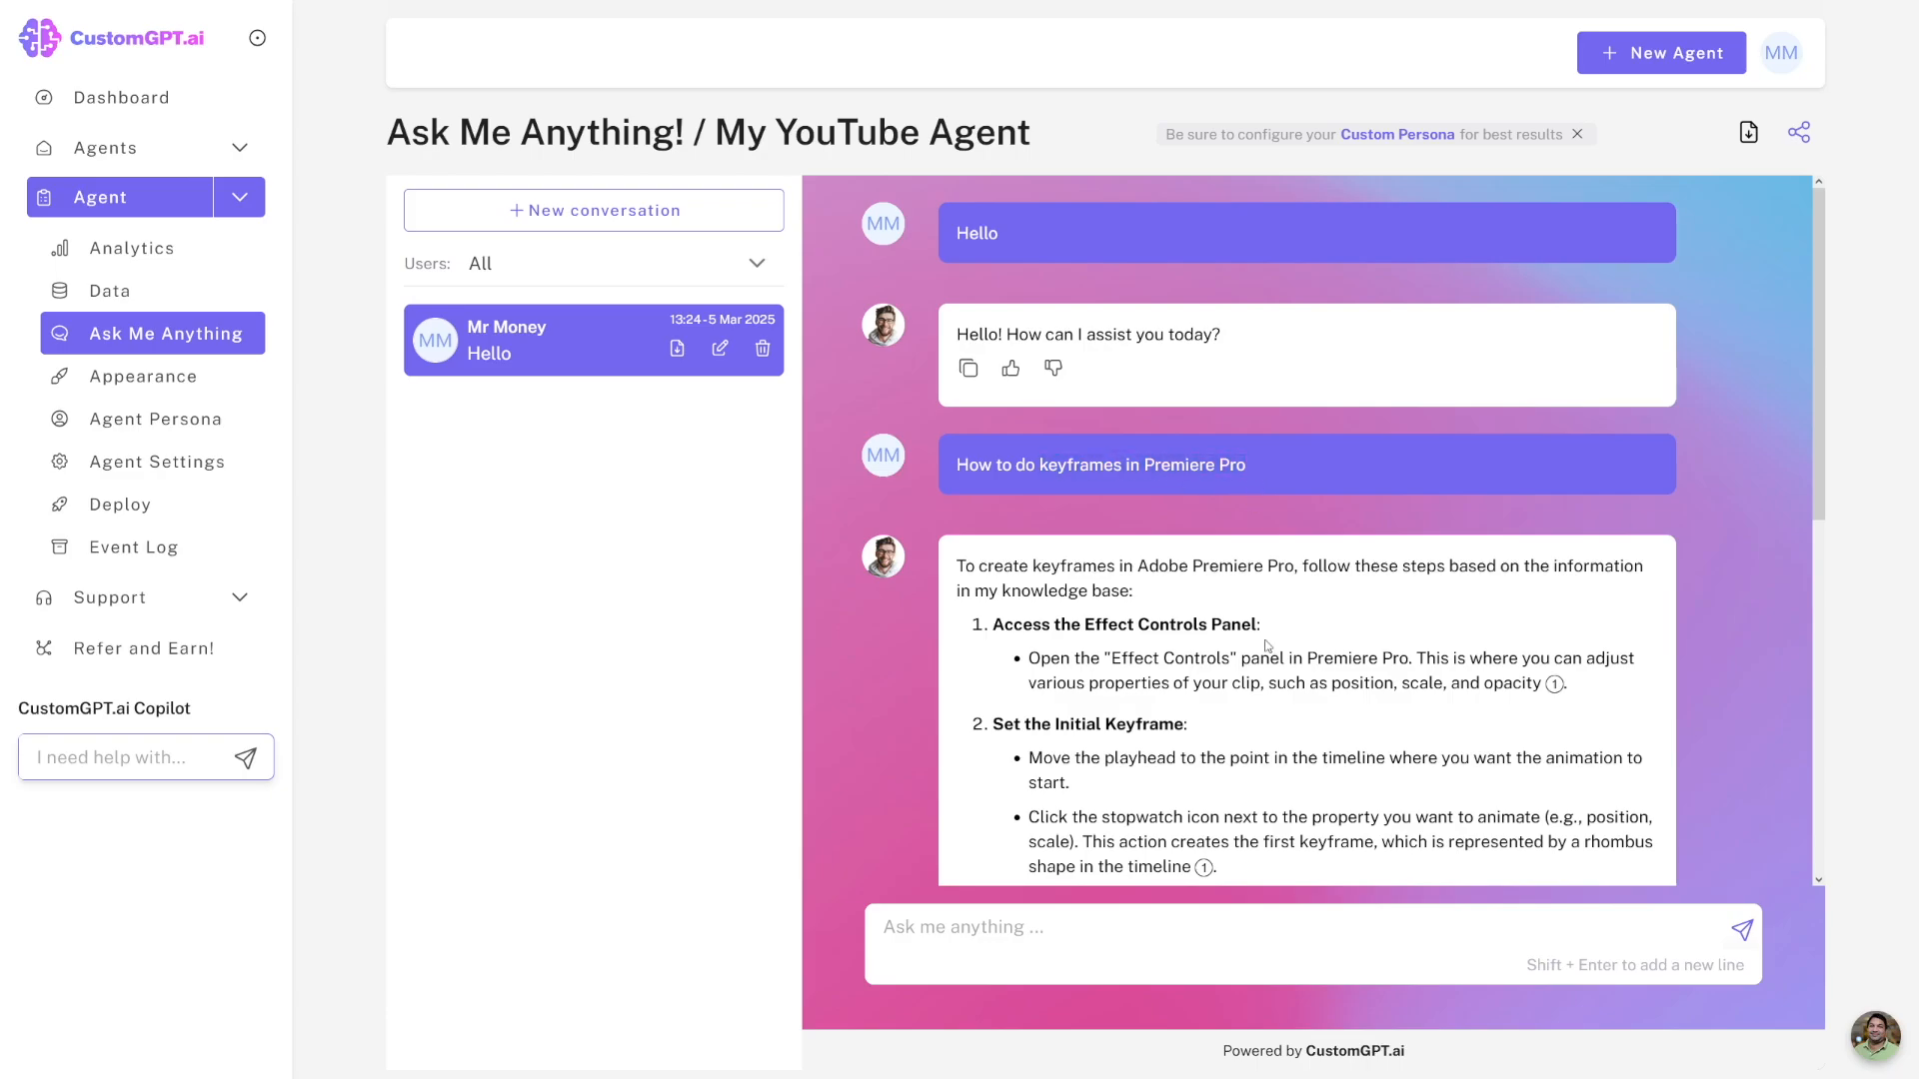
Scroll the keyframes answer through its final steps before returning to YouTube.
scroll(down, 3)
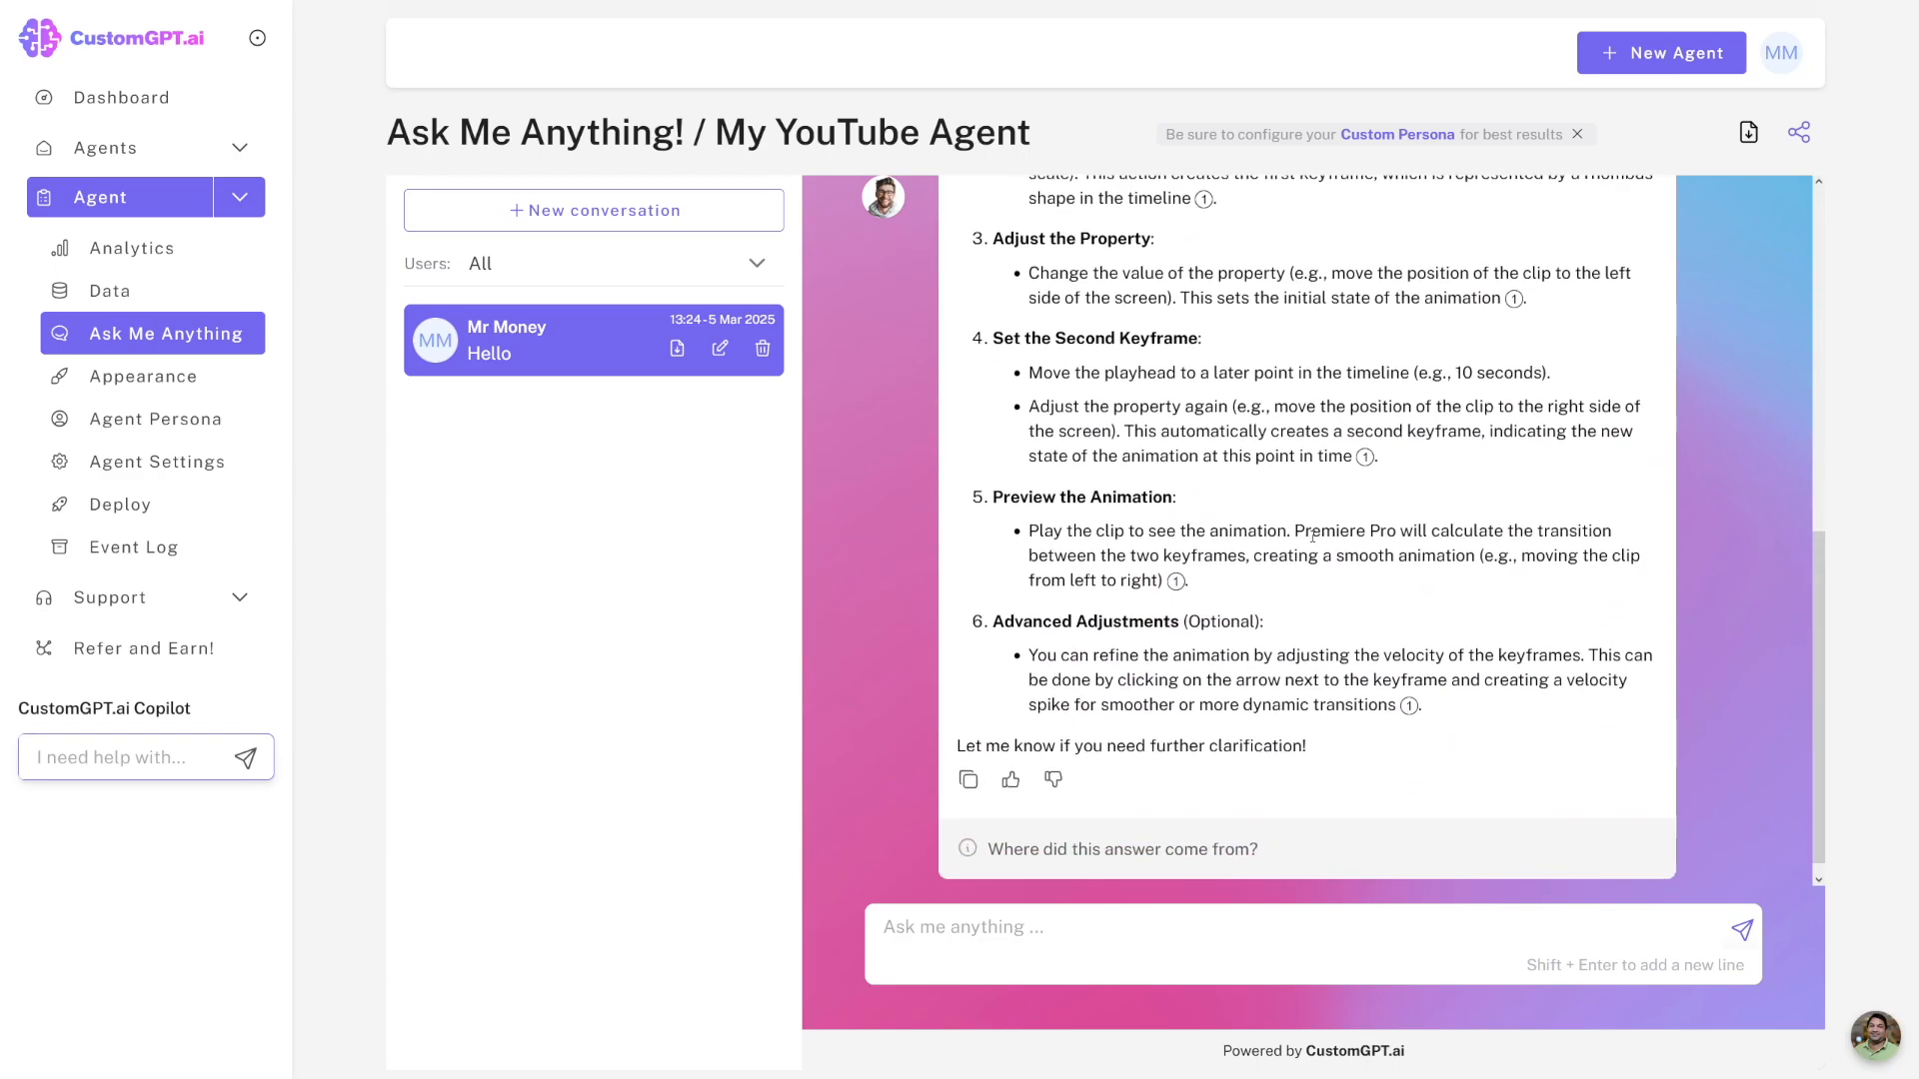
scroll(down, 3)
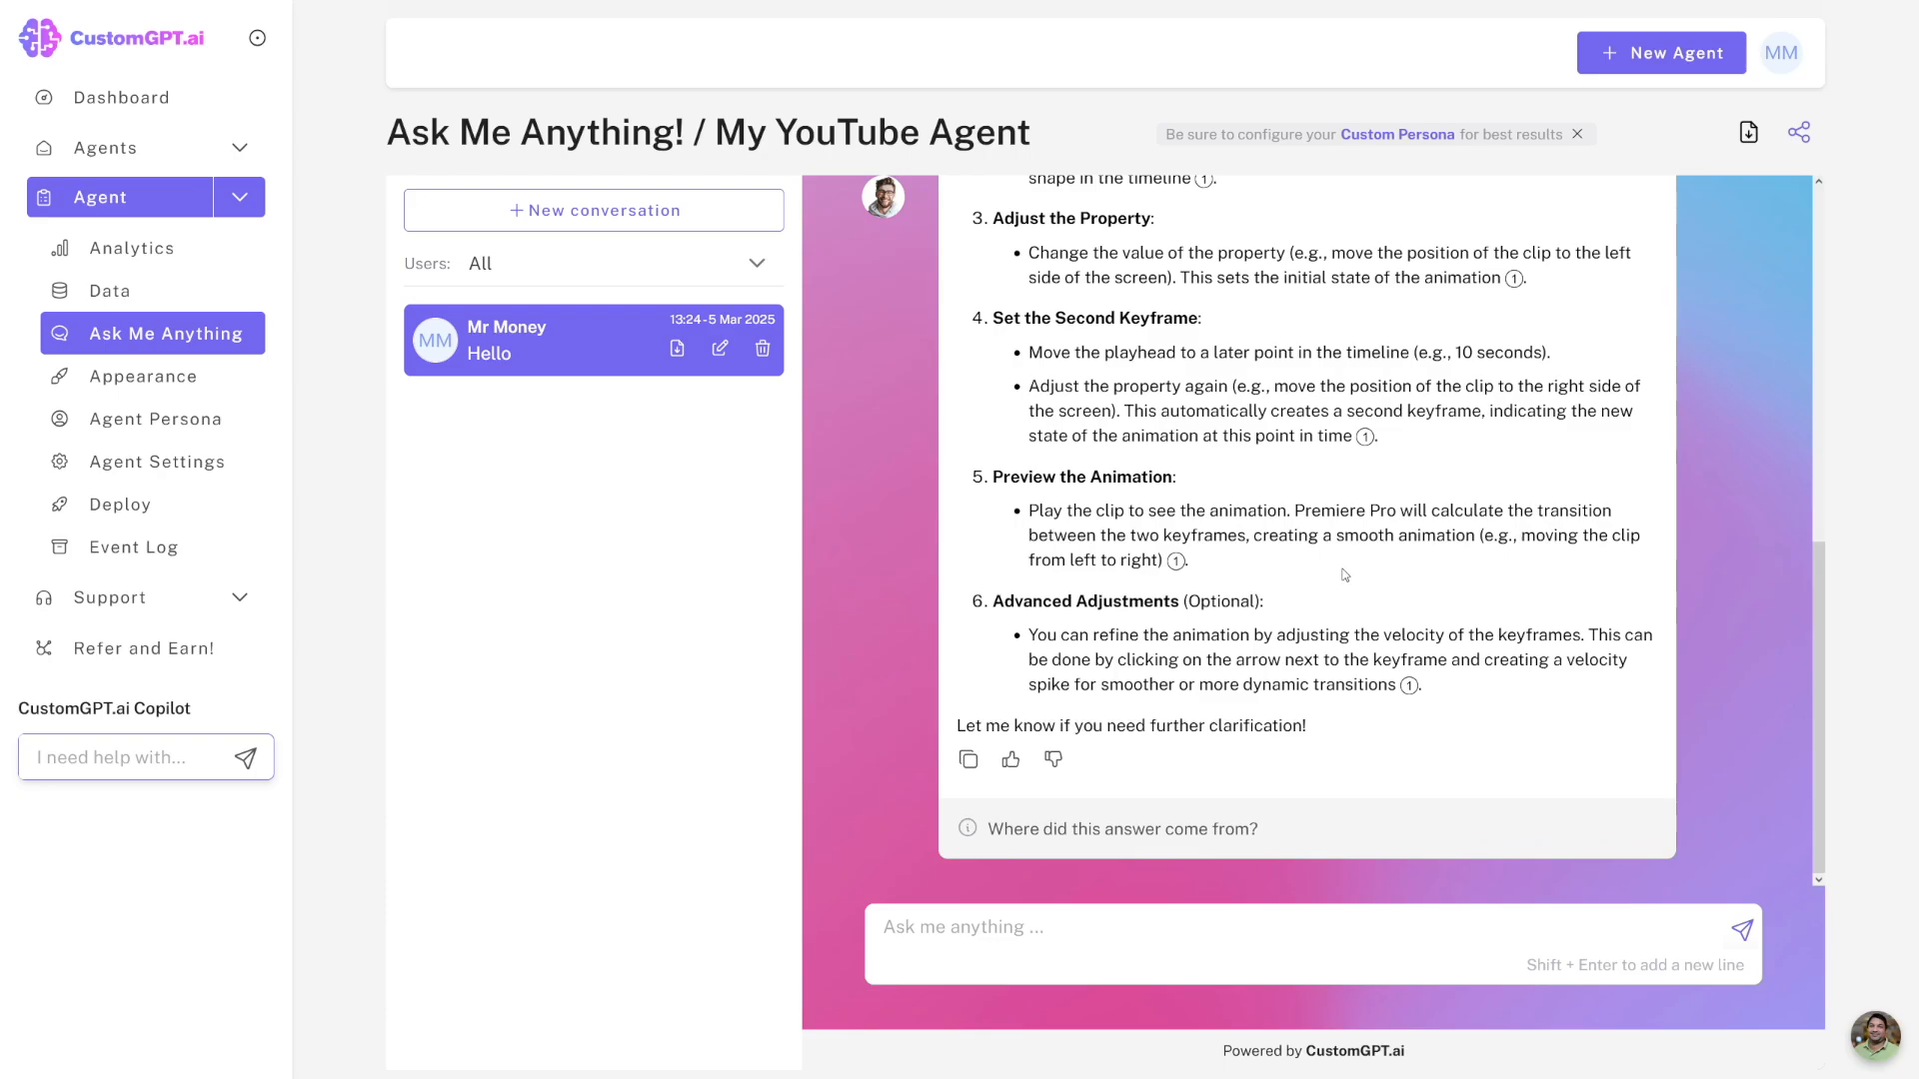
mouse_move(1373, 565)
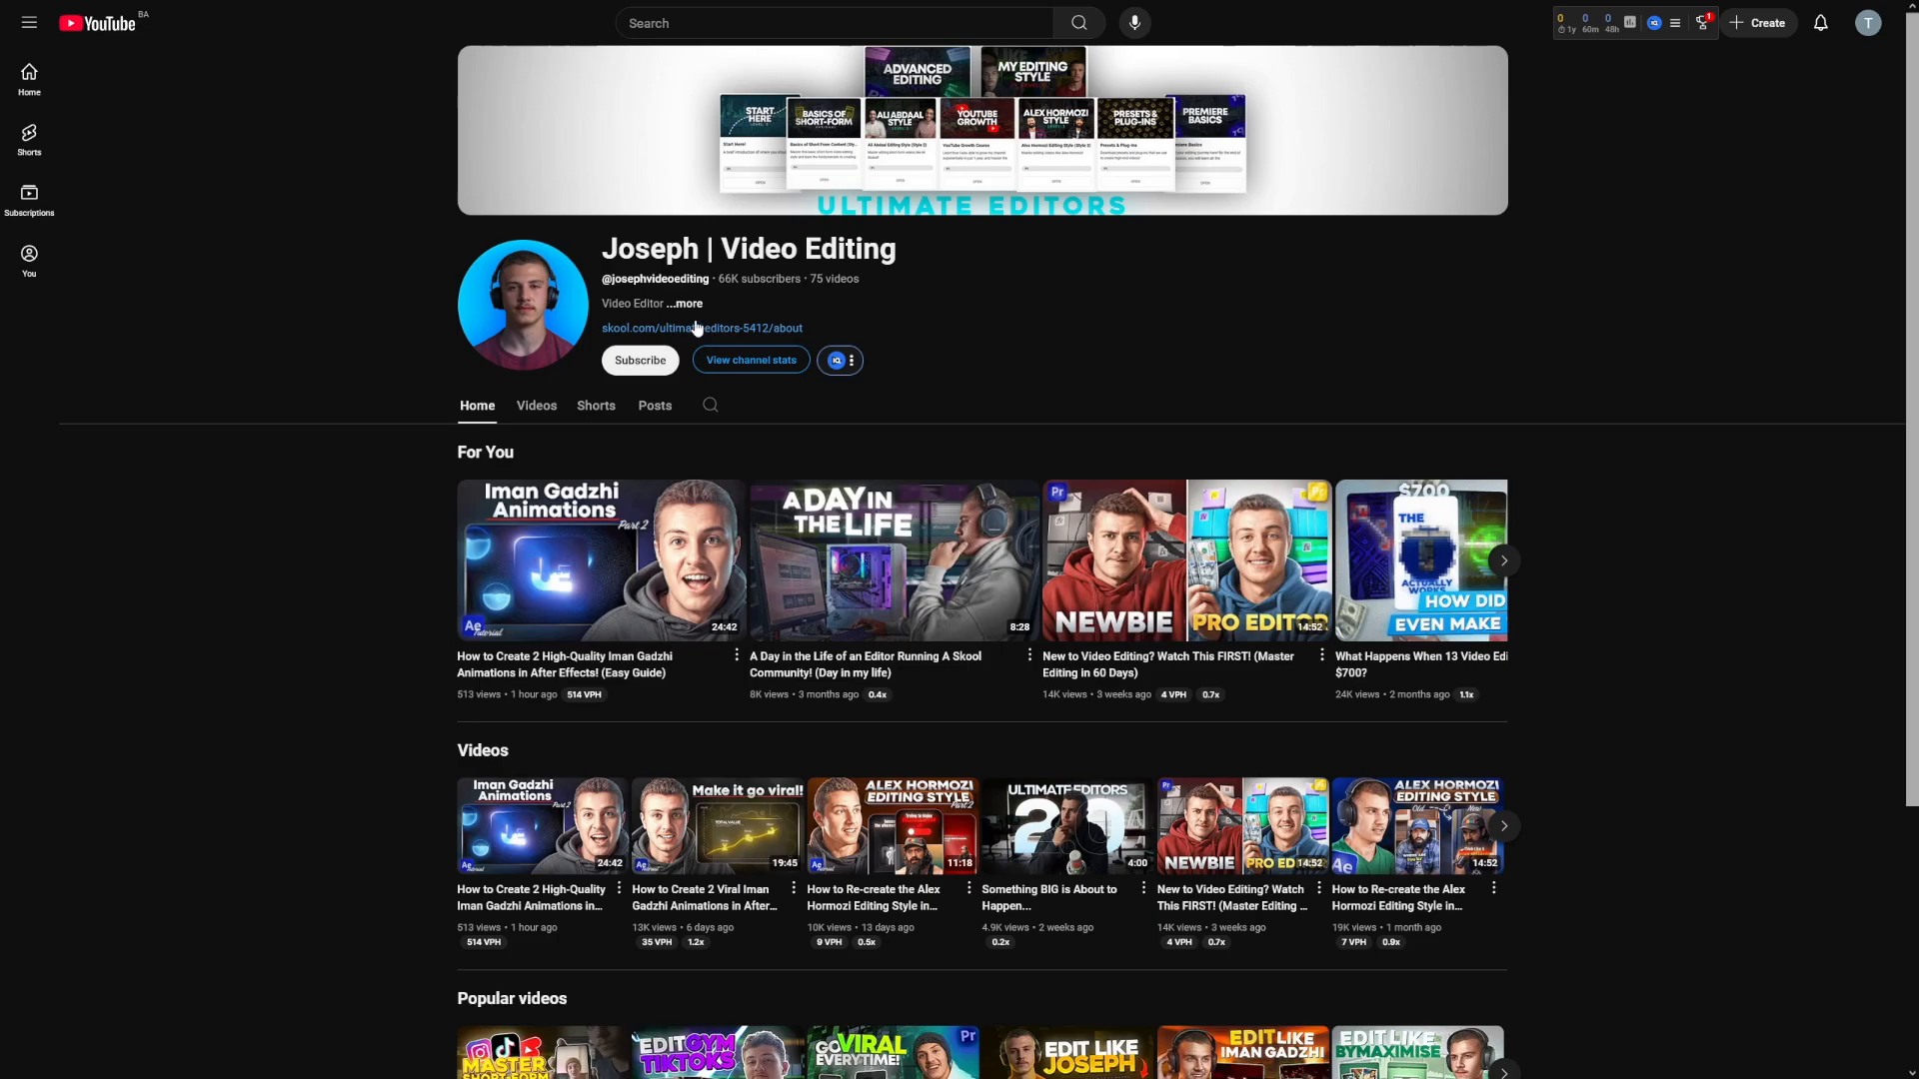
mouse_move(1240, 475)
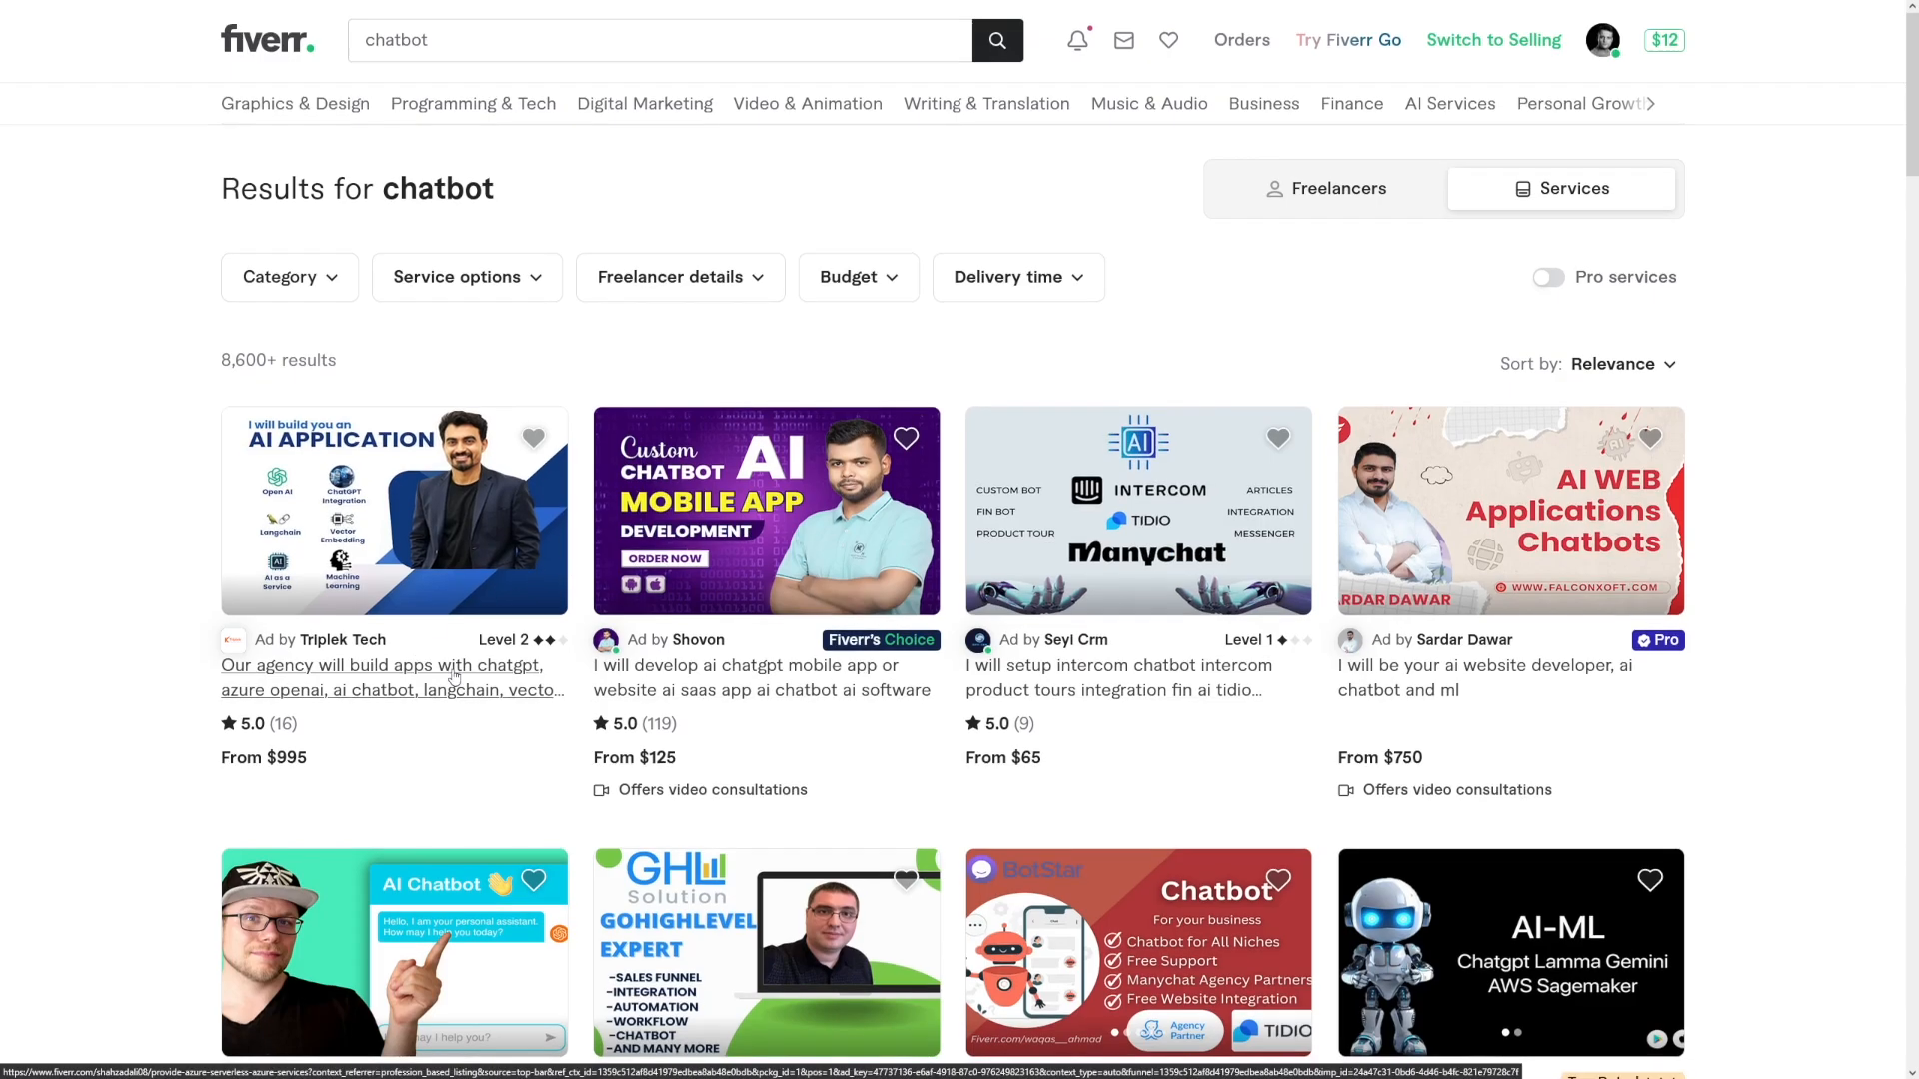
Browse Fiverr chatbot gigs and agencies priced from $30 to $20,000.
scroll(down, 3)
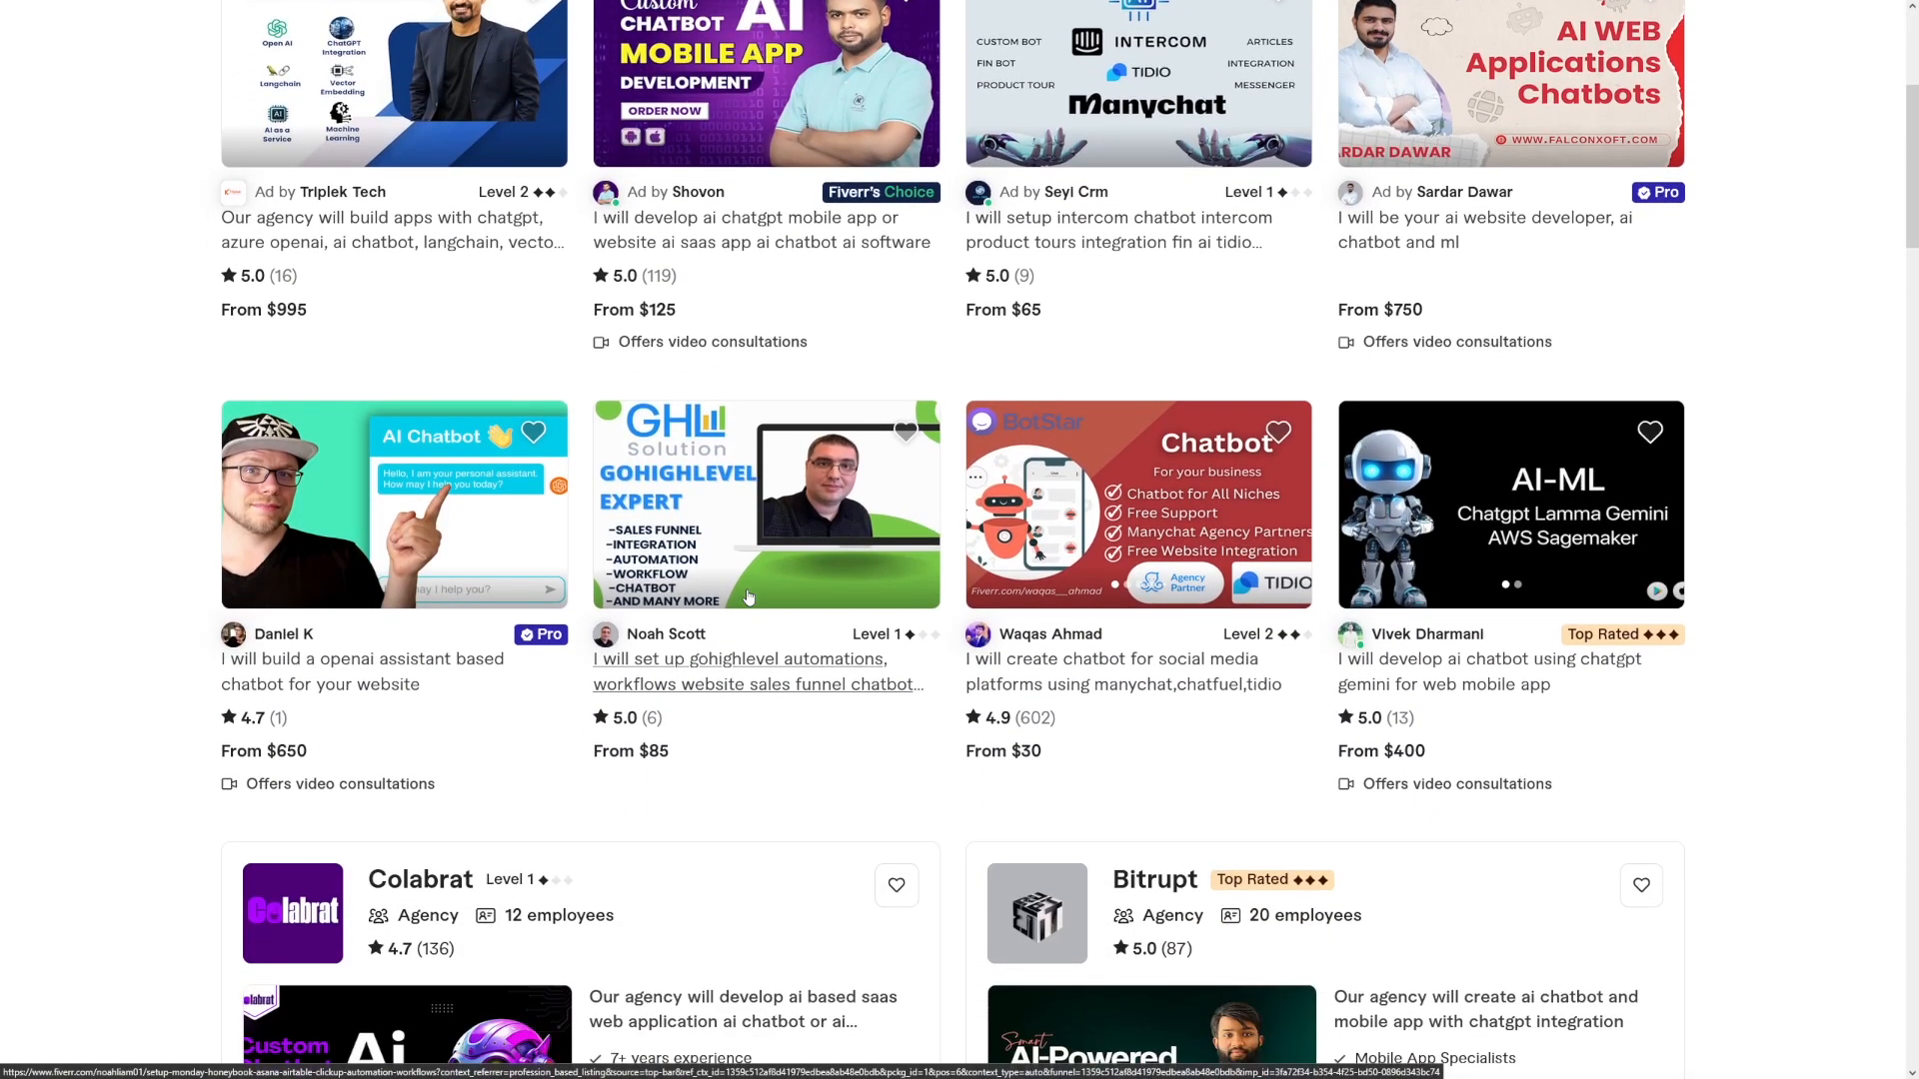
scroll(down, 3)
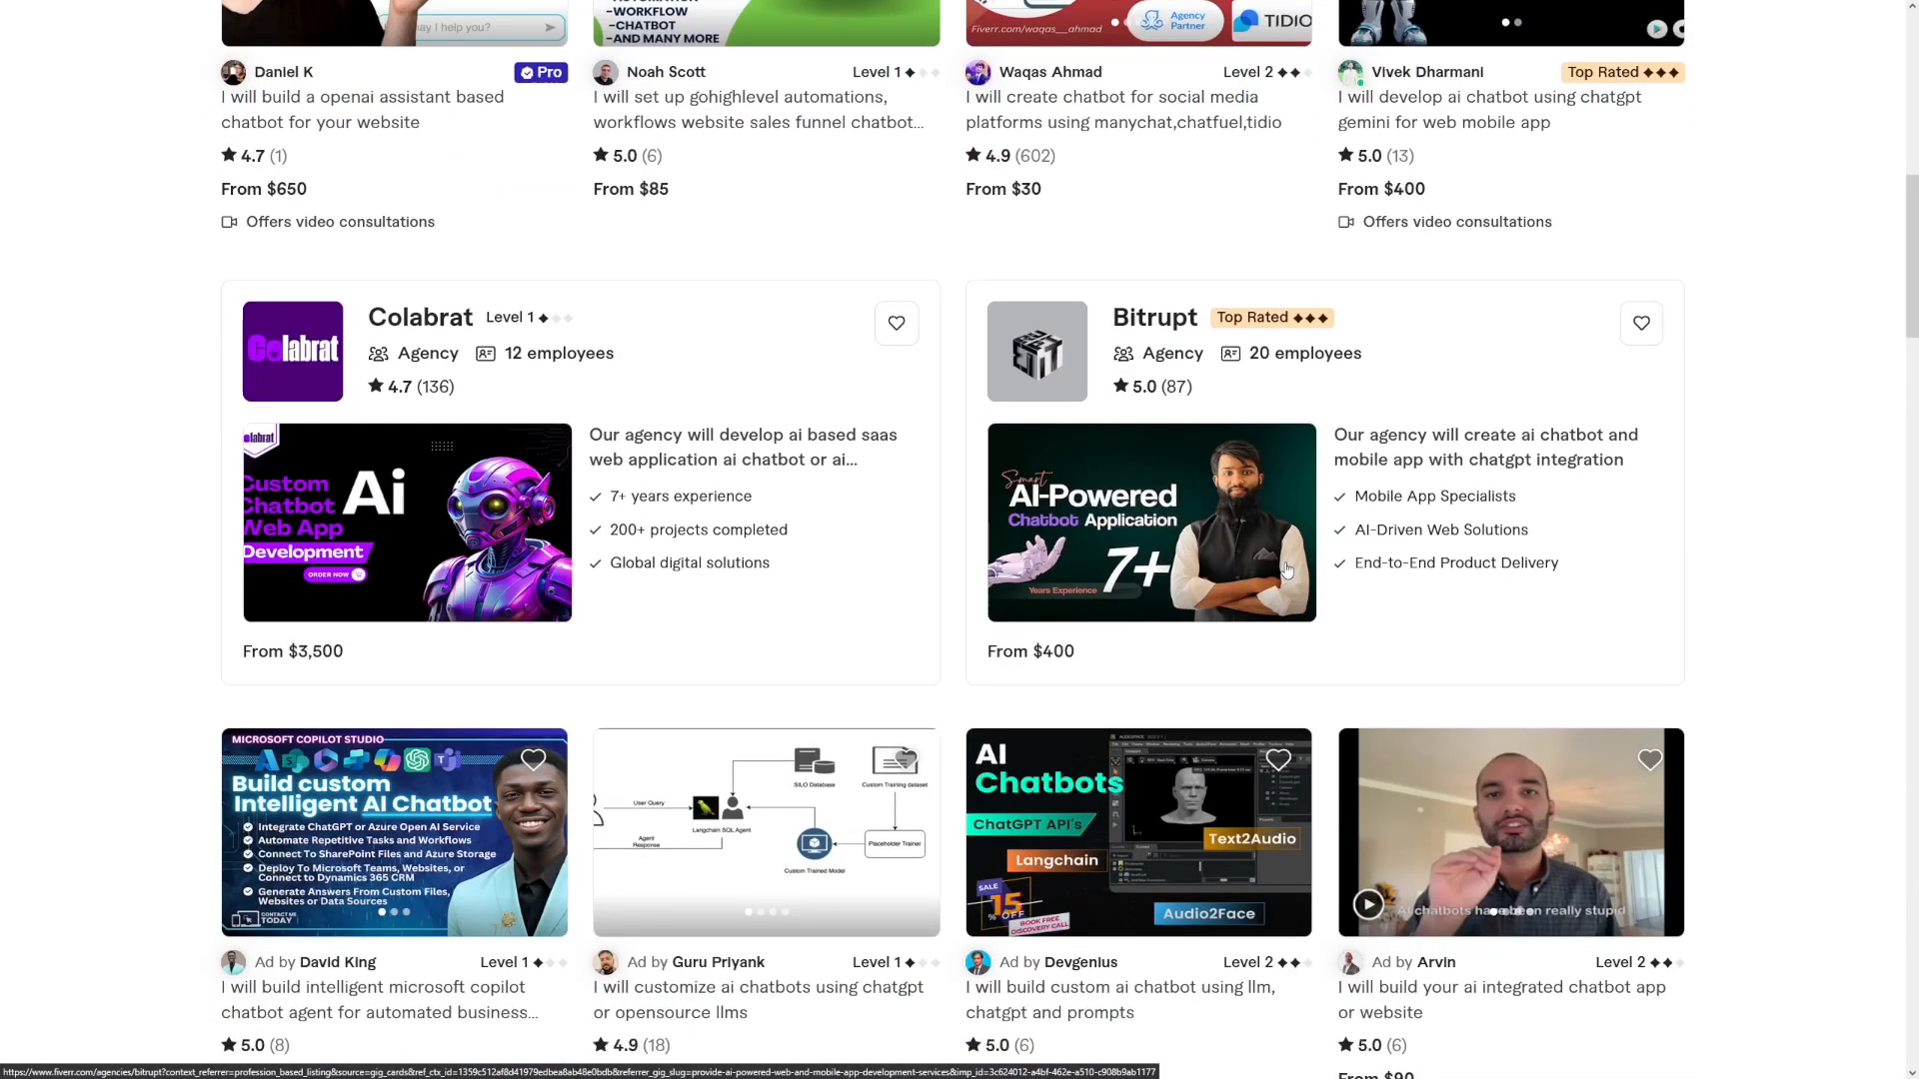
scroll(down, 3)
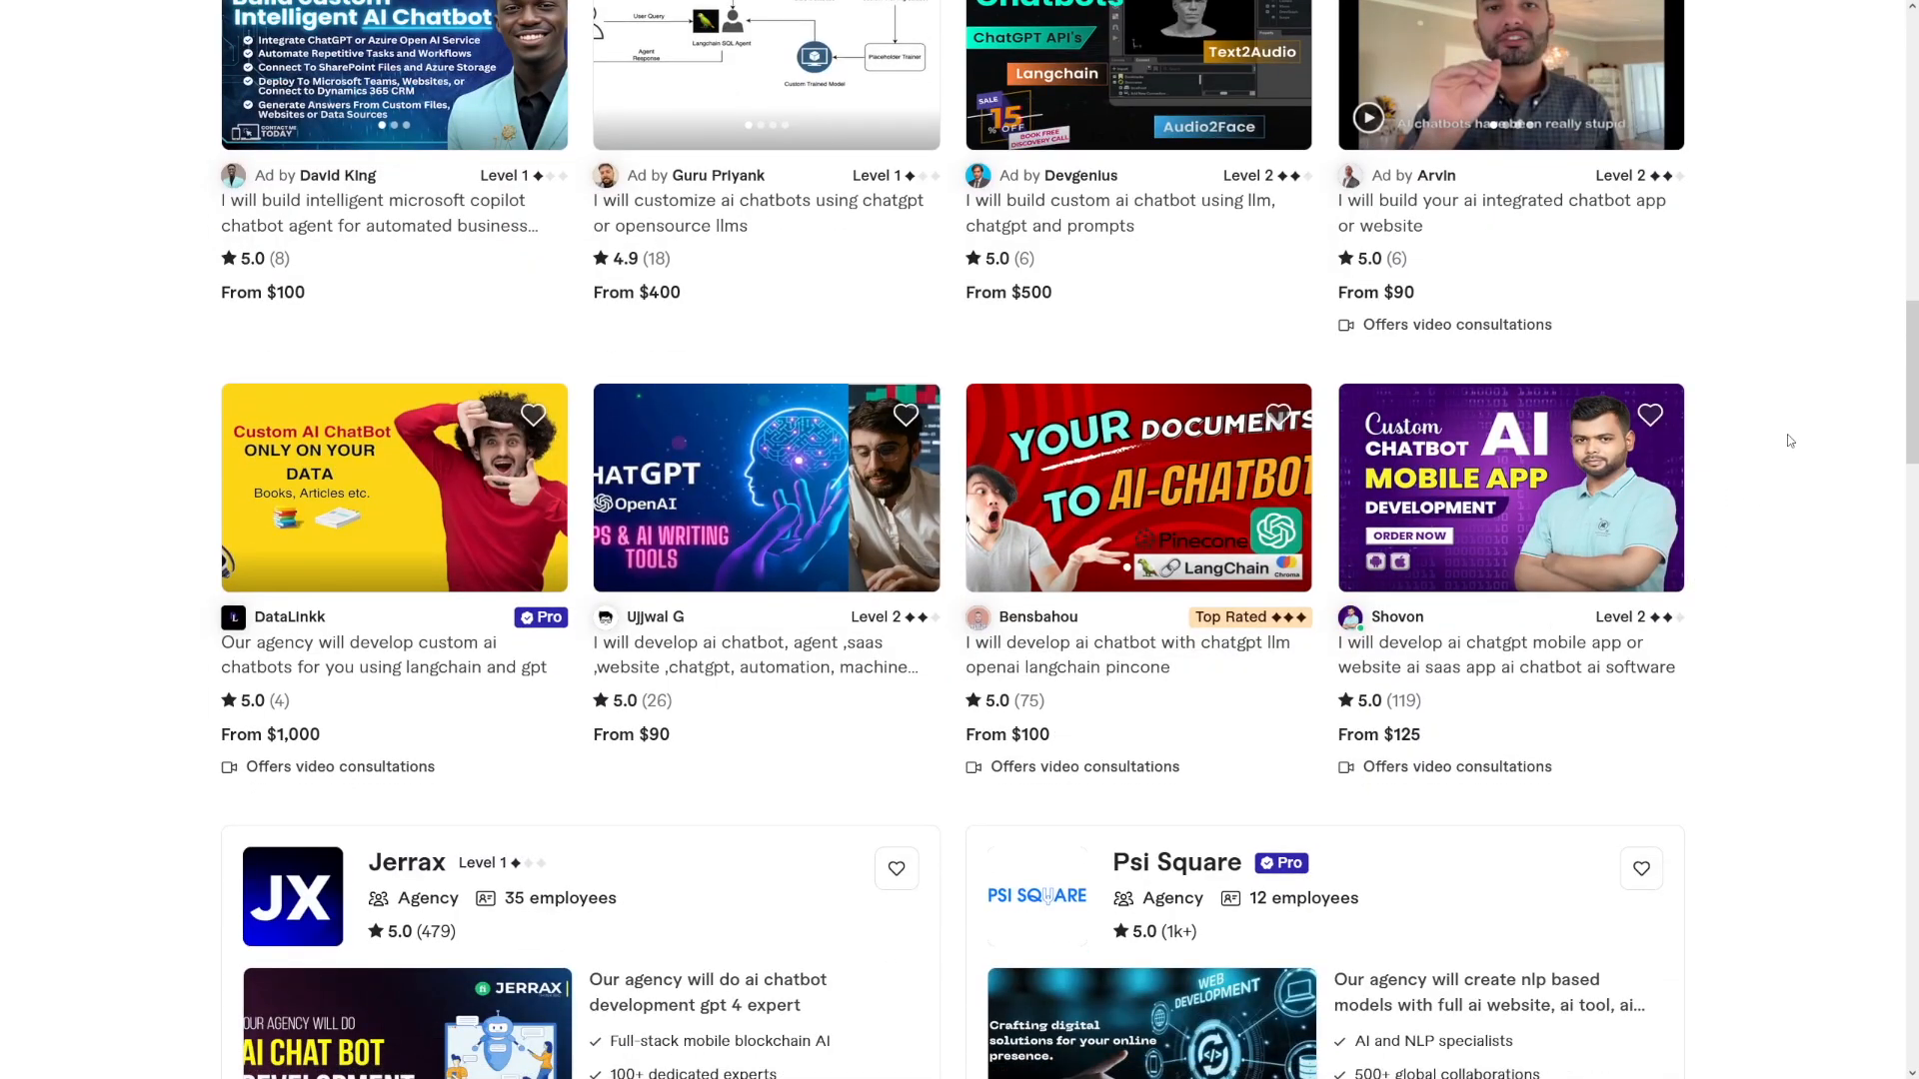
scroll(down, 3)
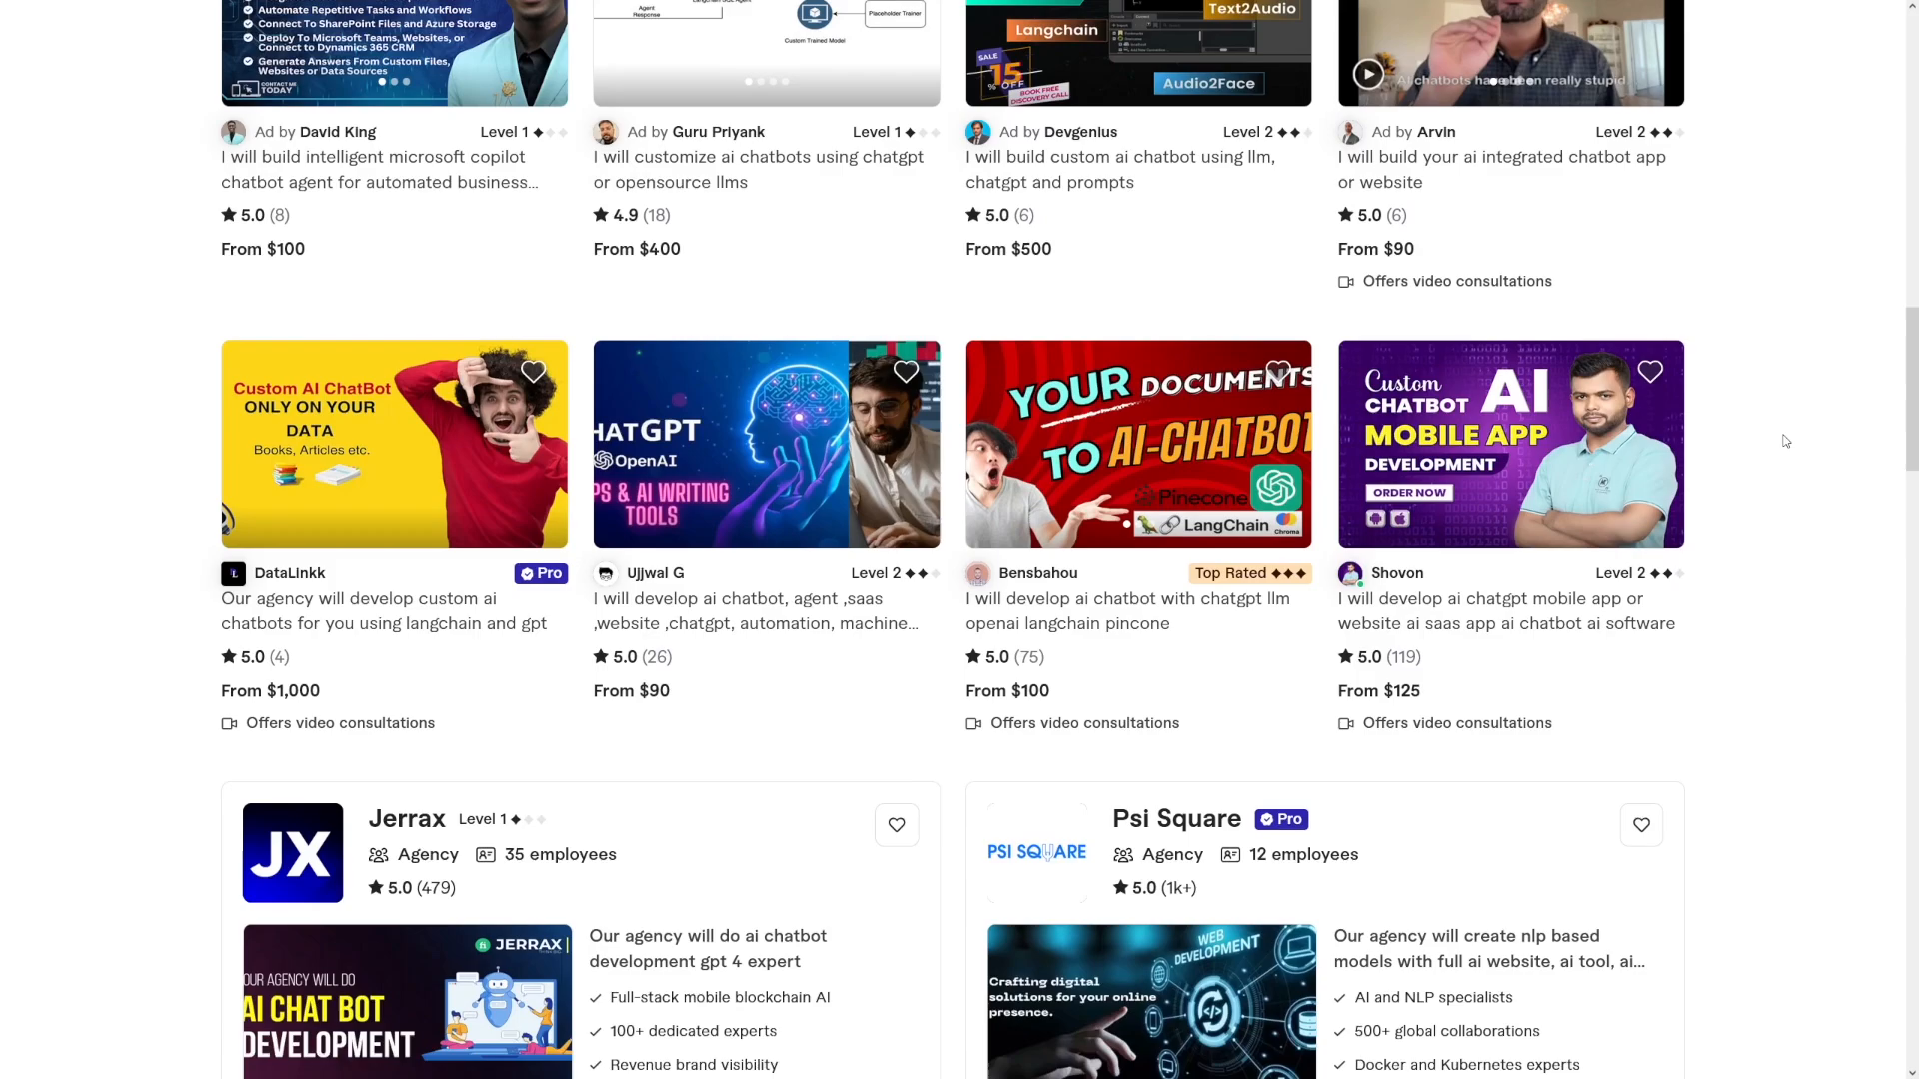
scroll(down, 3)
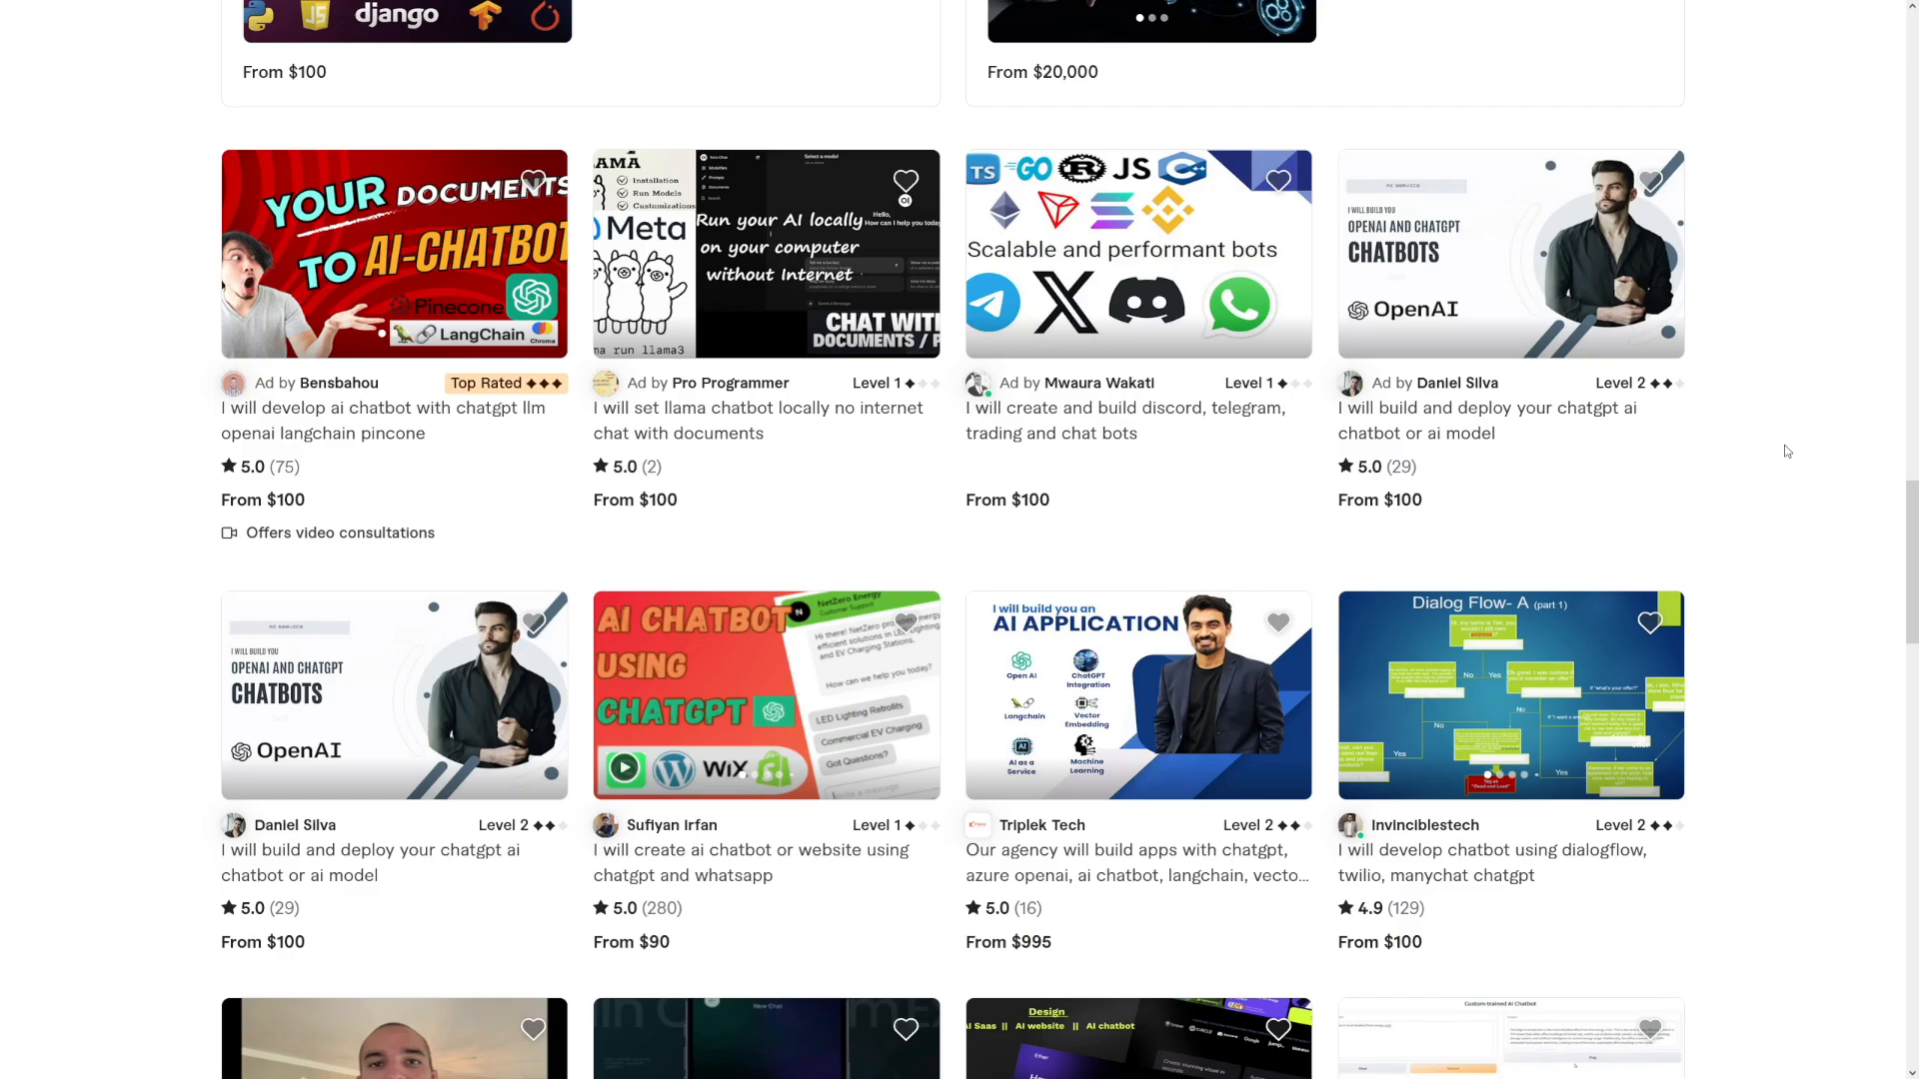
scroll(down, 3)
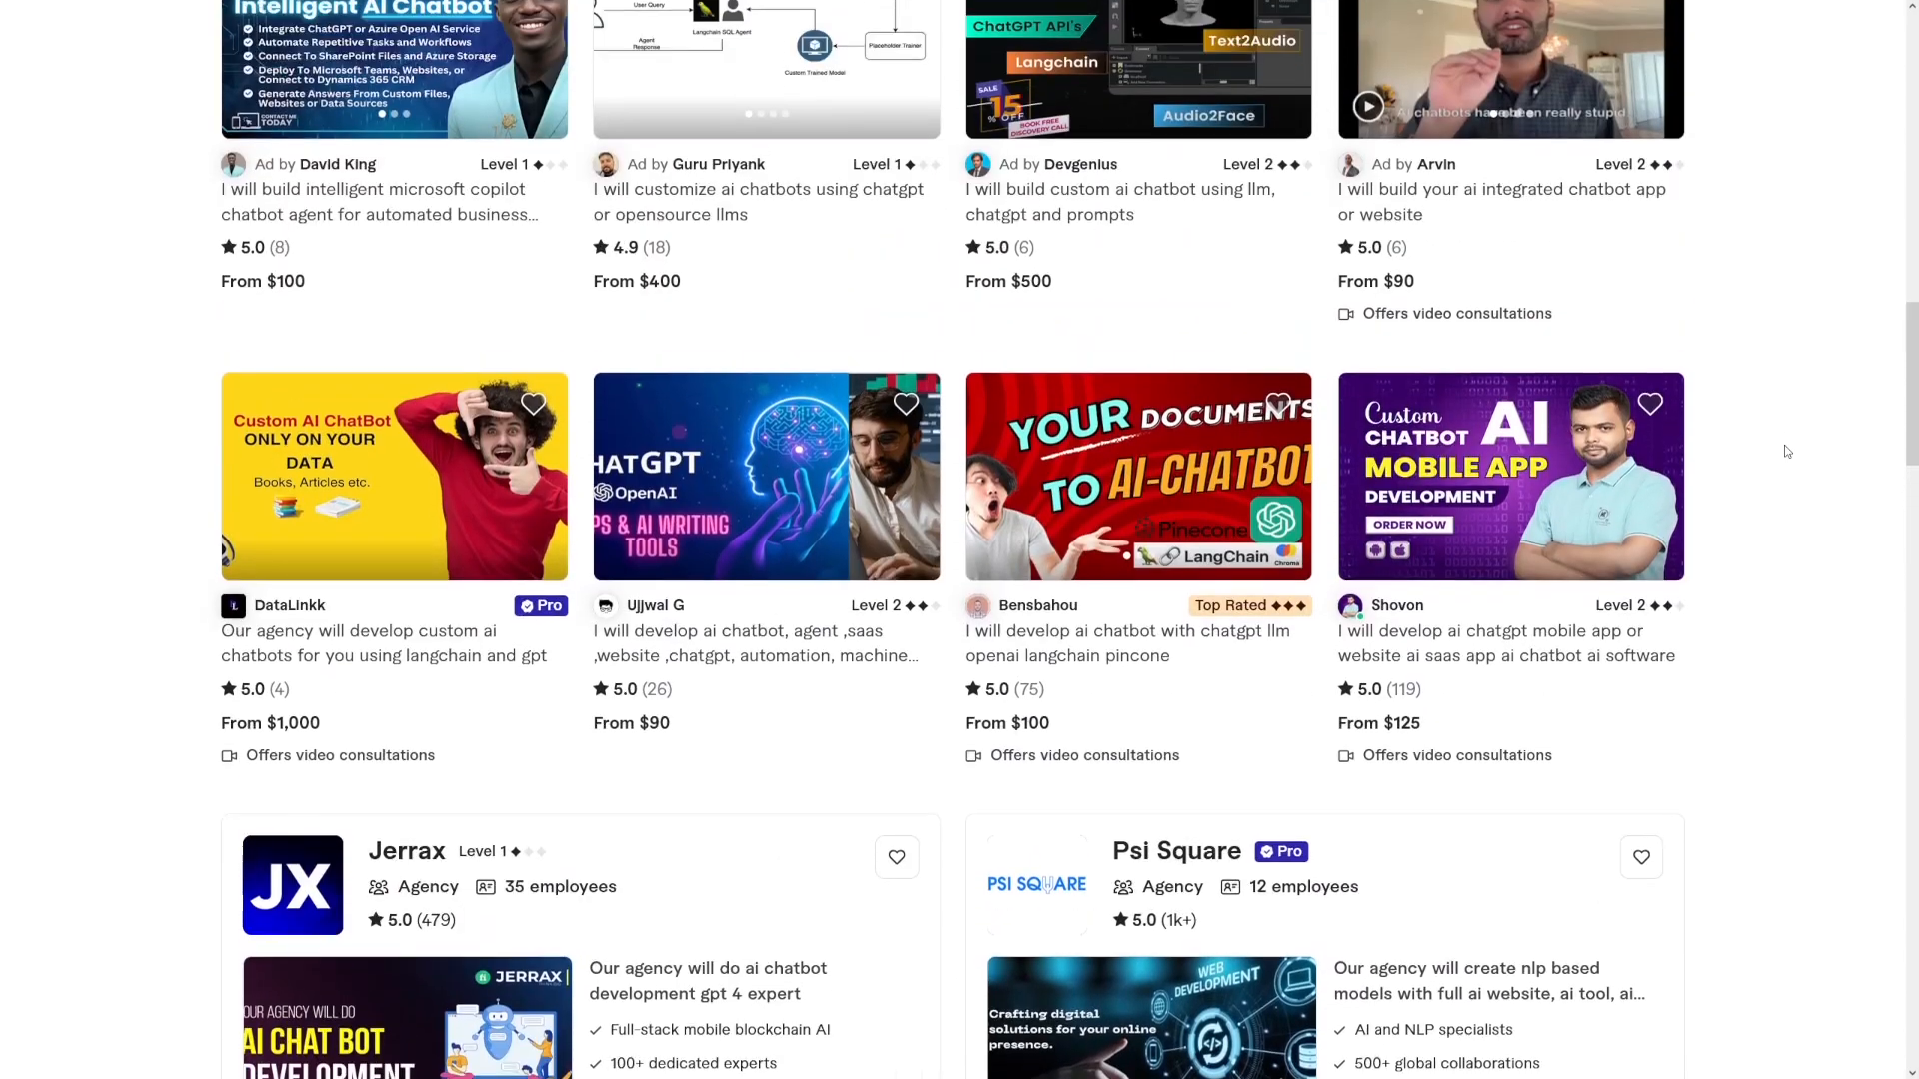
scroll(down, 3)
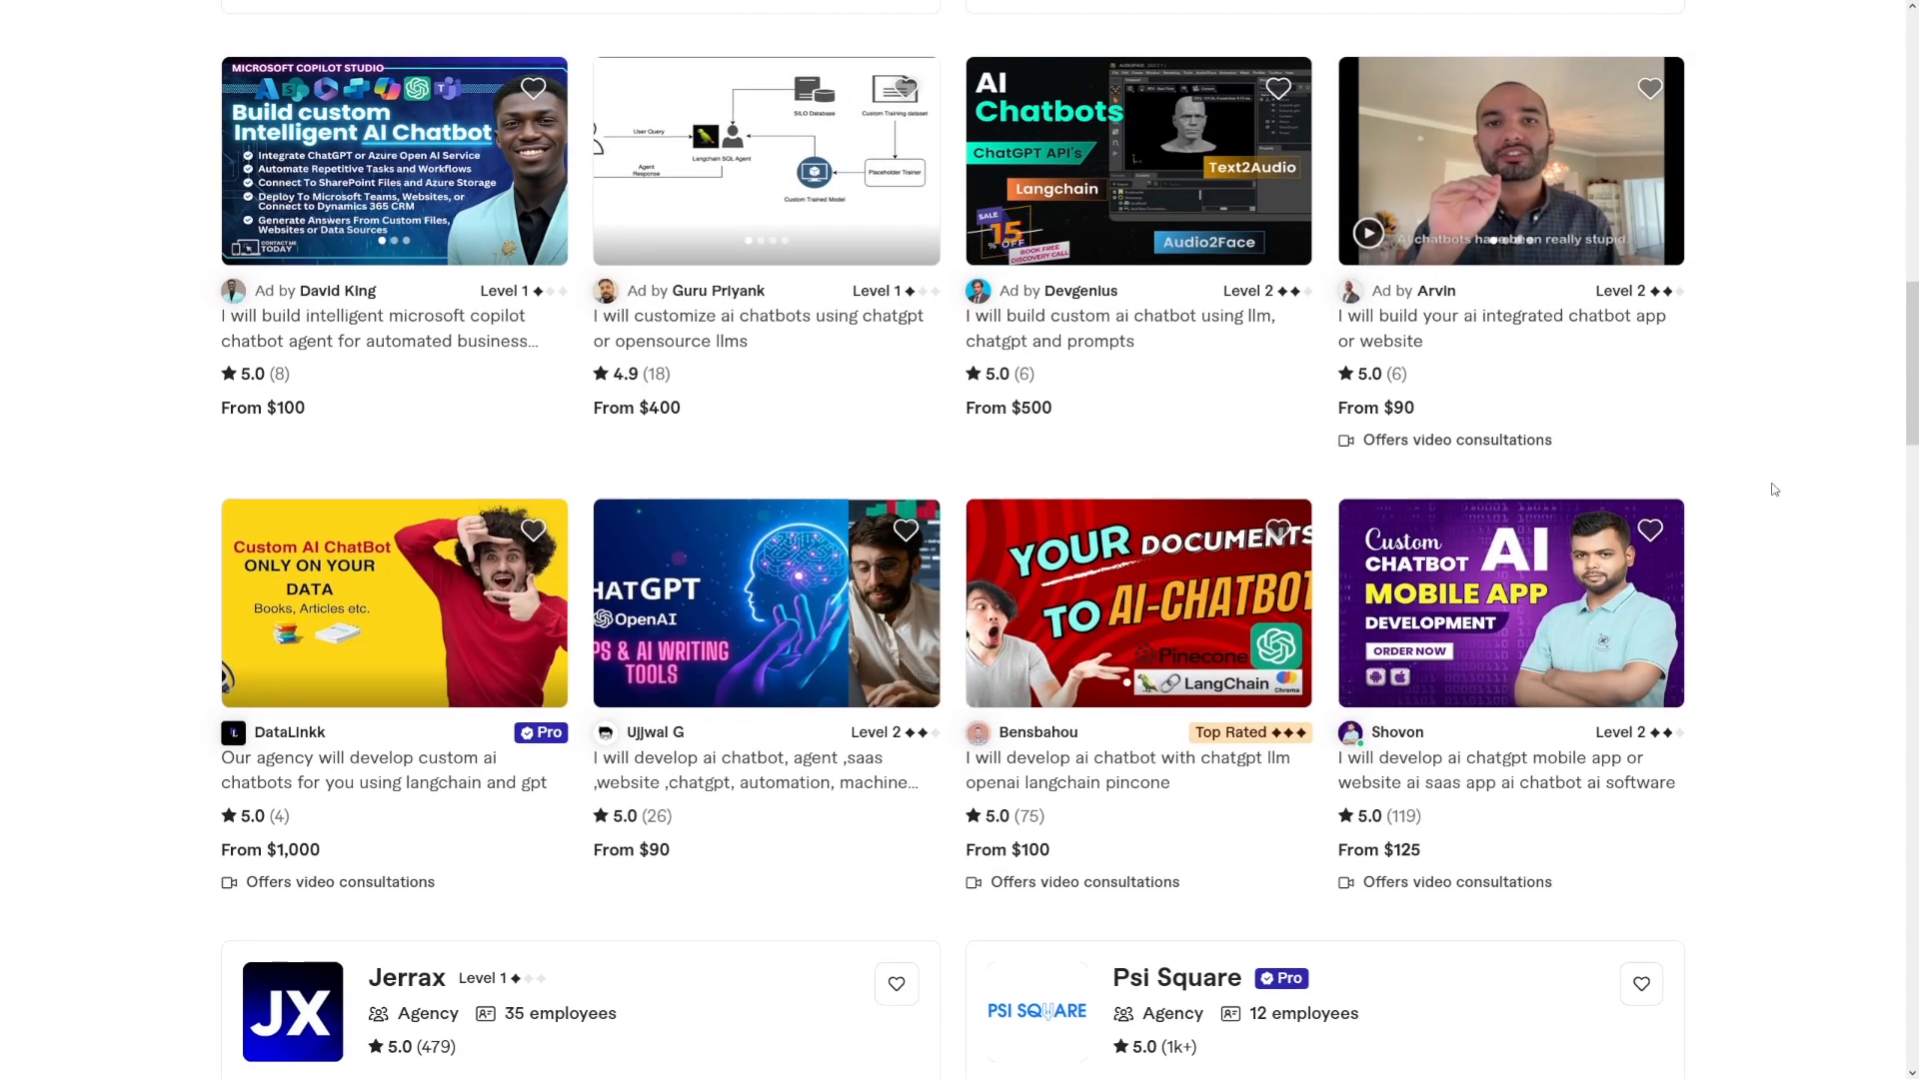
scroll(down, 3)
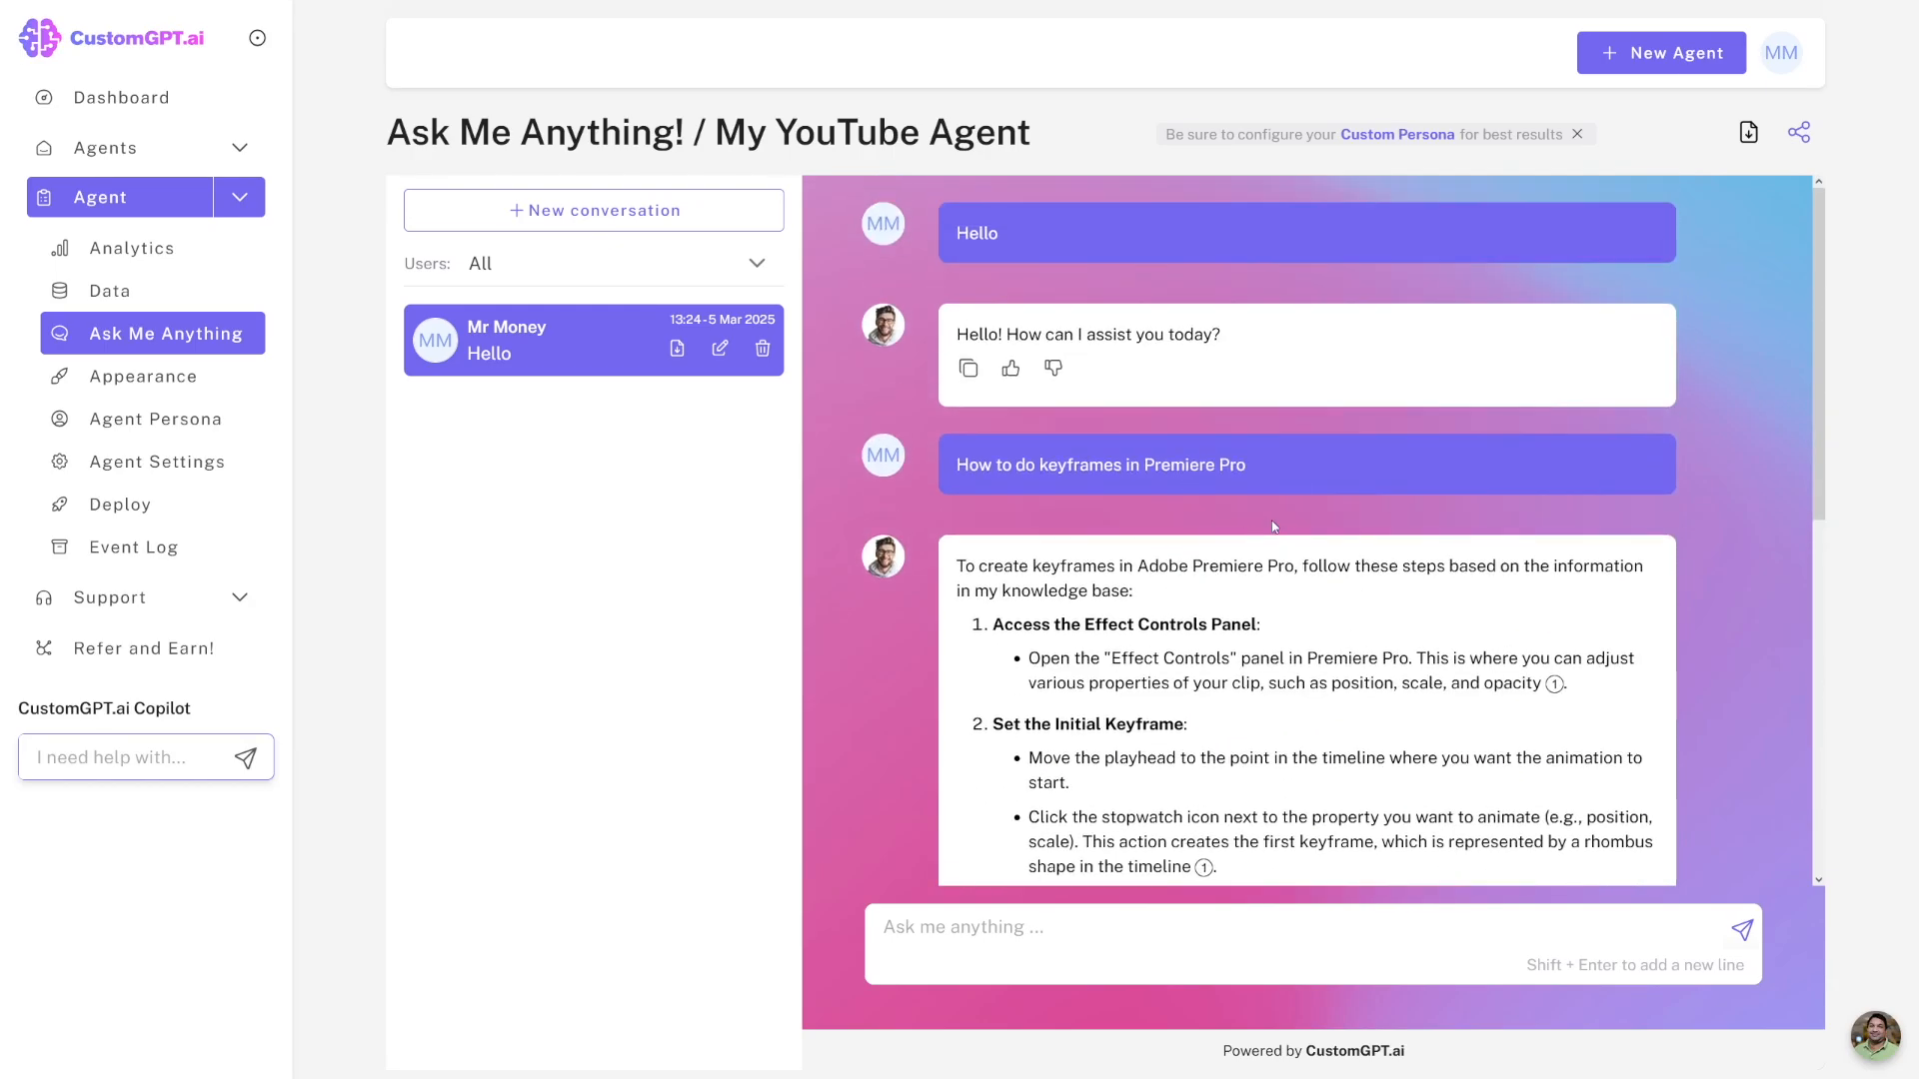
mouse_move(1341, 542)
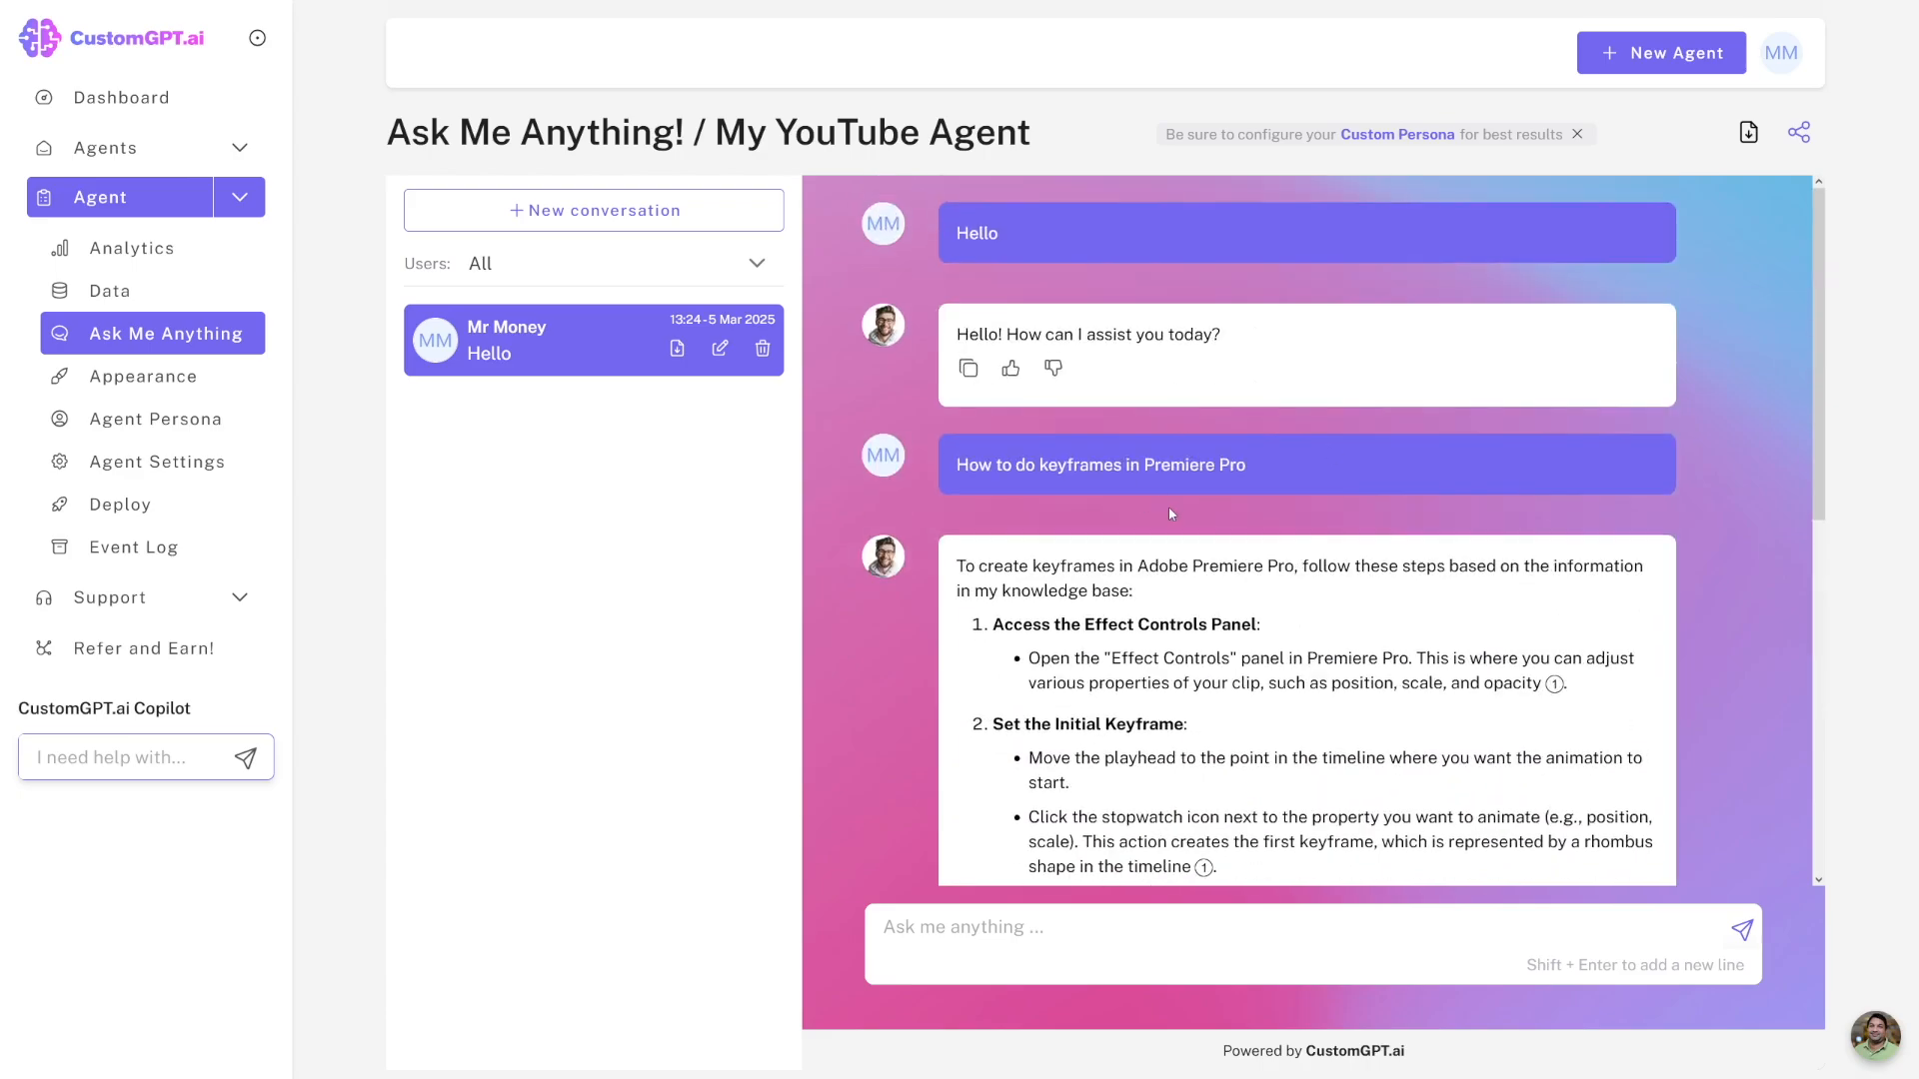
Ask the agent 'how to zoom in' and read its step-by-step Premiere Pro zoom answer.
scroll(down, 3)
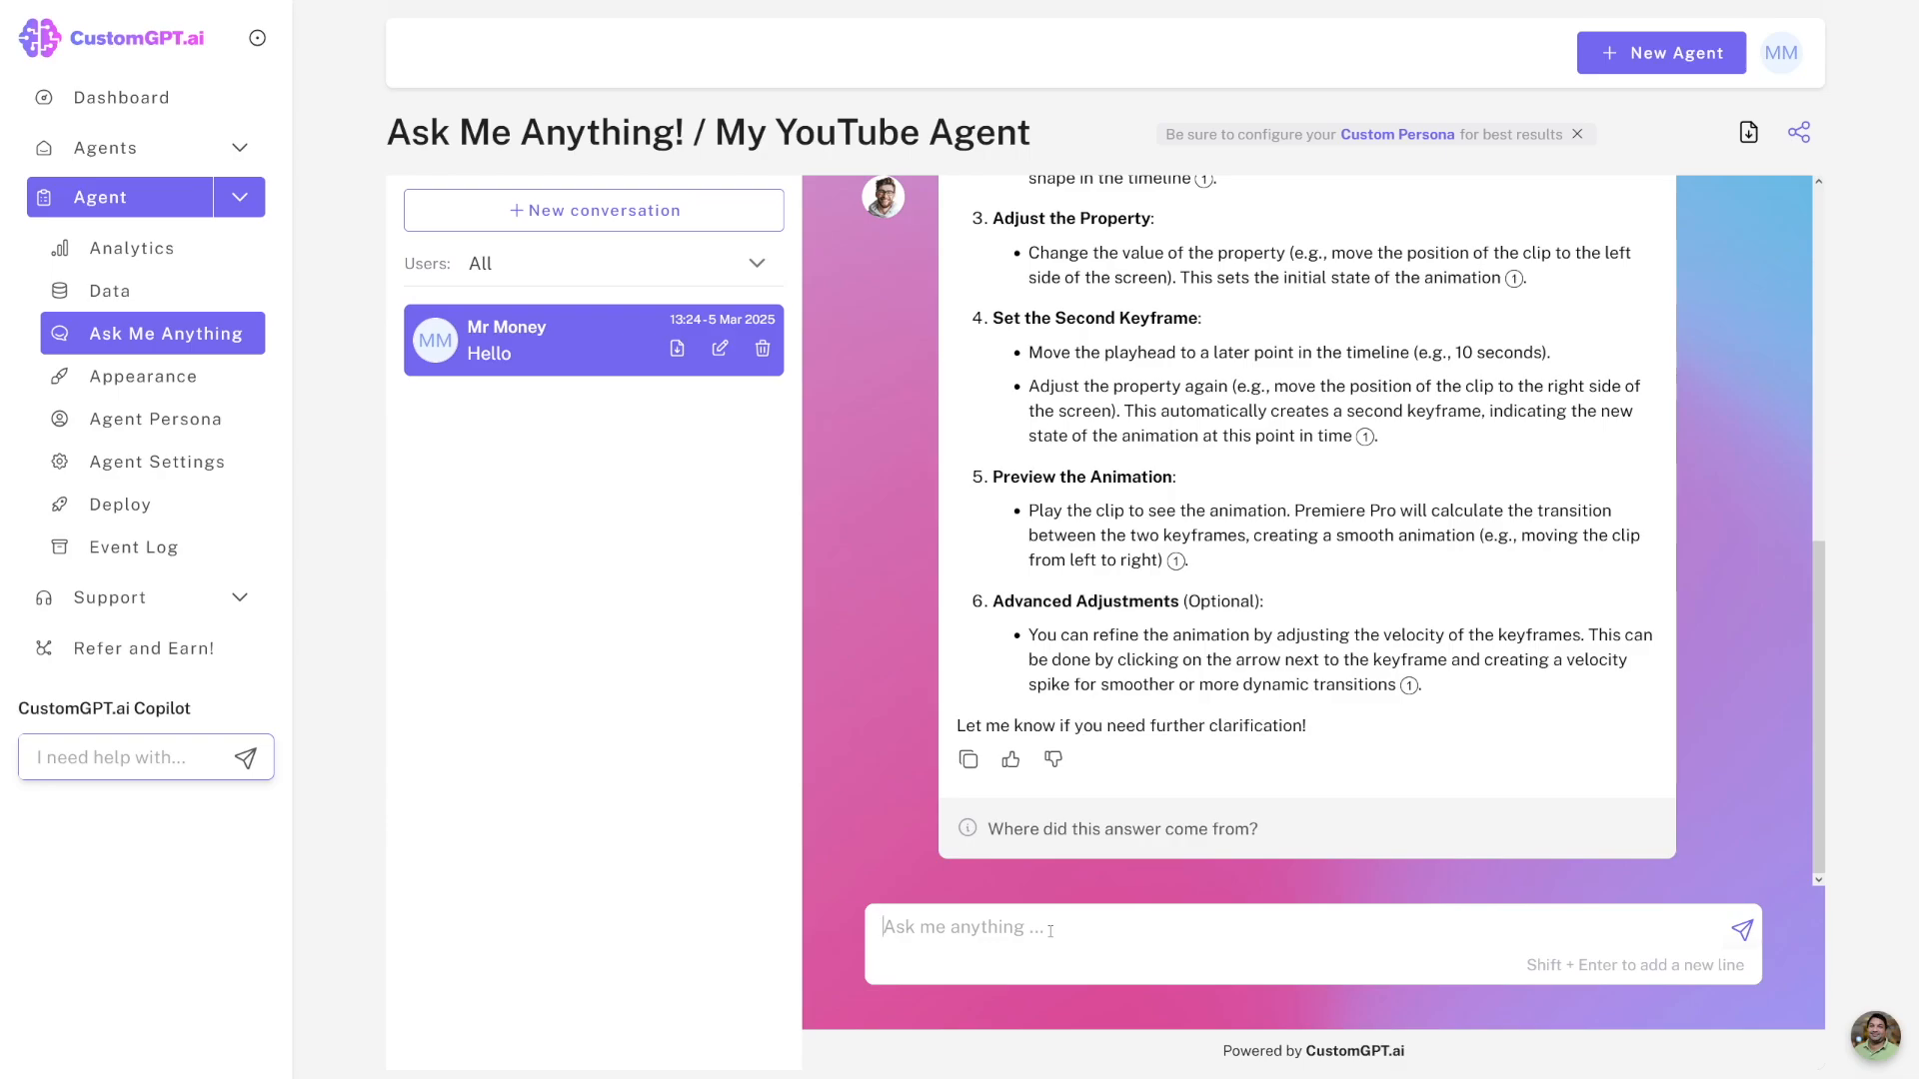
text(how to zoom)
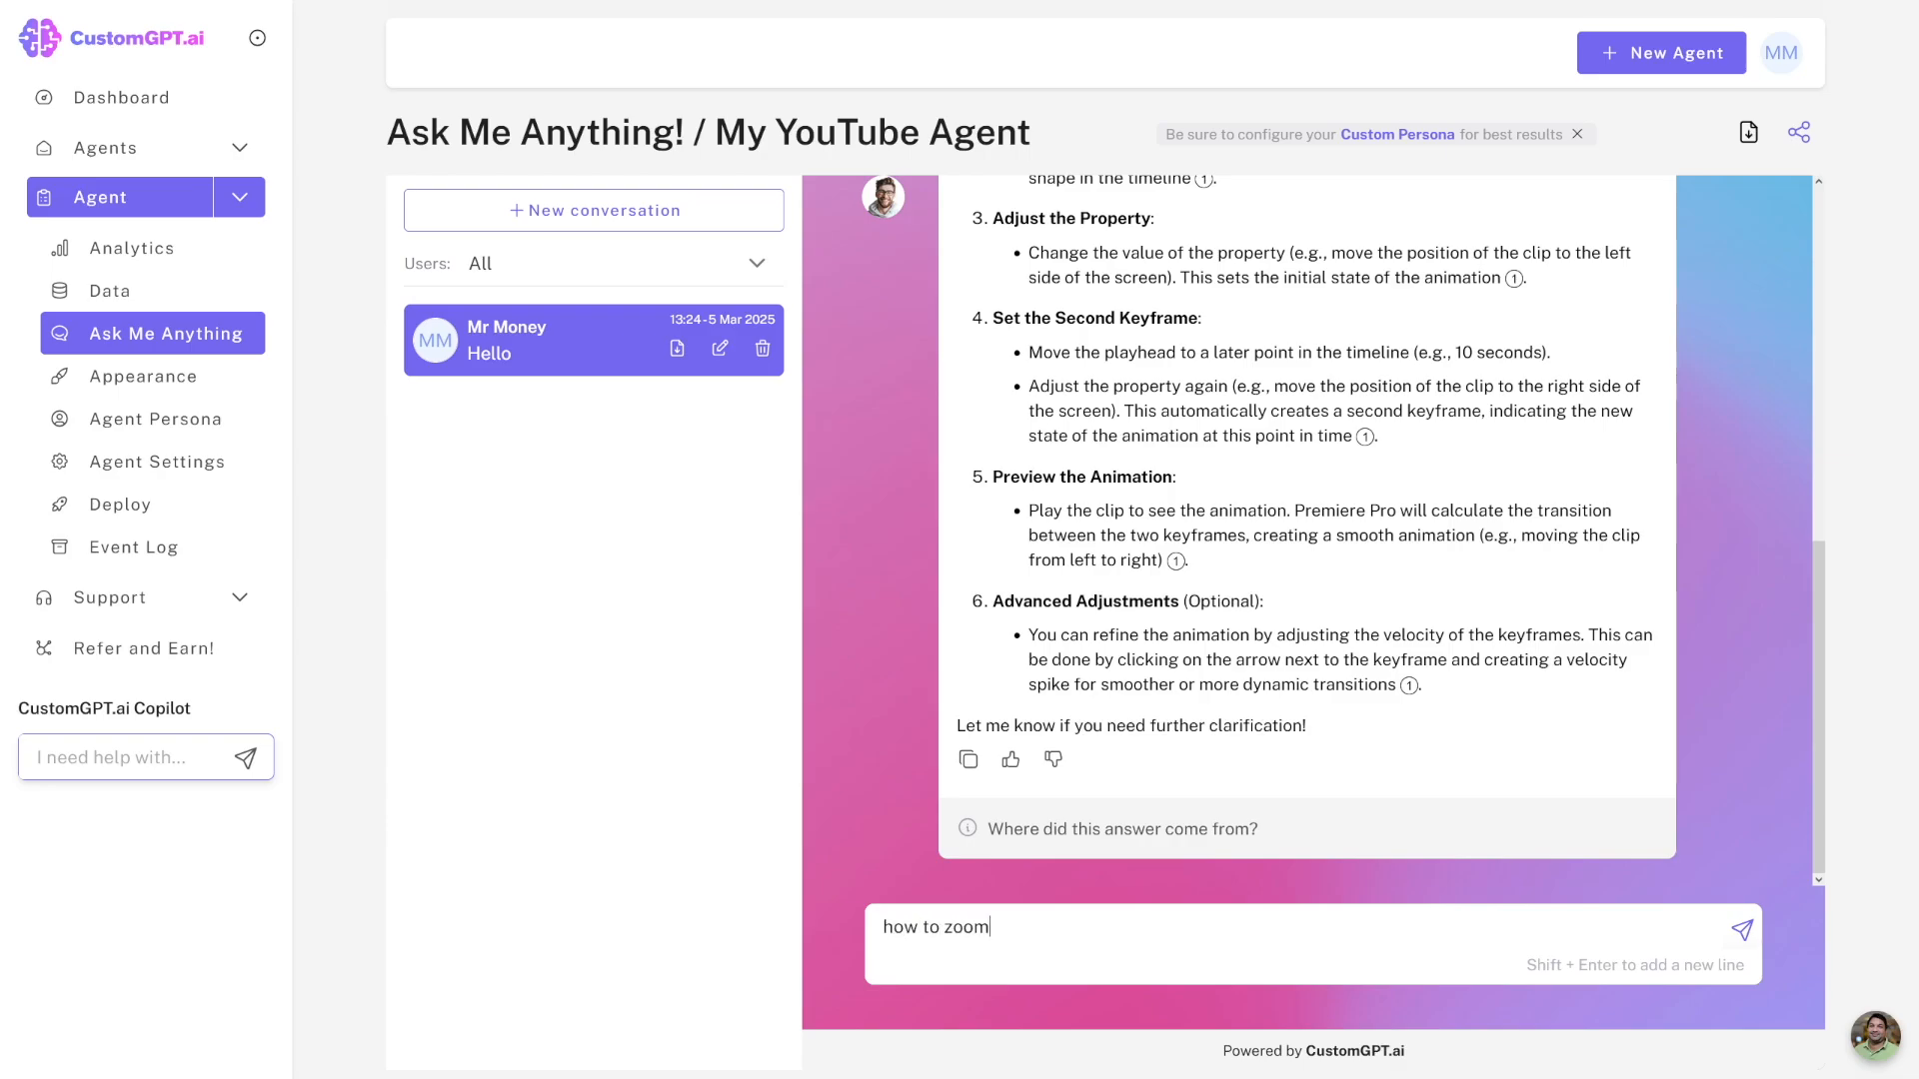
click(1739, 927)
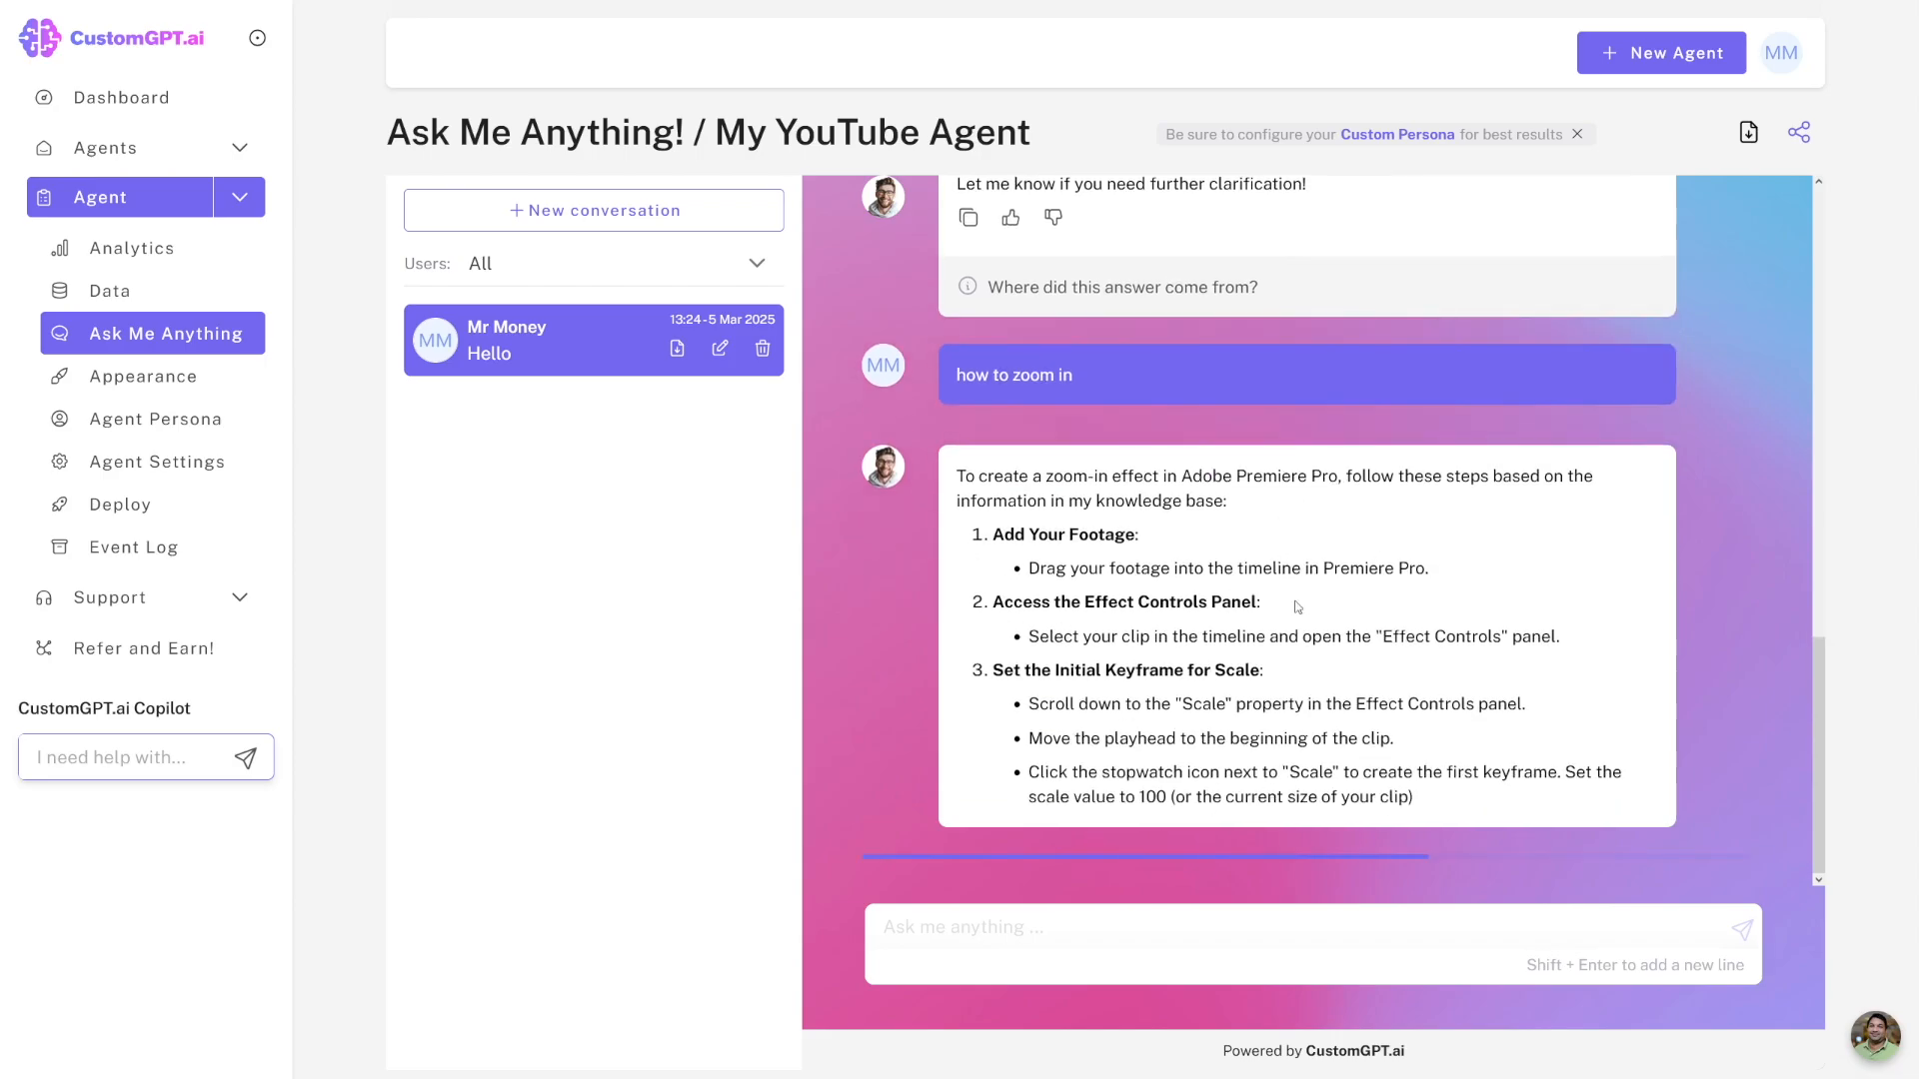
scroll(down, 3)
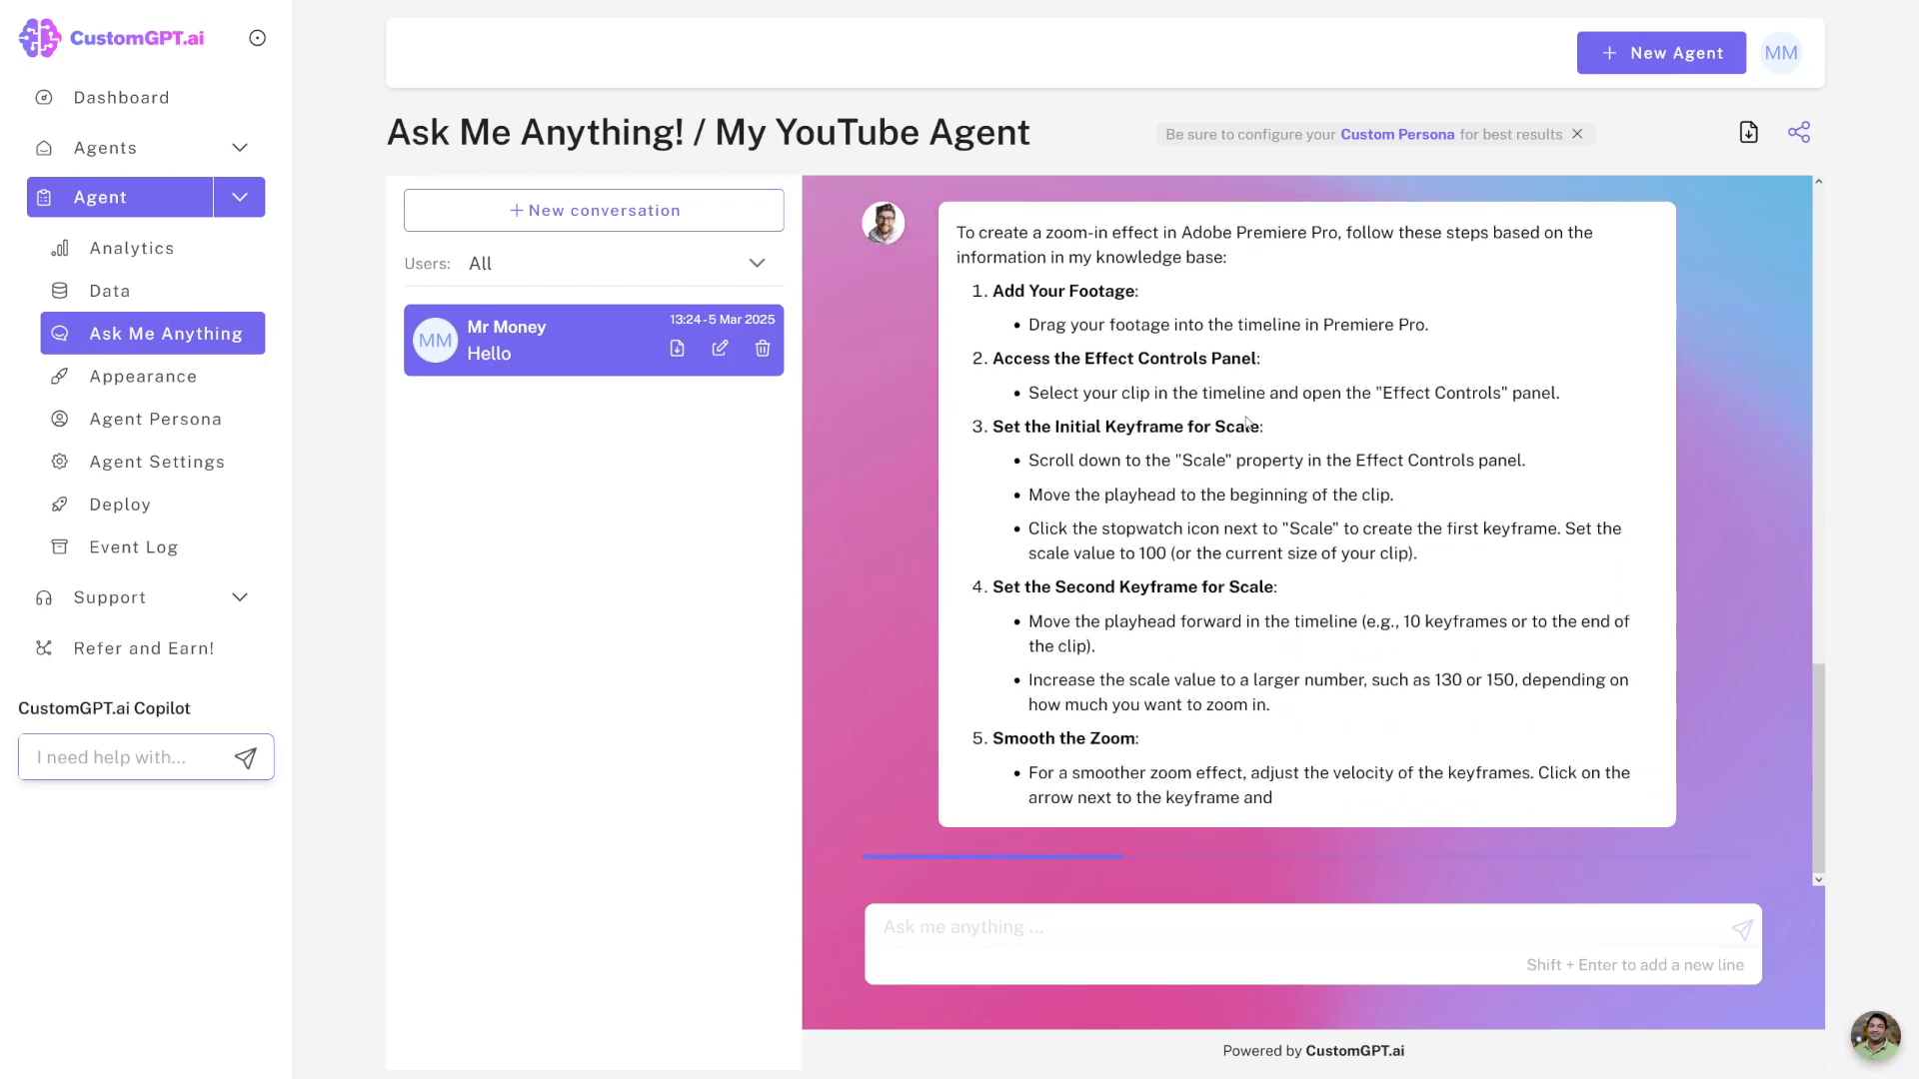
scroll(down, 3)
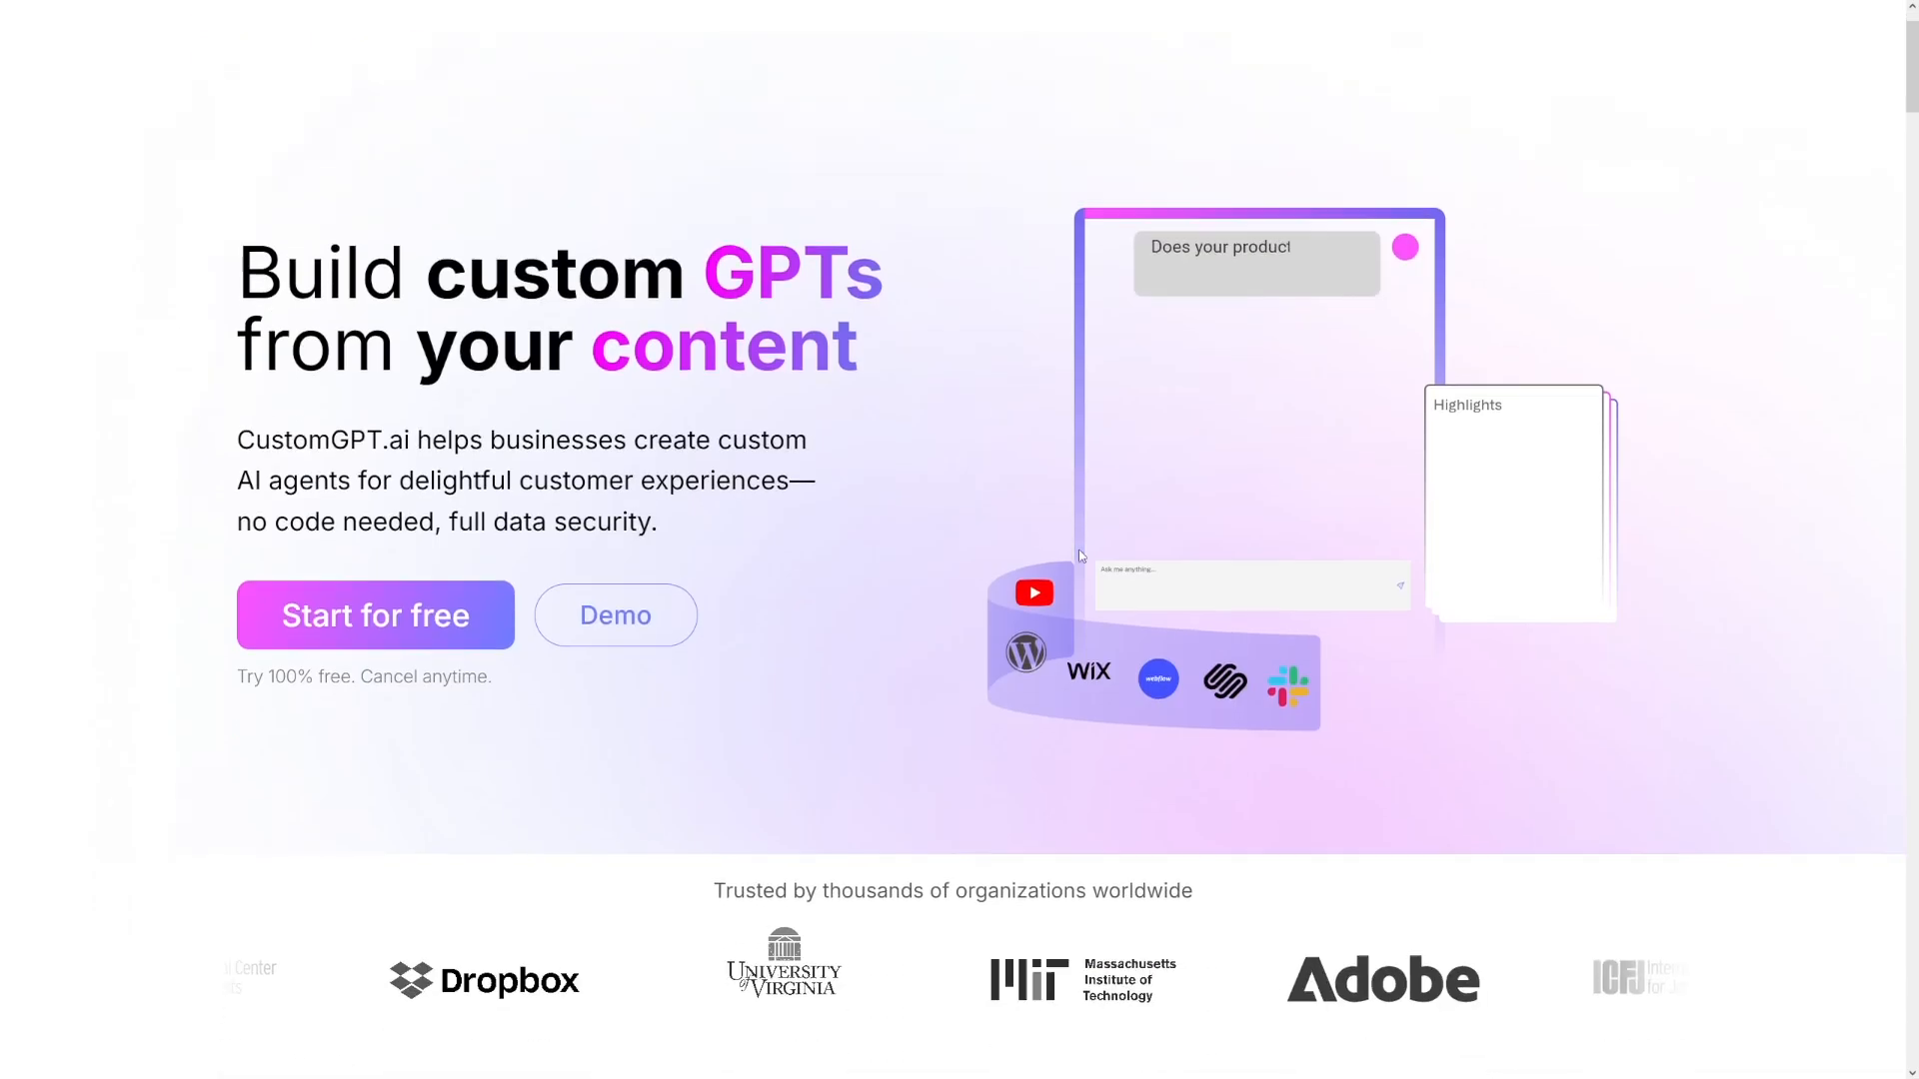
Reach the Custom AI agents section and load the Grow Customer Engagement use-case page.
scroll(down, 3)
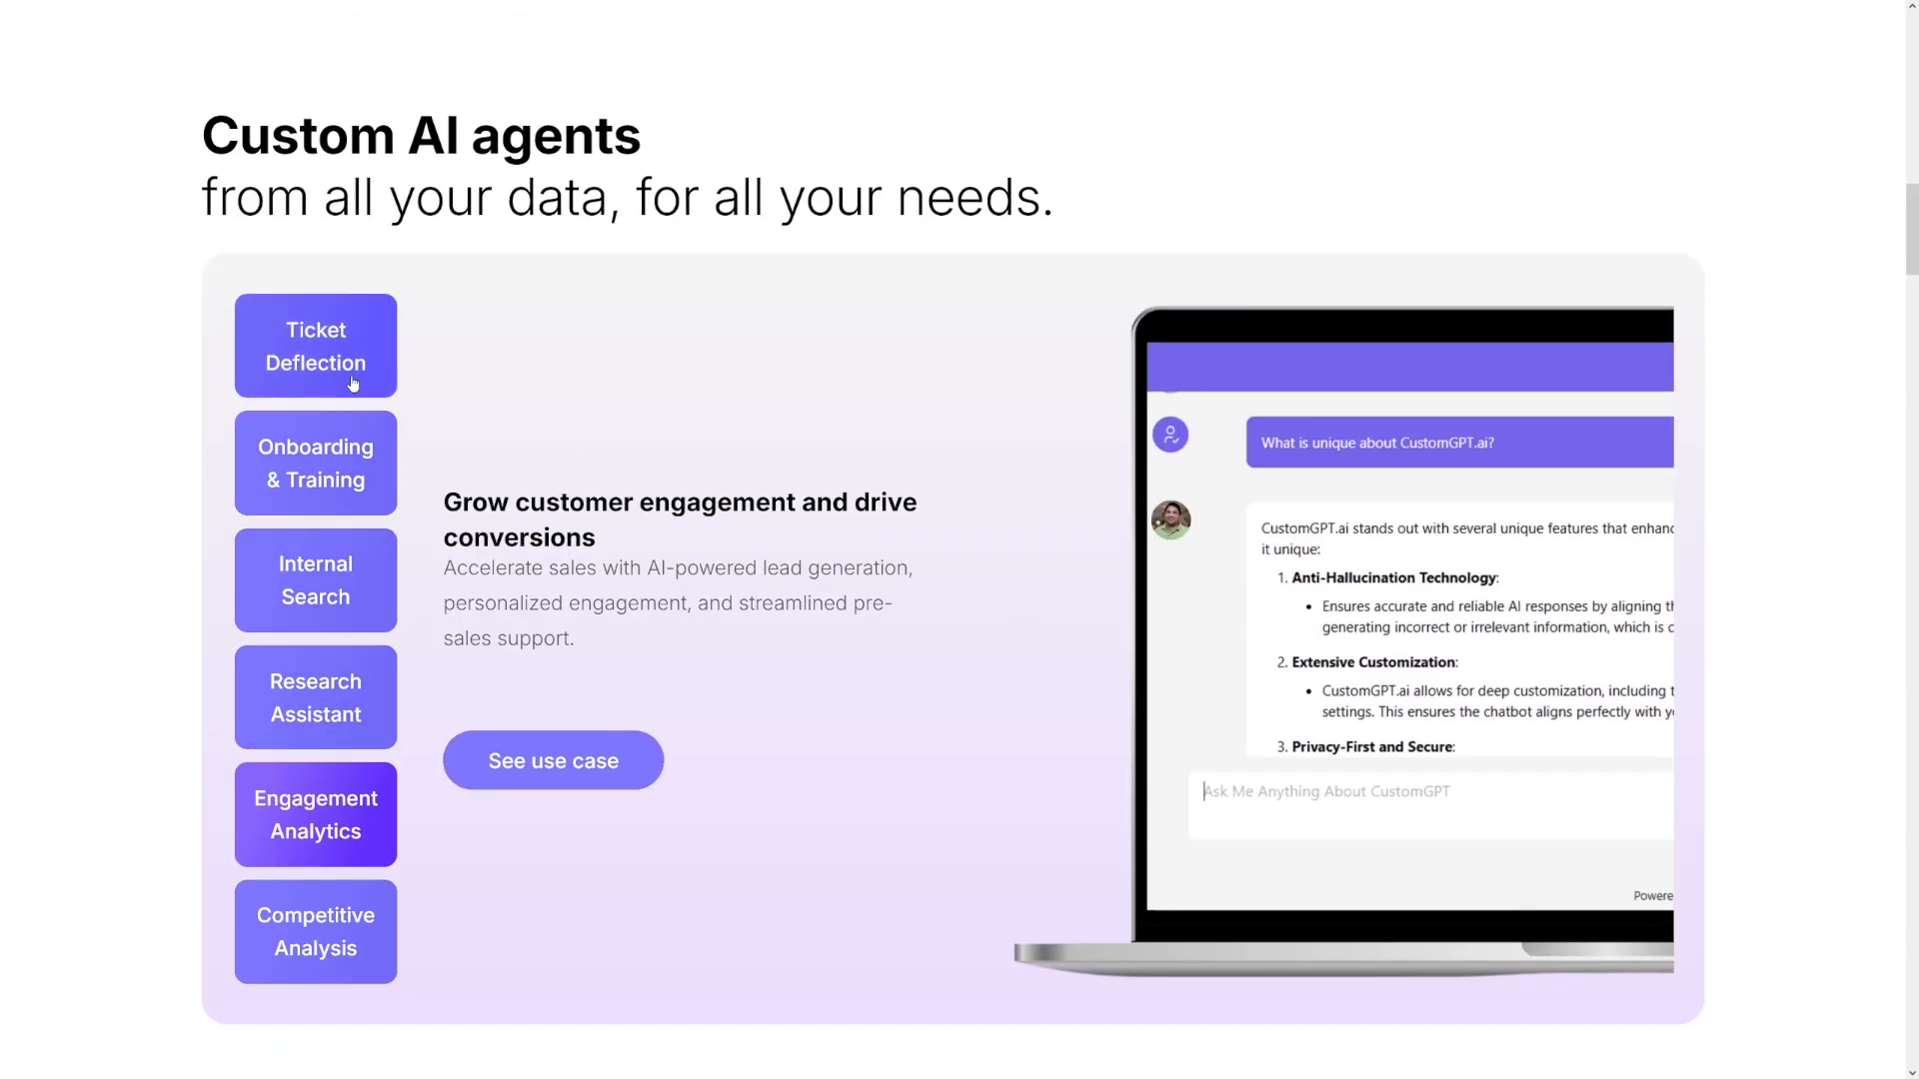
mouse_move(668, 604)
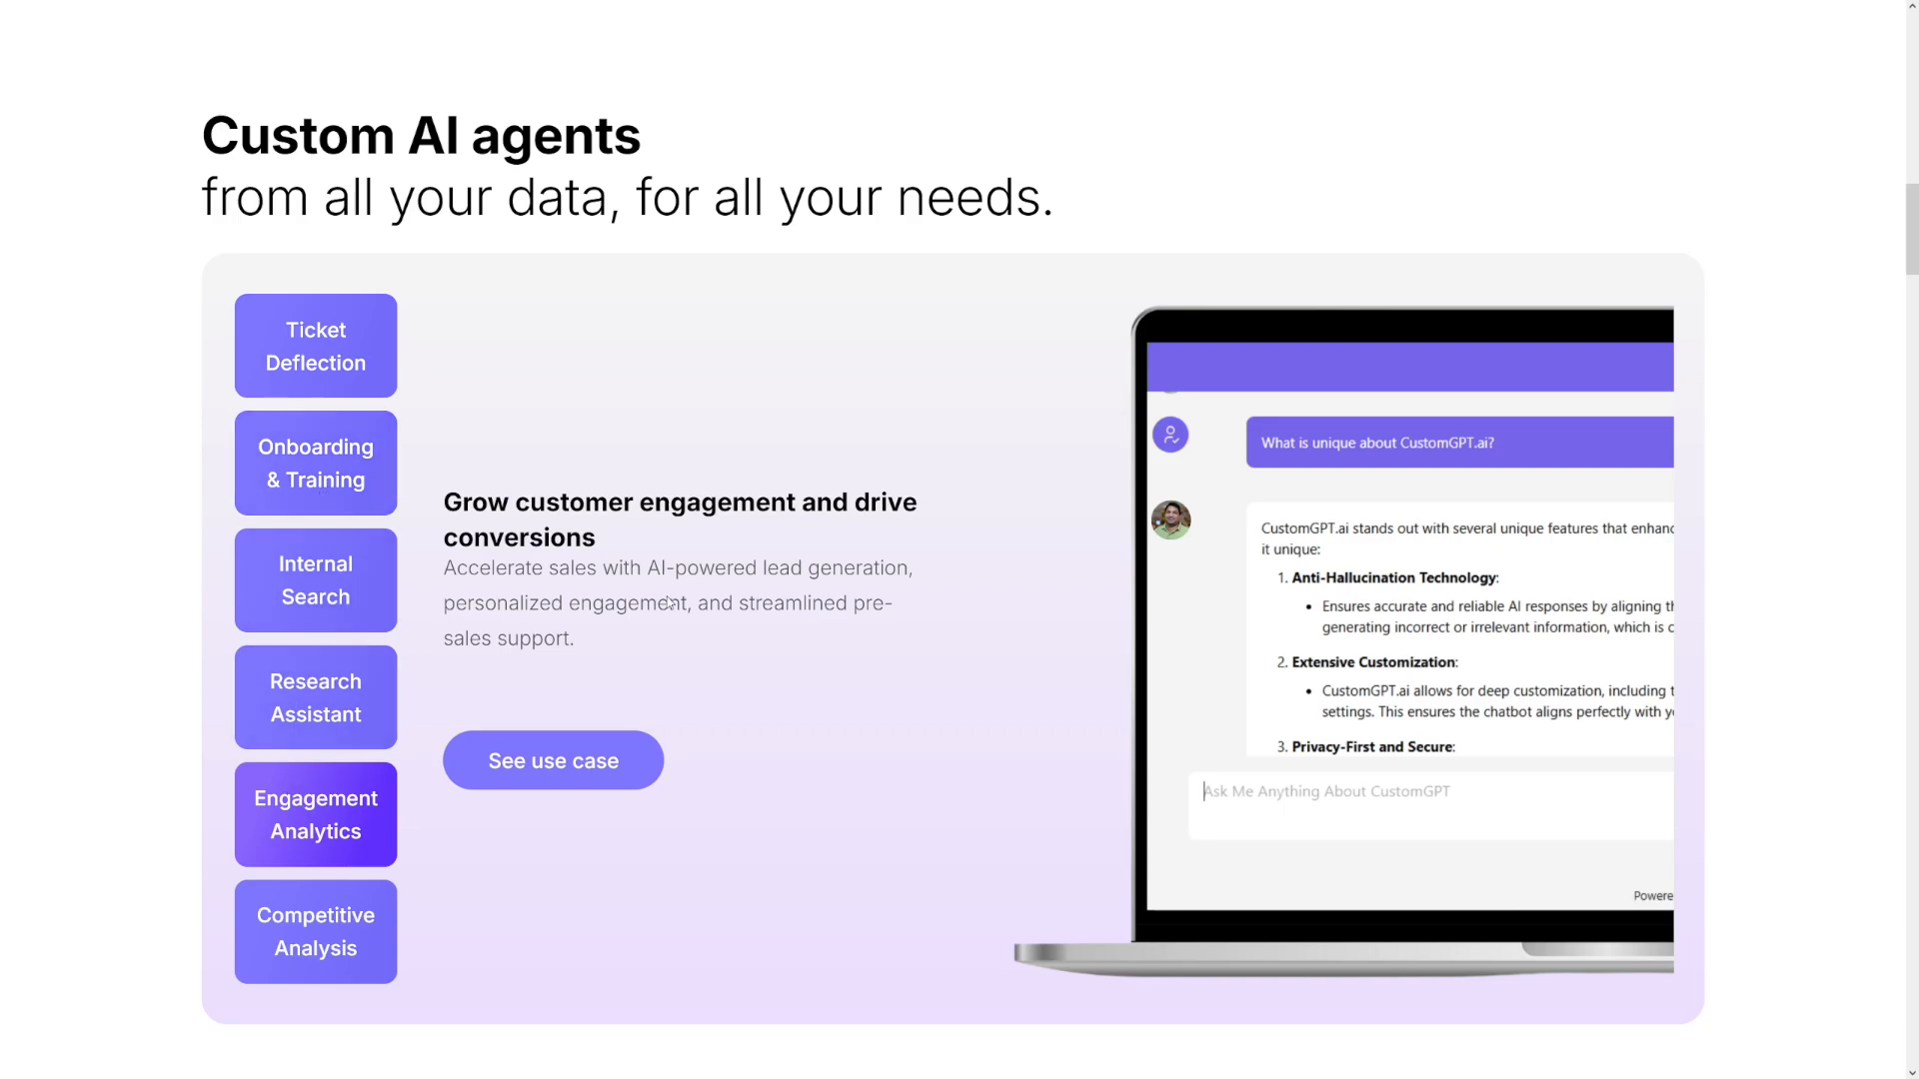
mouse_move(665, 588)
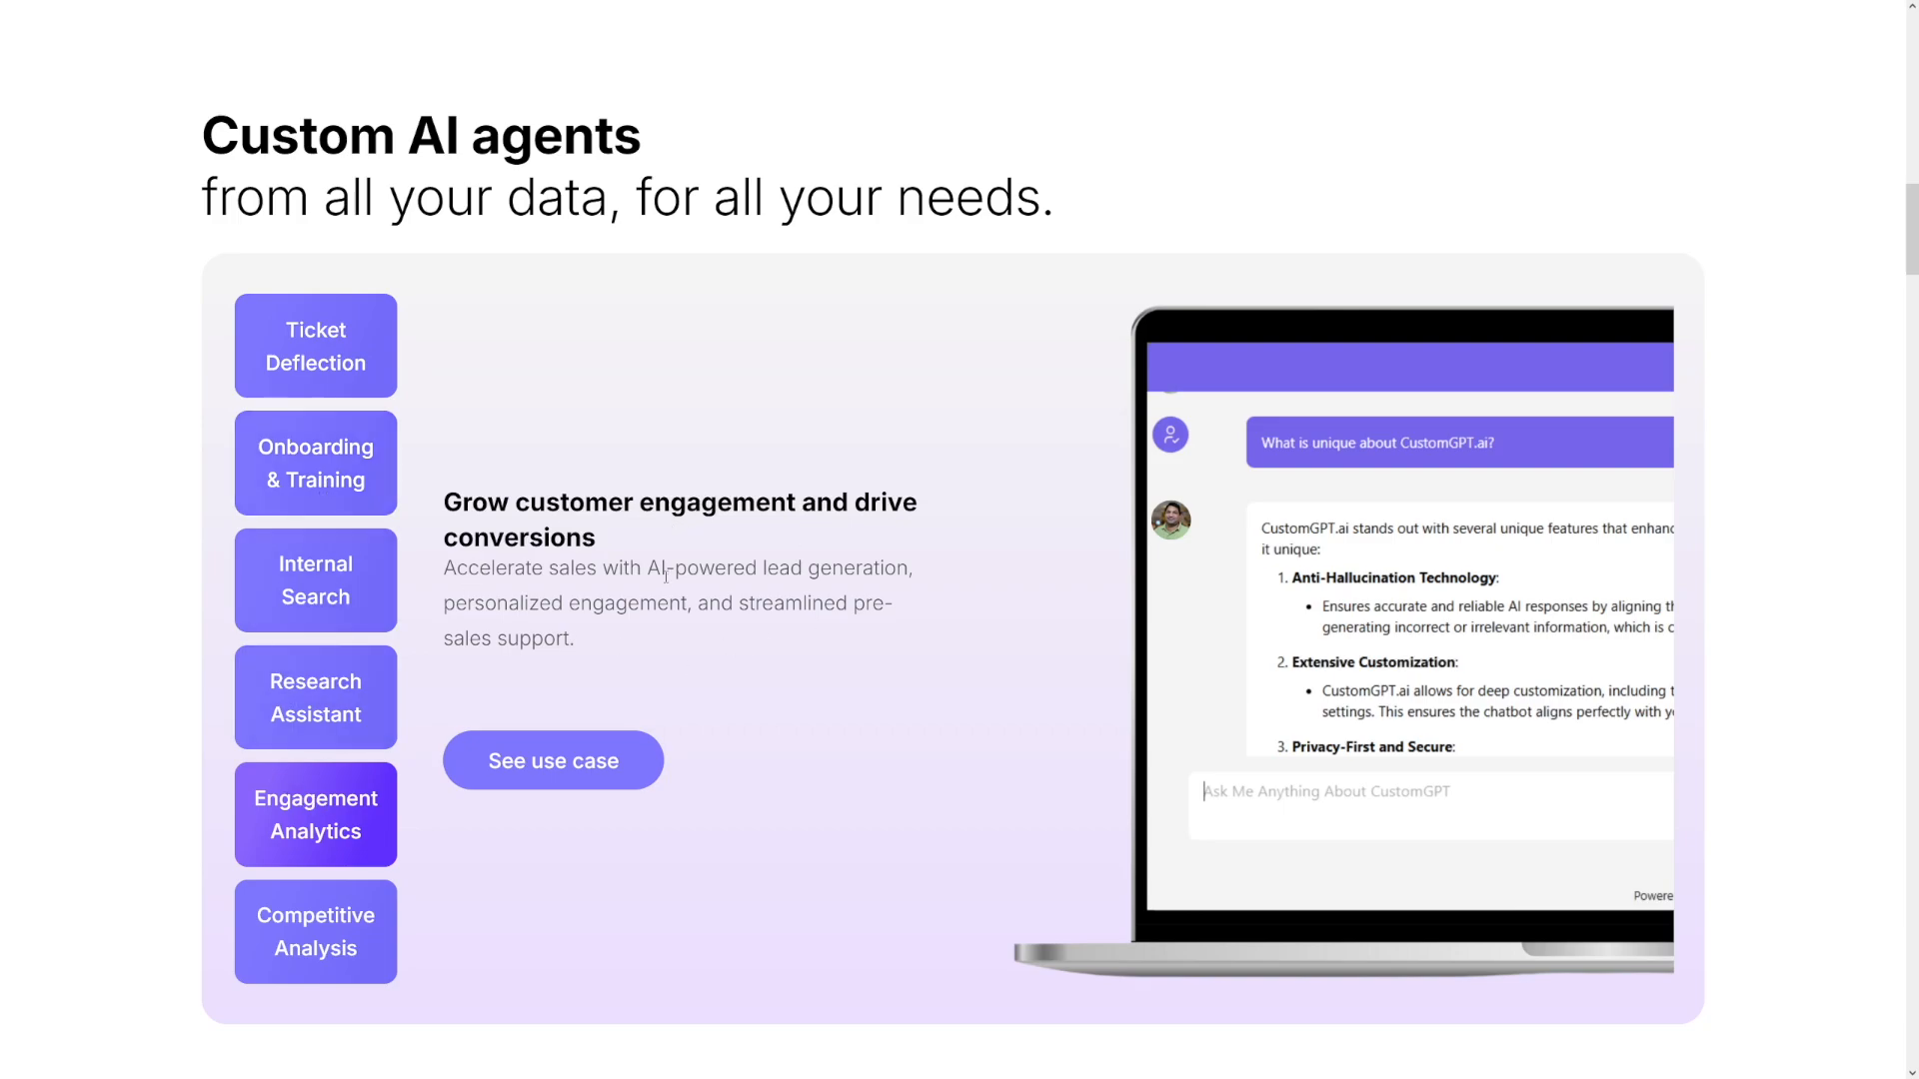
mouse_move(554, 759)
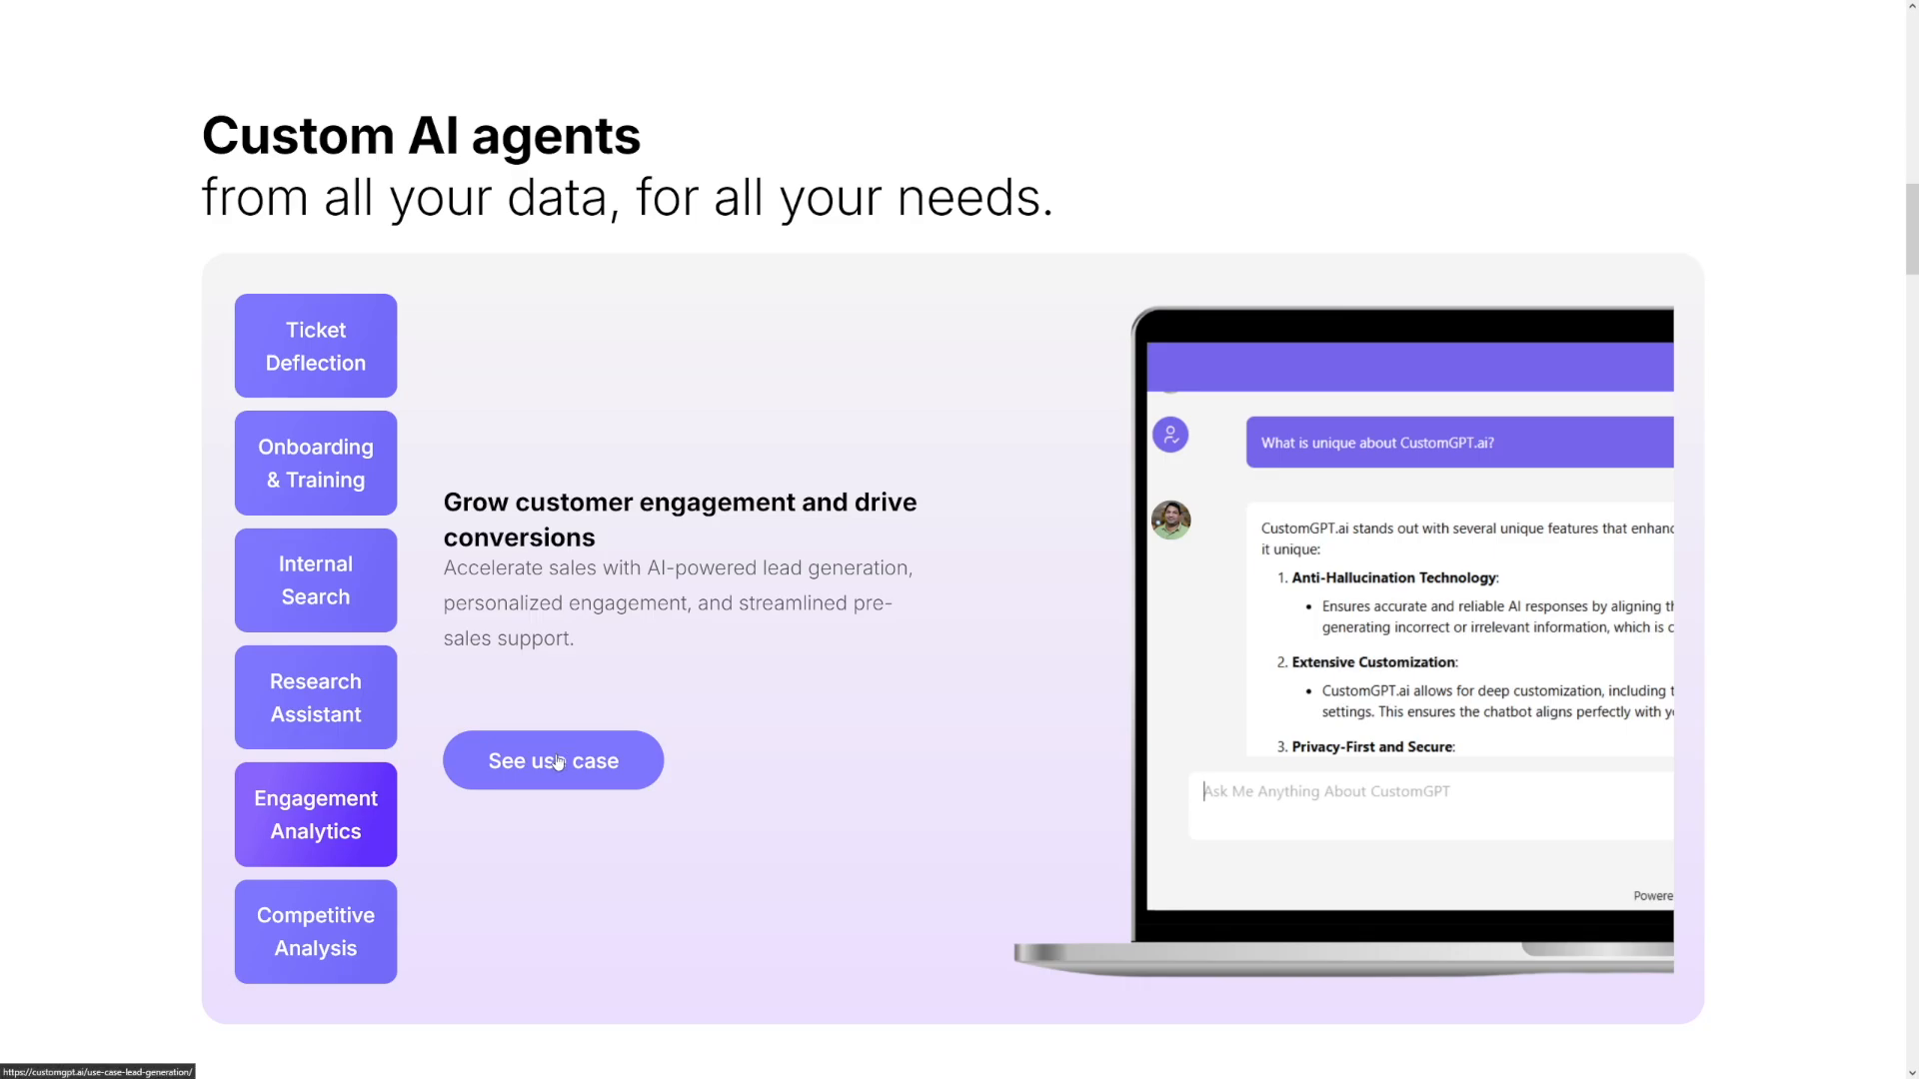
click(552, 760)
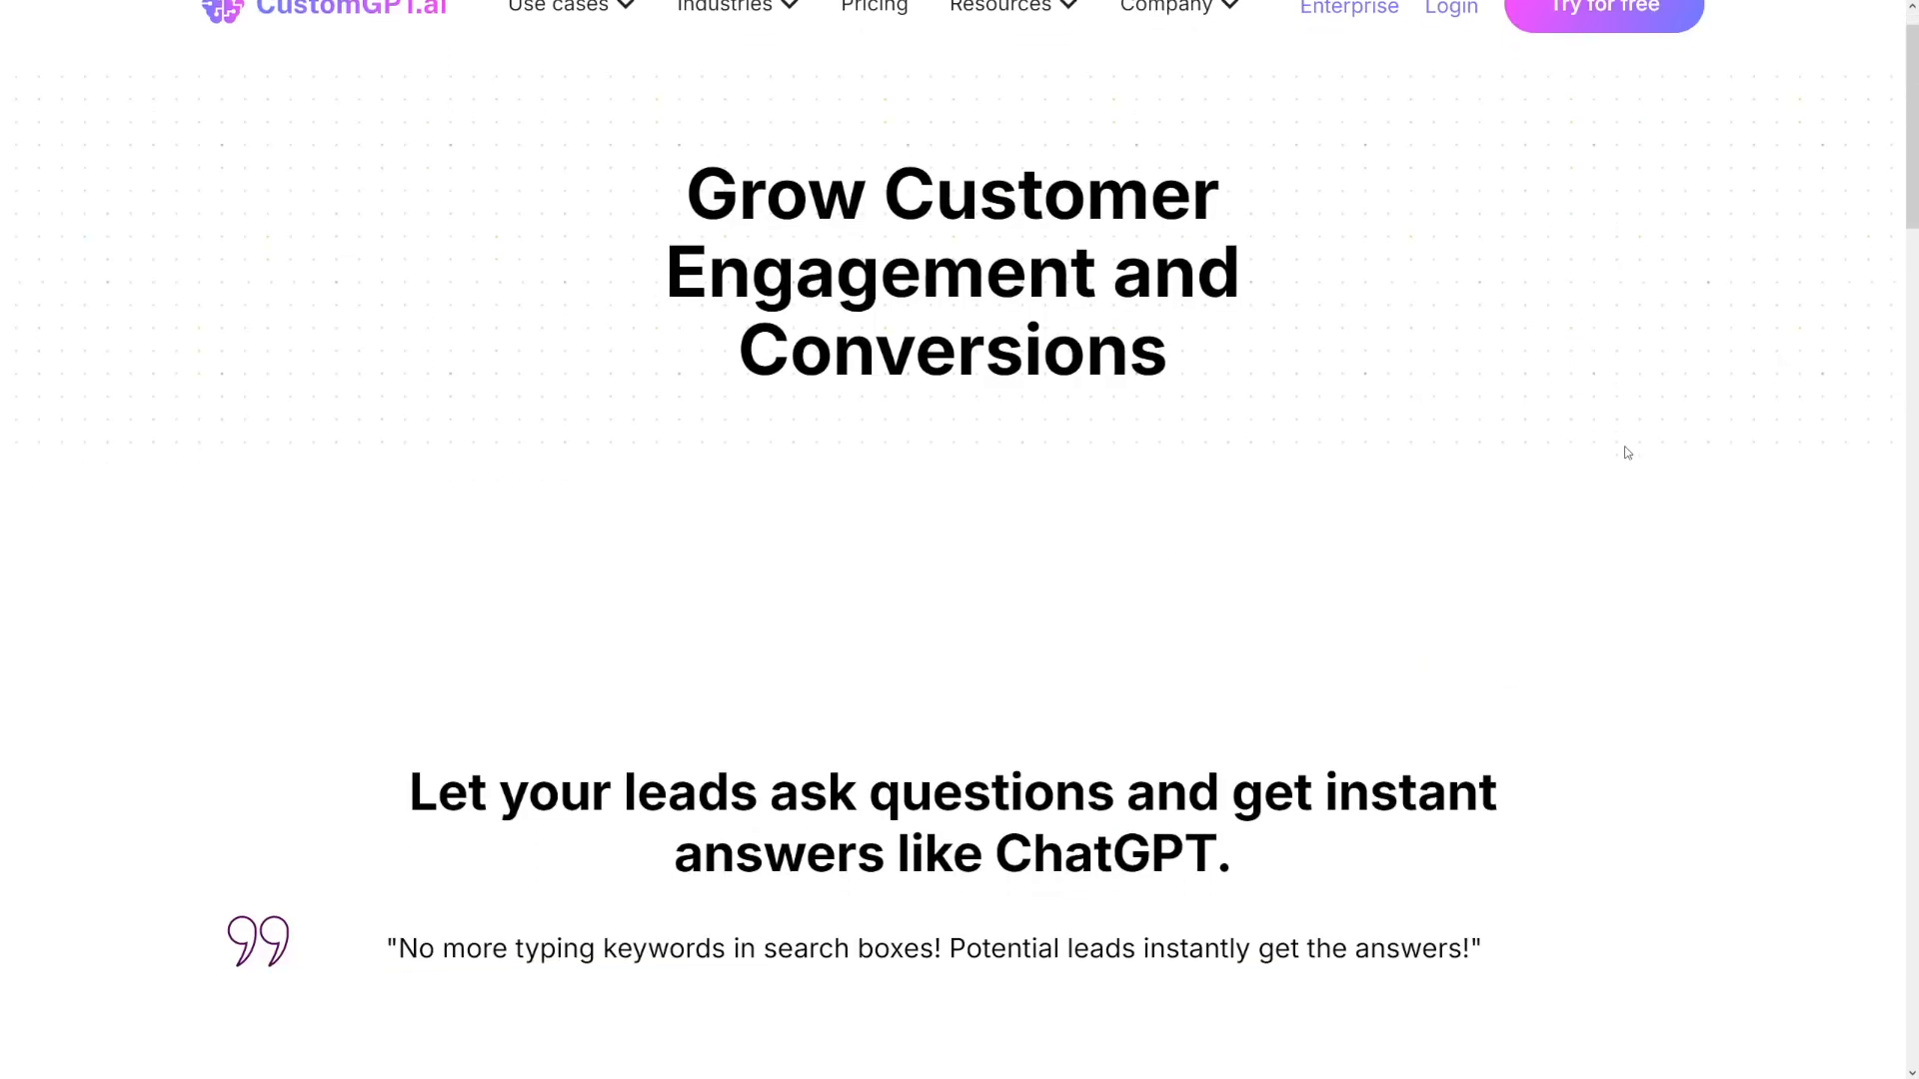